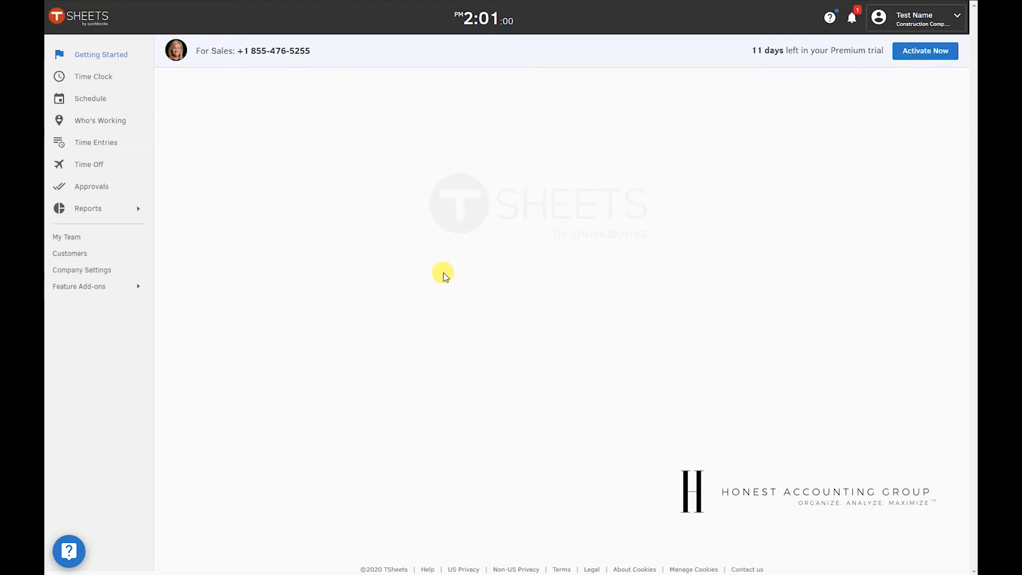
pyautogui.moveTo(312, 327)
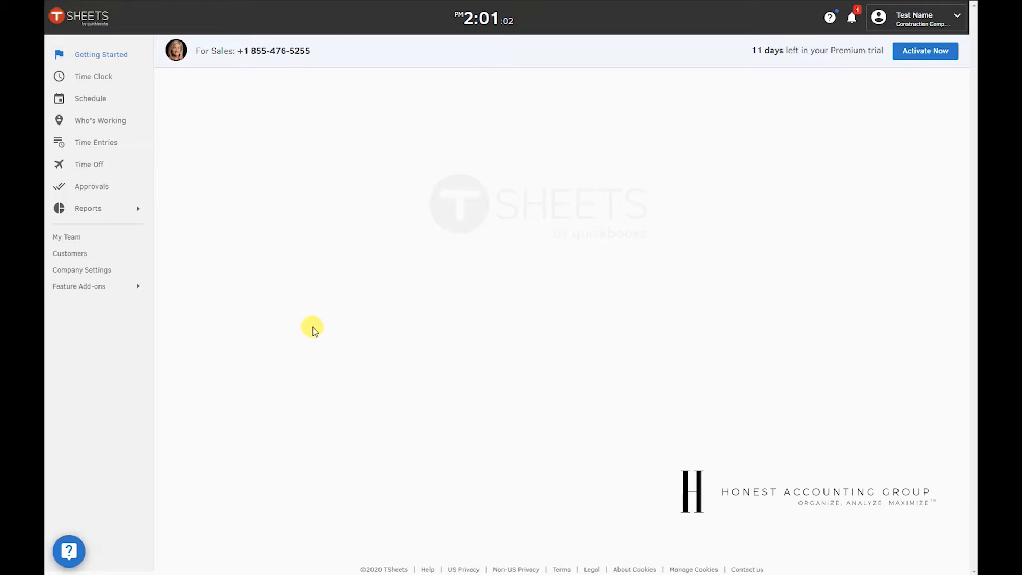
pyautogui.moveTo(258, 178)
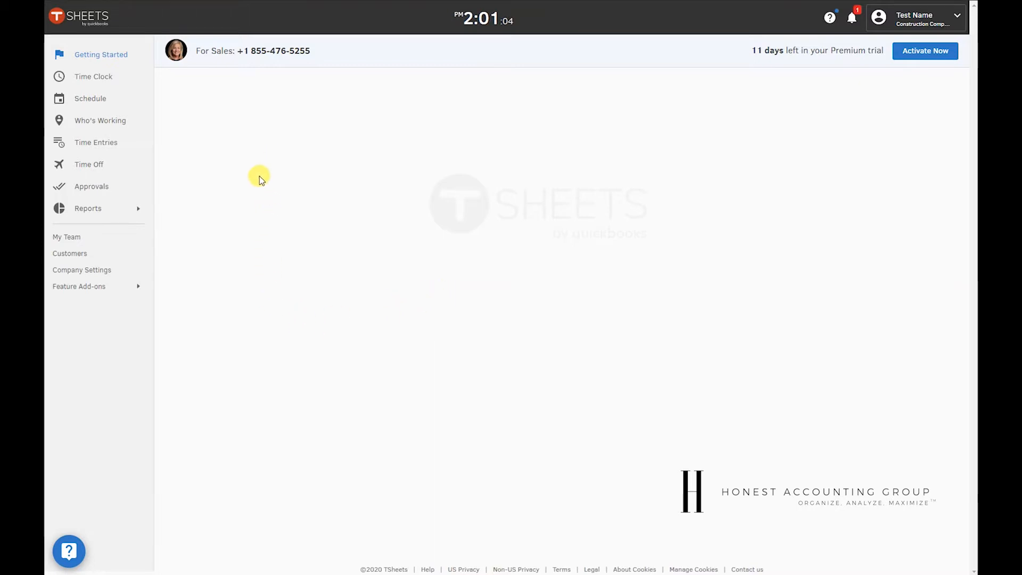
pyautogui.moveTo(66, 236)
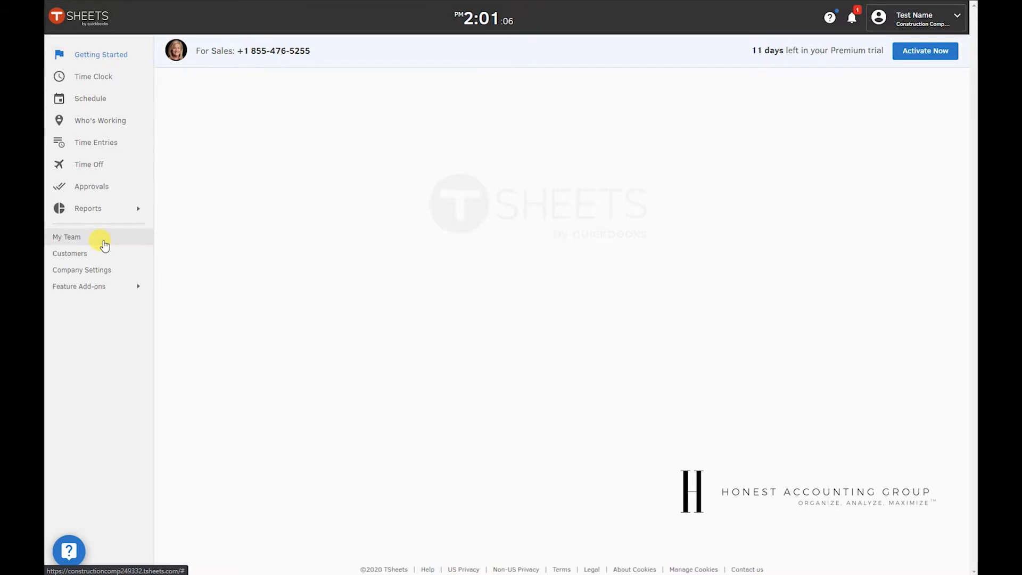
pyautogui.moveTo(104, 253)
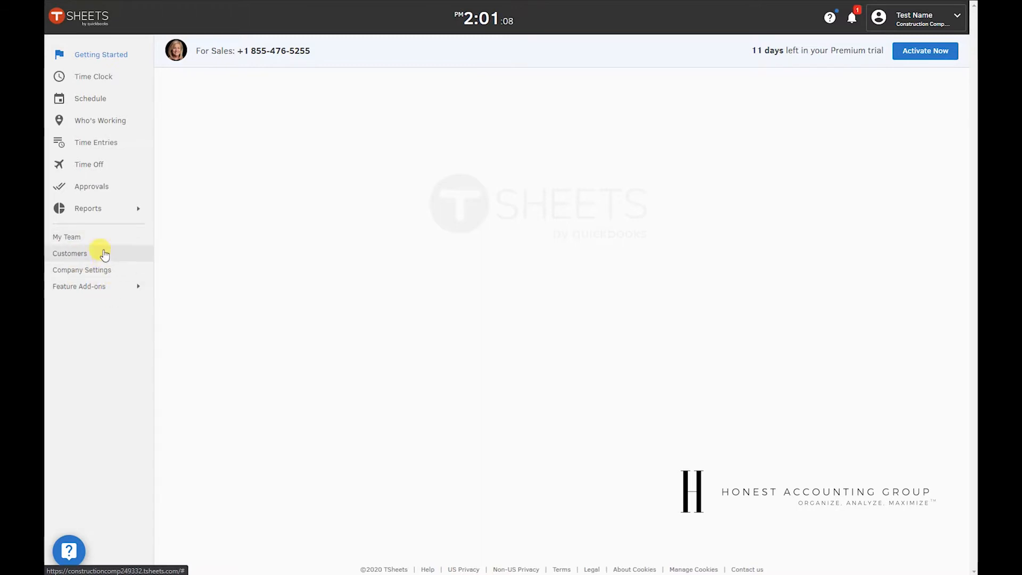
pyautogui.moveTo(130, 220)
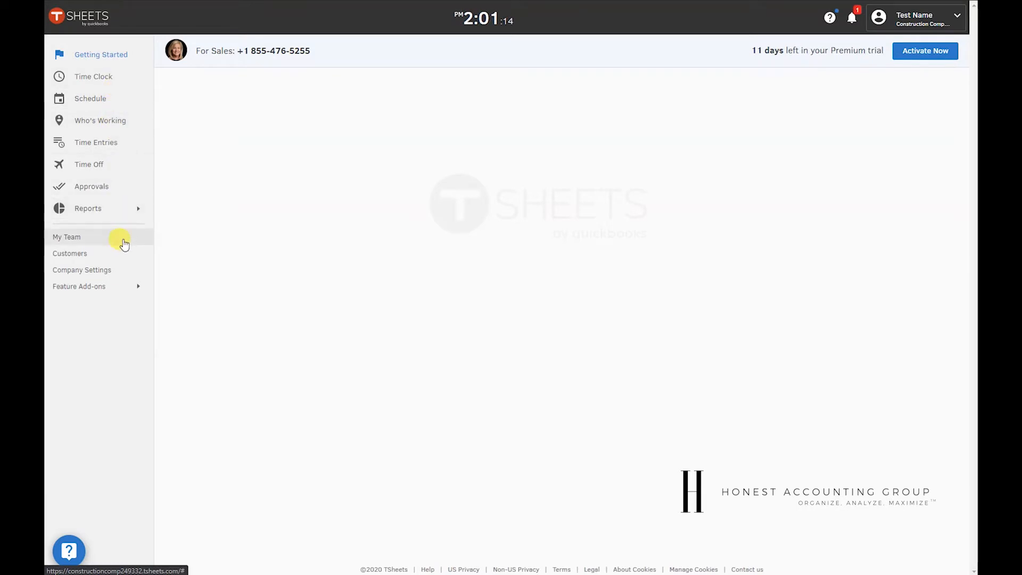
# Show the My Team roster with its three current members.
pyautogui.click(66, 236)
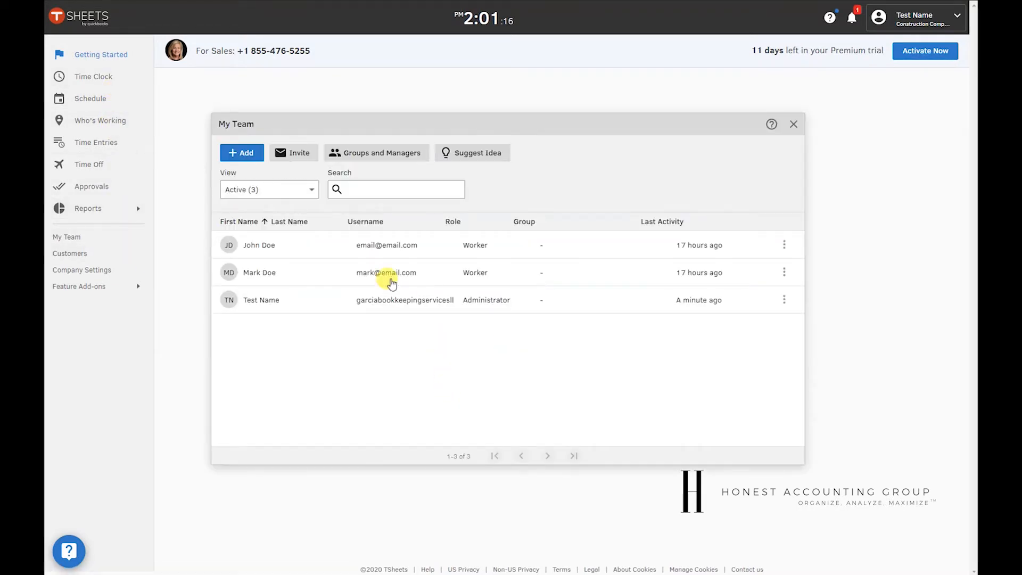
pyautogui.moveTo(378, 267)
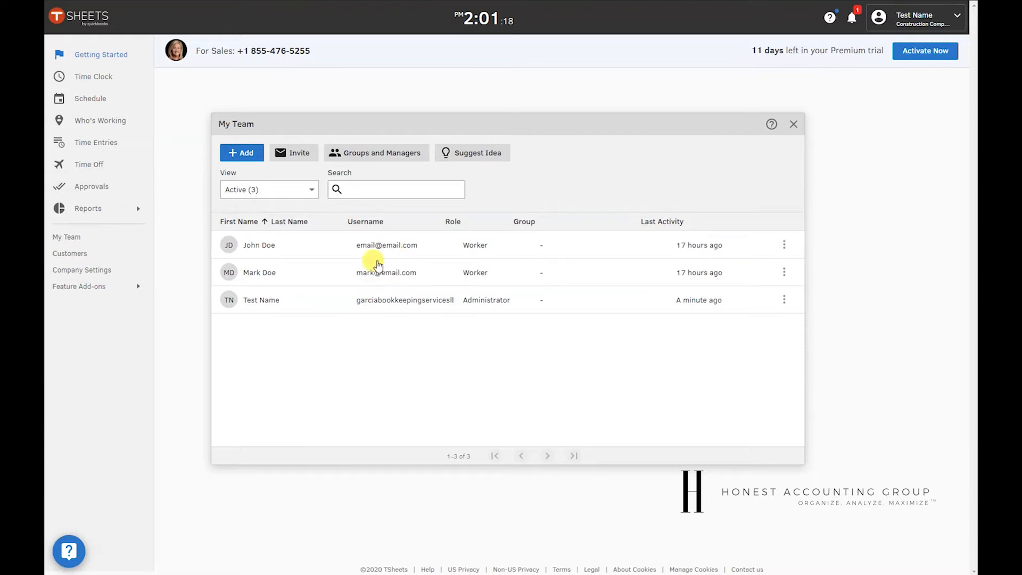
pyautogui.moveTo(392, 295)
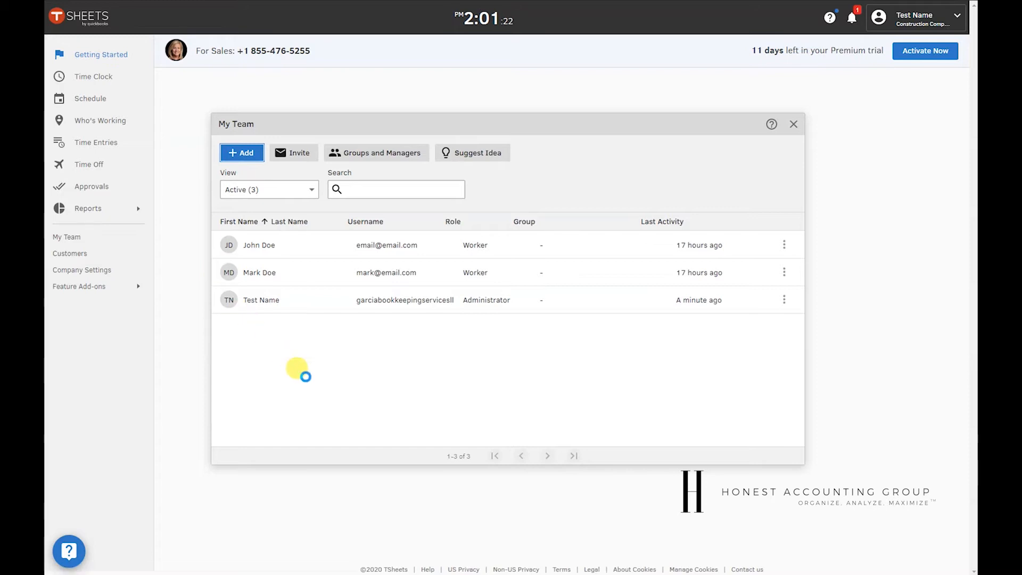
pyautogui.click(241, 152)
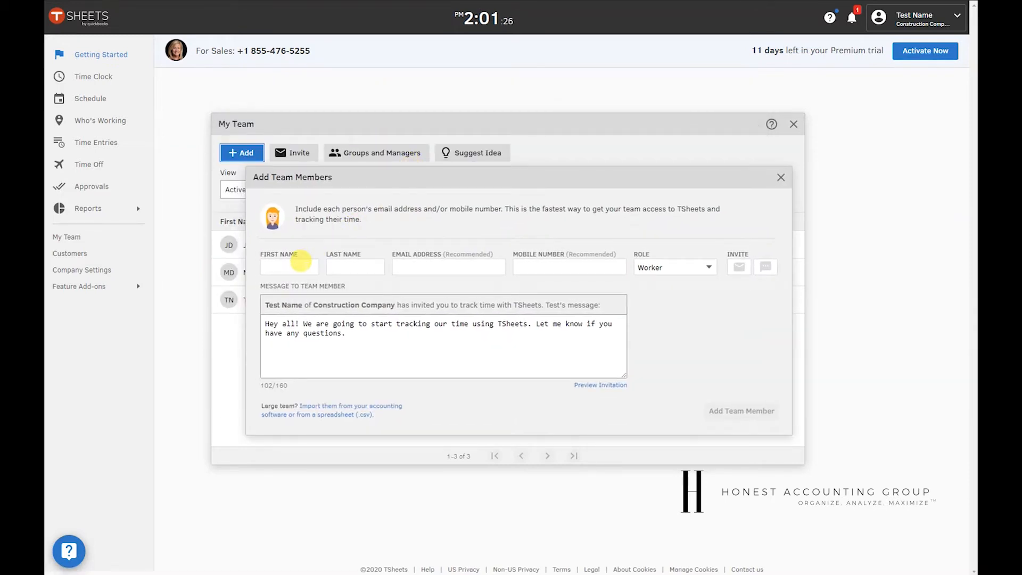
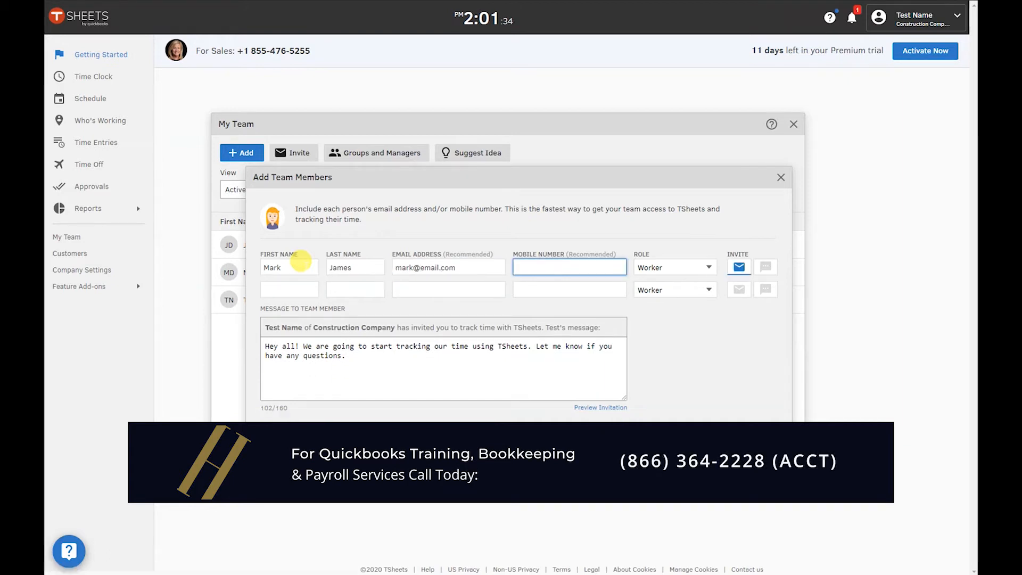
pyautogui.click(448, 267)
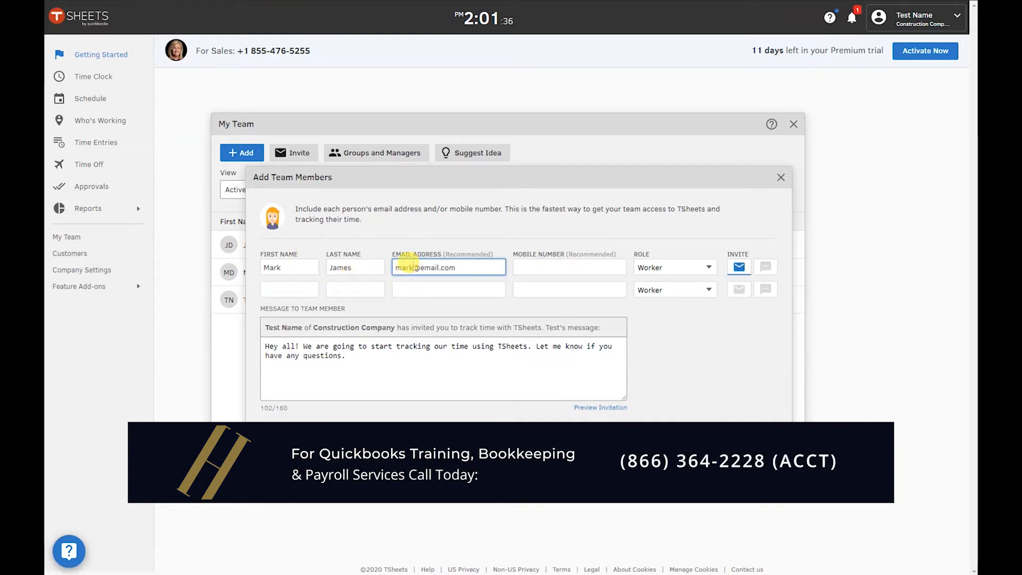
# Enter Mark's mobile number (323) 55… and prepare a text-message invitation with the welcome message.
pyautogui.click(568, 267)
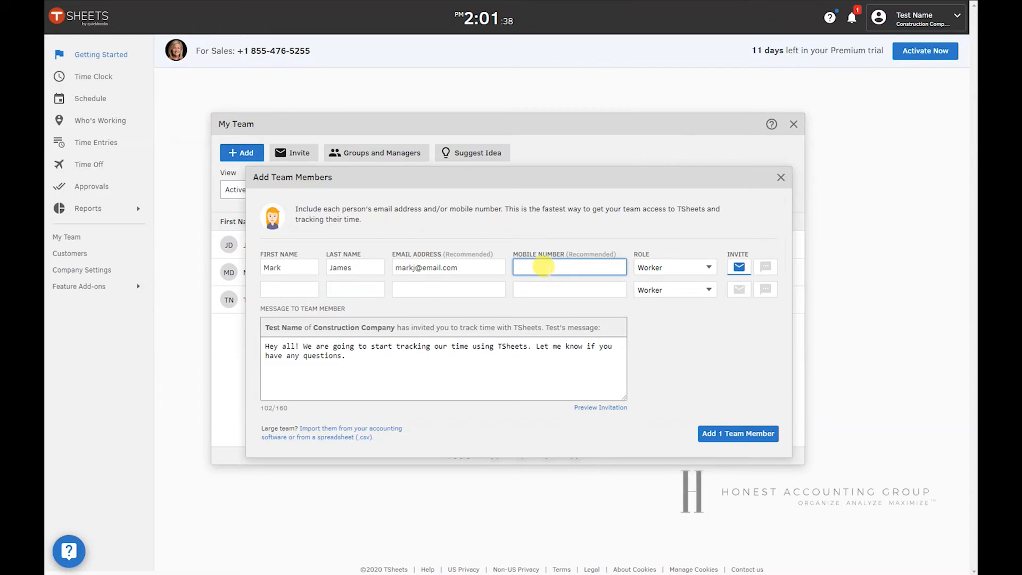
pyautogui.write('(323) 555-4561')
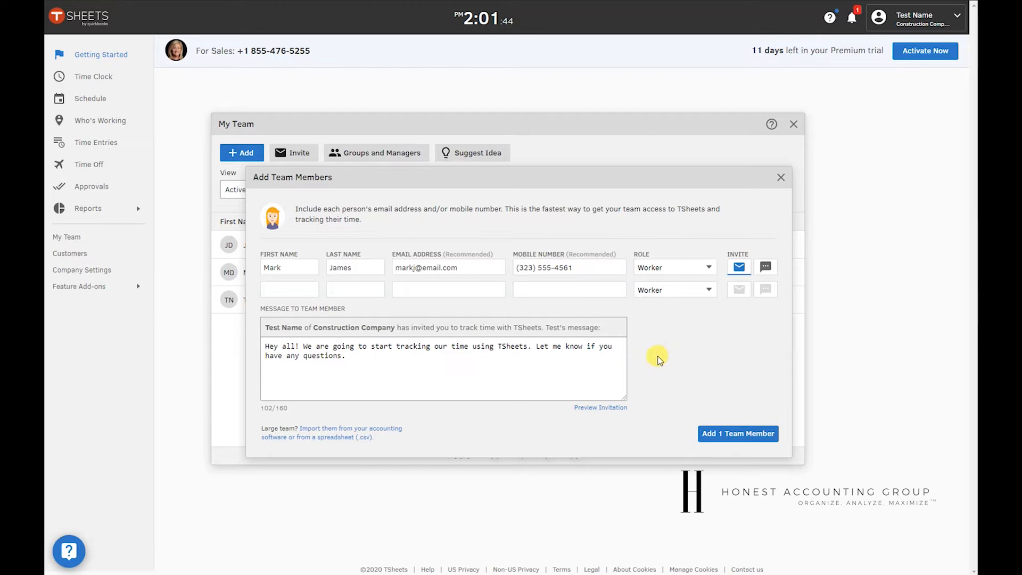
pyautogui.moveTo(310, 255)
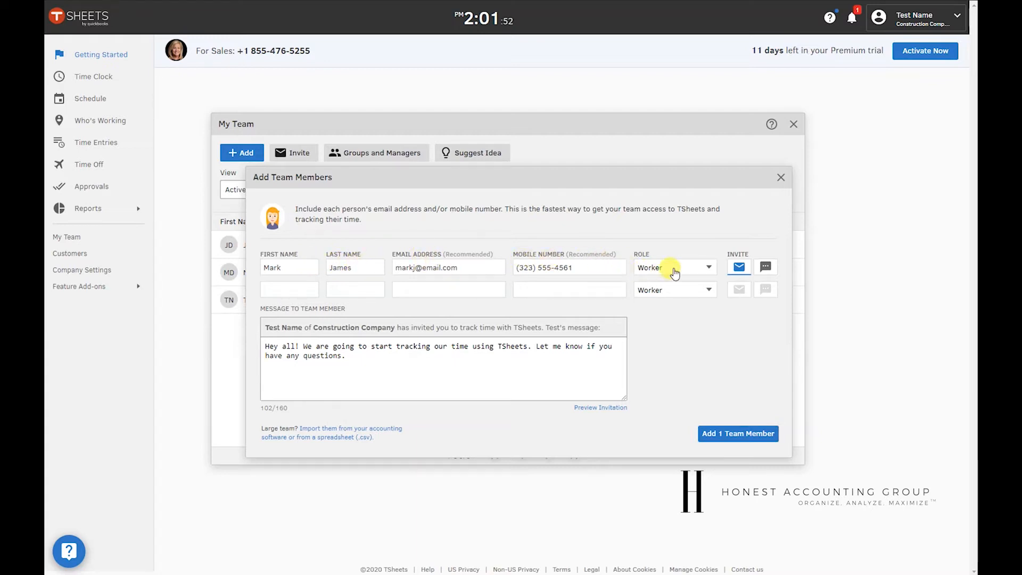
pyautogui.click(675, 268)
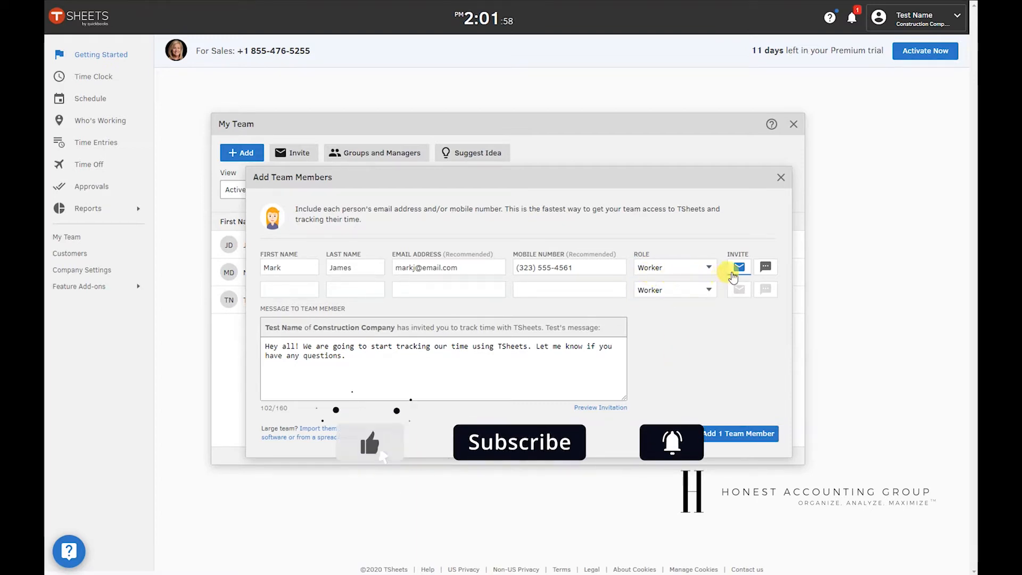
pyautogui.moveTo(739, 268)
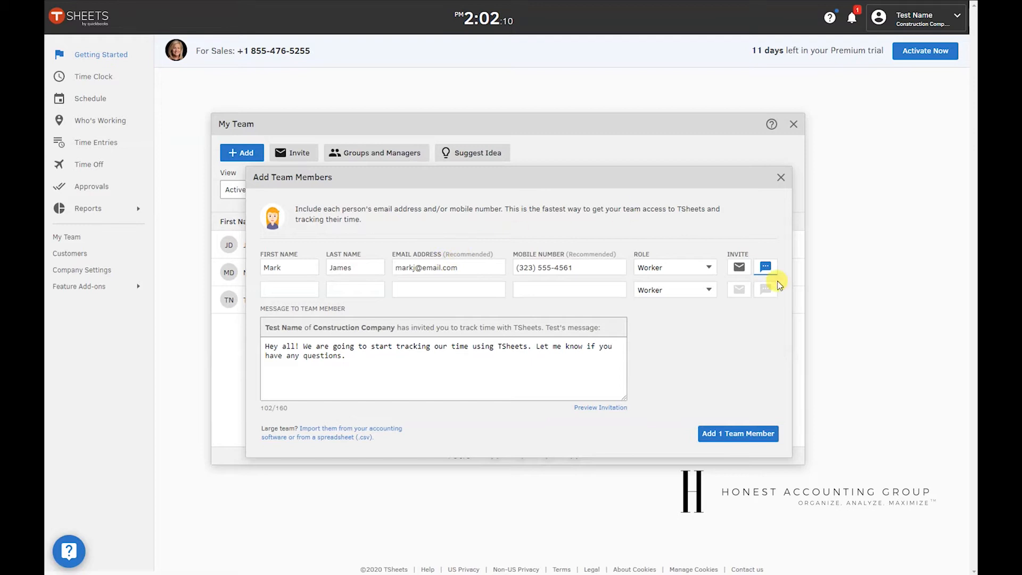
pyautogui.tripleClick(437, 350)
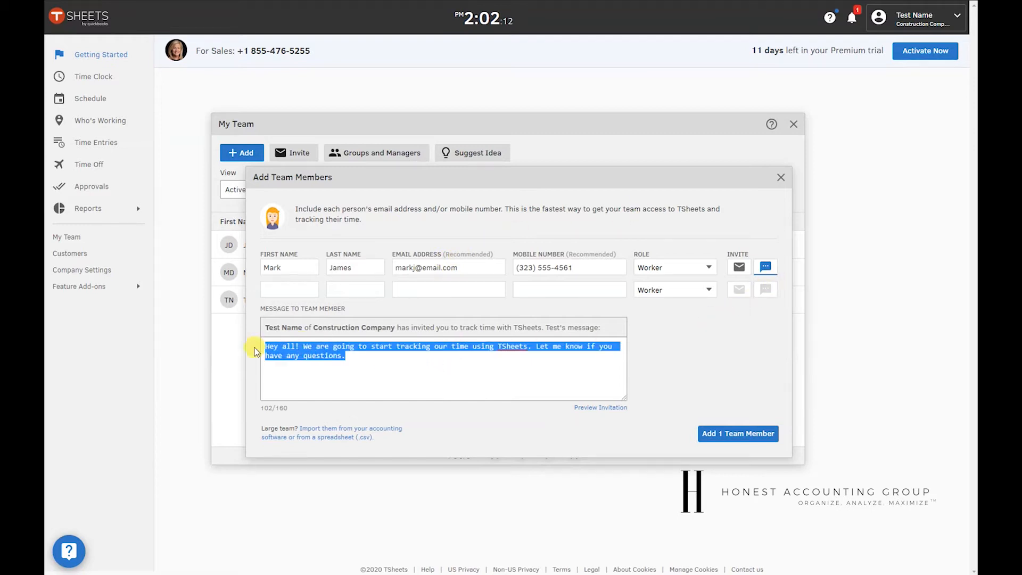
pyautogui.moveTo(328, 371)
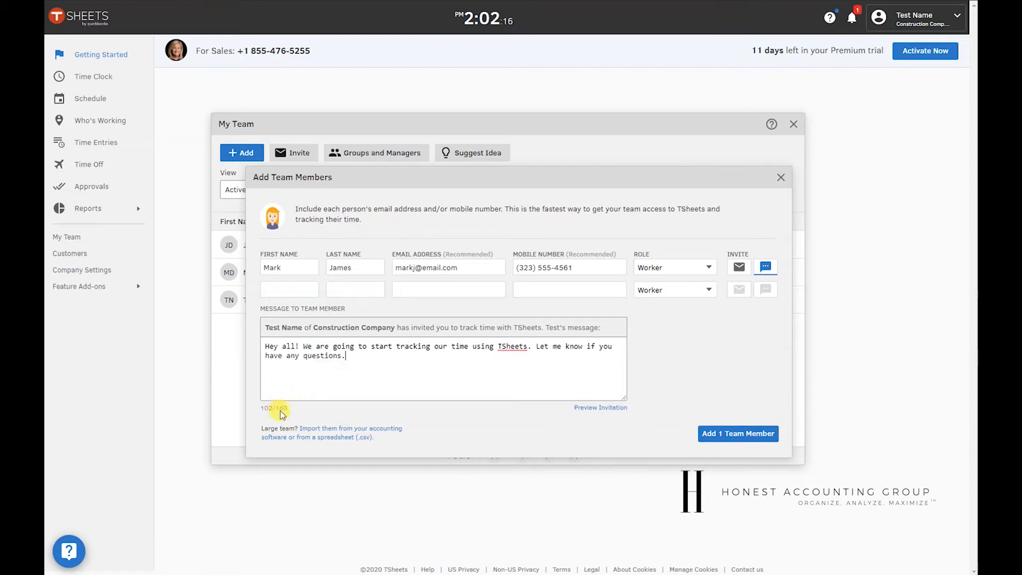
pyautogui.moveTo(283, 412)
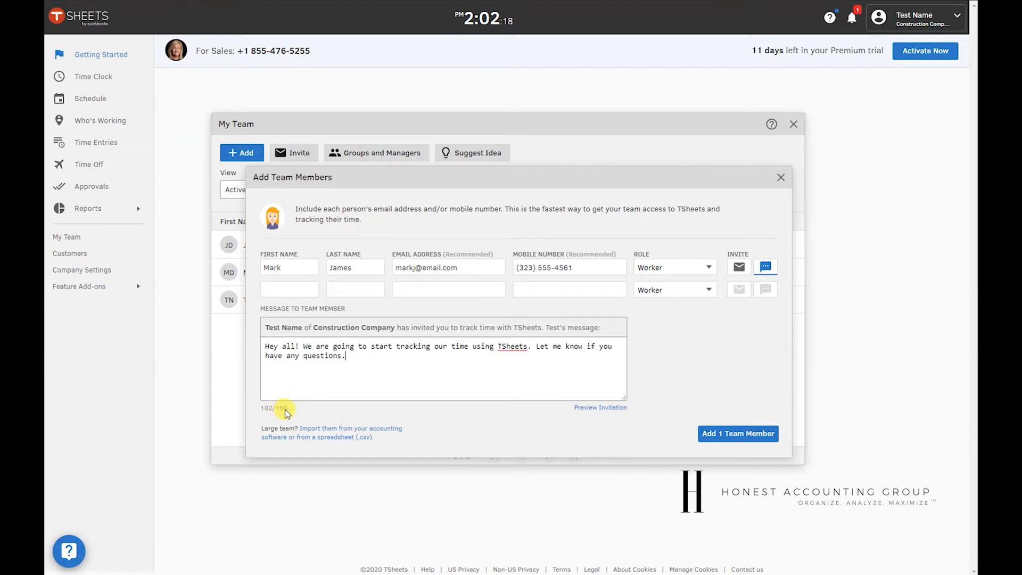
pyautogui.tripleClick(443, 351)
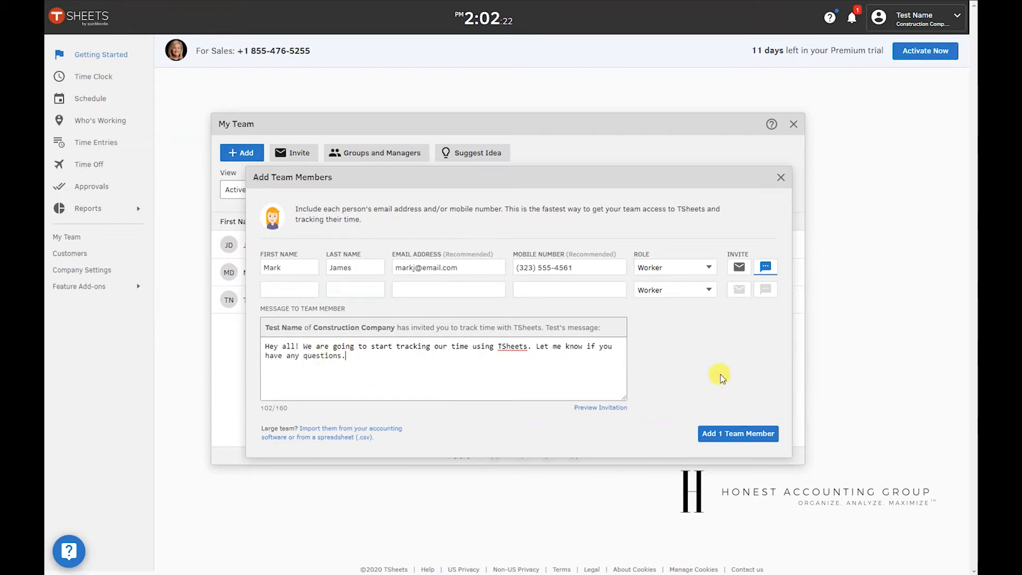
pyautogui.click(737, 433)
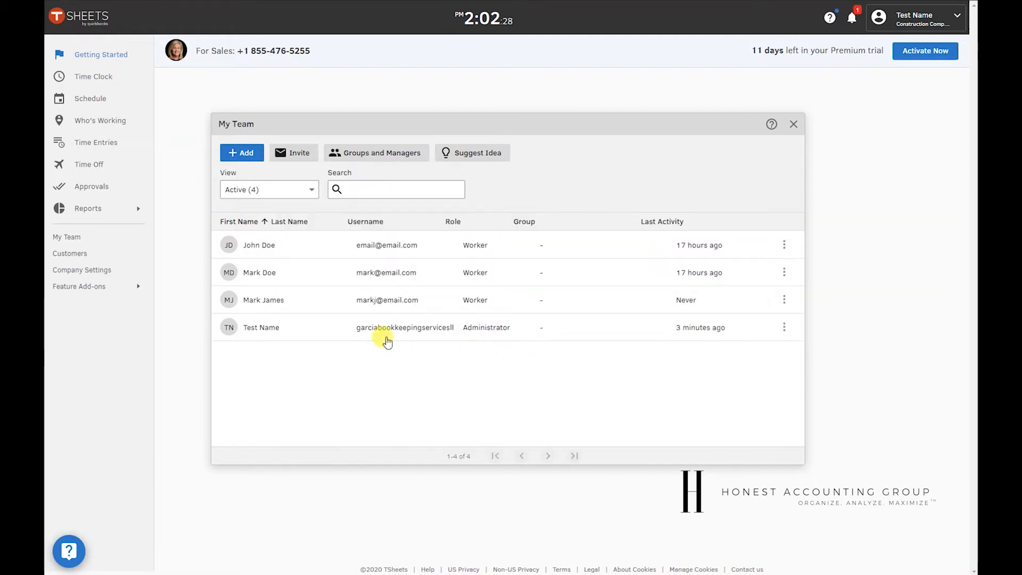
pyautogui.moveTo(695, 312)
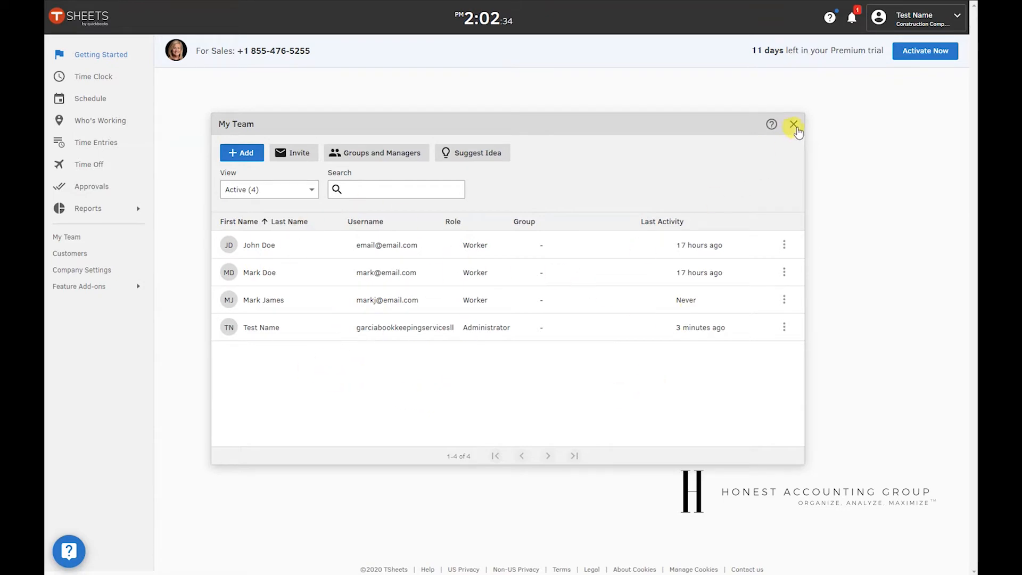
pyautogui.click(793, 124)
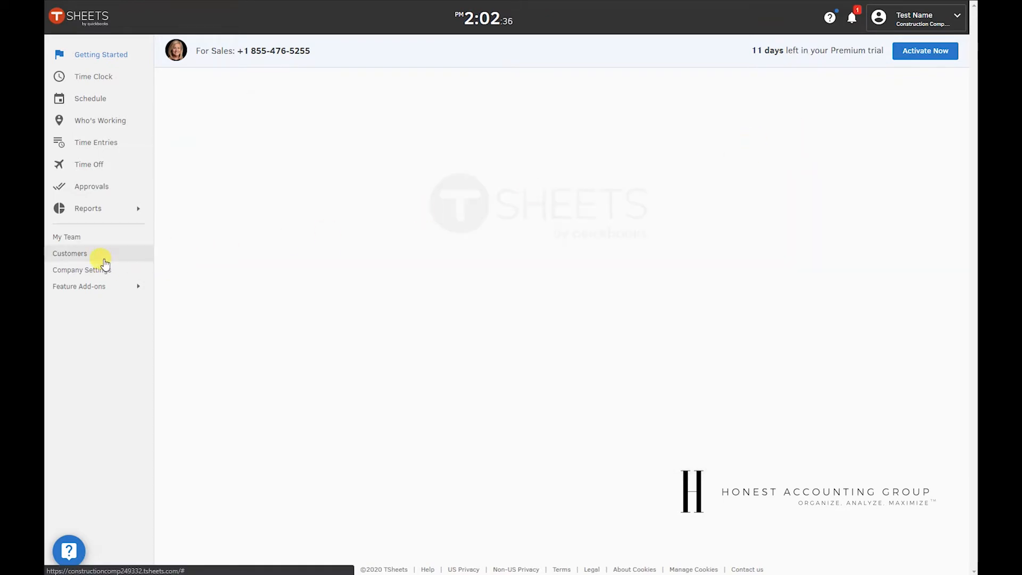
# Bring up the customer list and an empty Add Customer form.
pyautogui.click(70, 254)
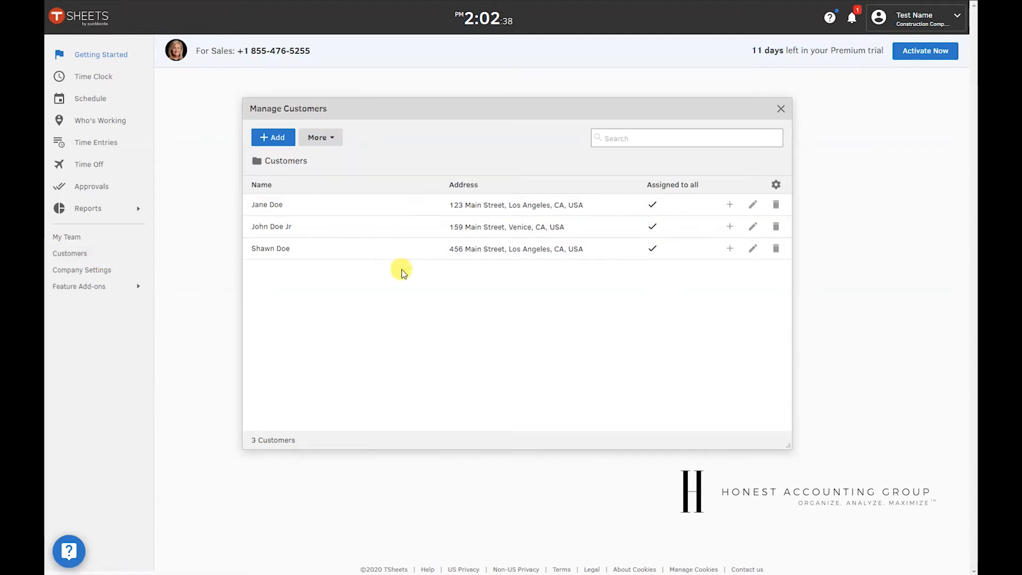
pyautogui.moveTo(394, 280)
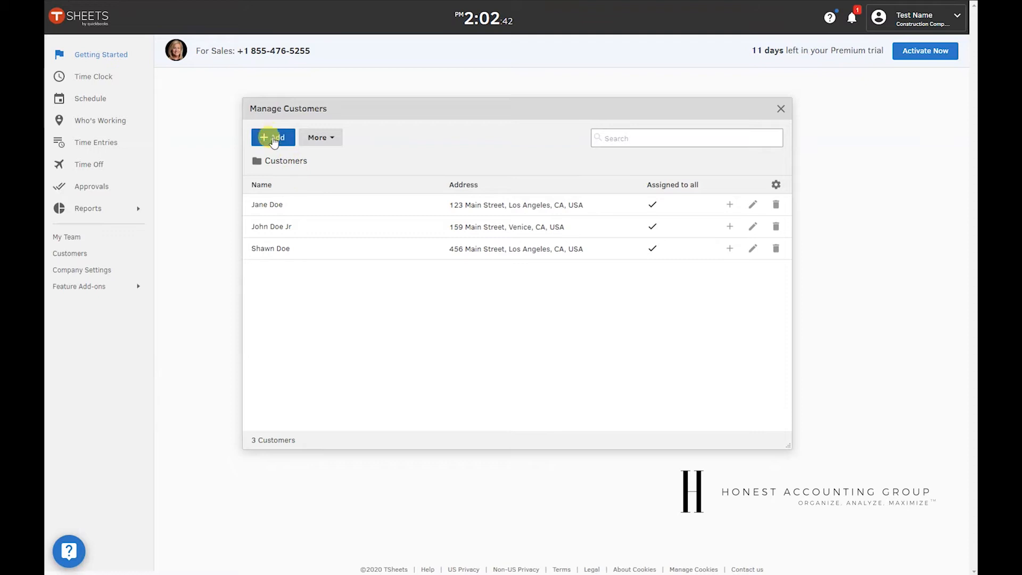
pyautogui.click(273, 137)
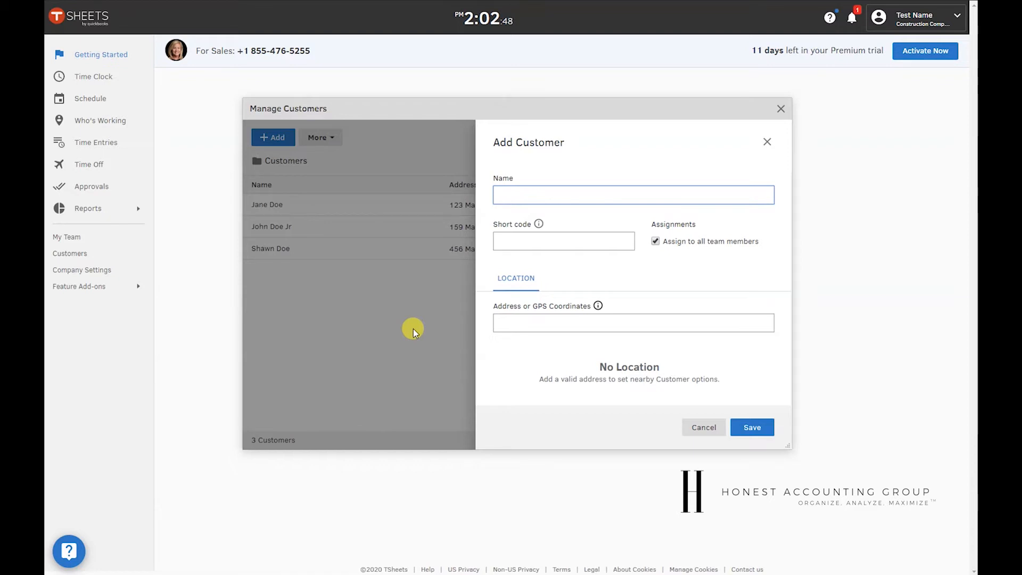
# Save a new customer Johnson Job at 4567 Main Street, Riverside, CA.
pyautogui.click(633, 193)
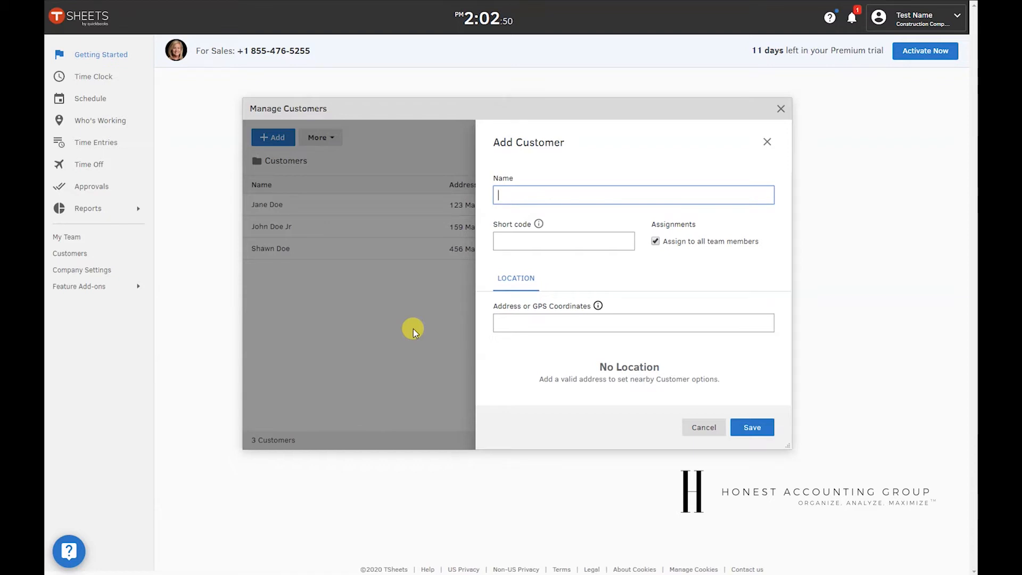
pyautogui.write('Roo')
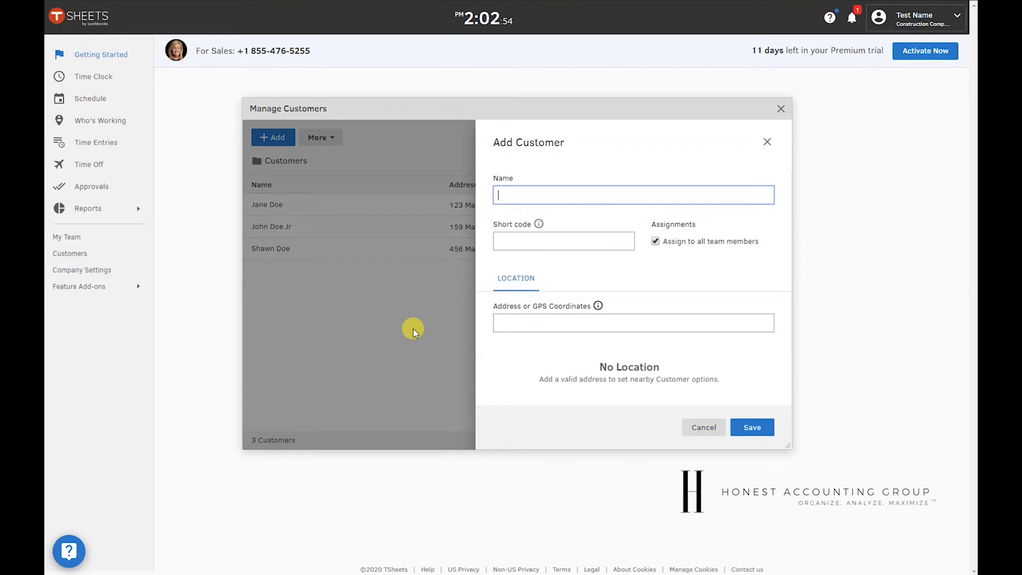
pyautogui.write('John')
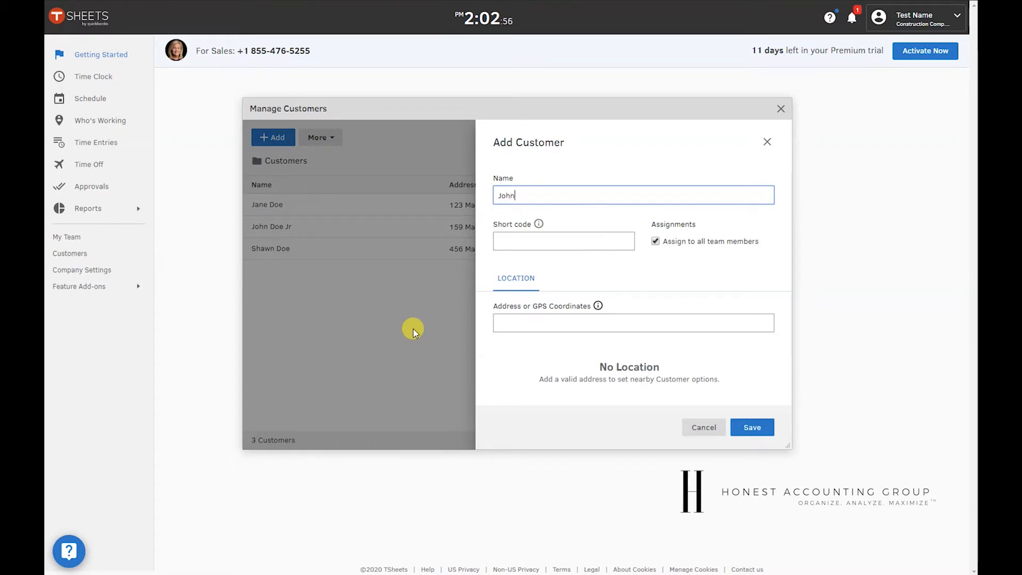
pyautogui.write('son Job')
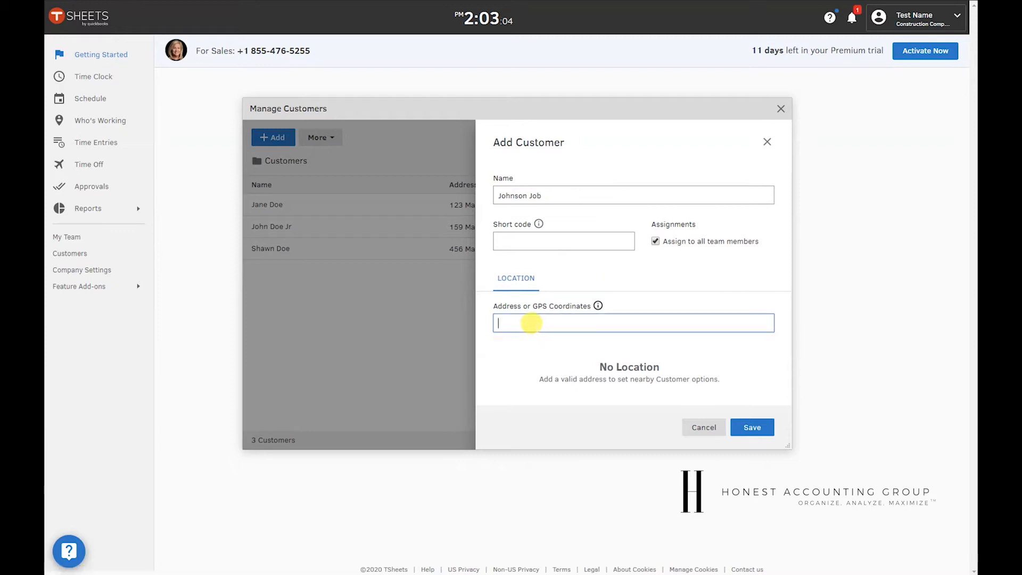
pyautogui.write('4567')
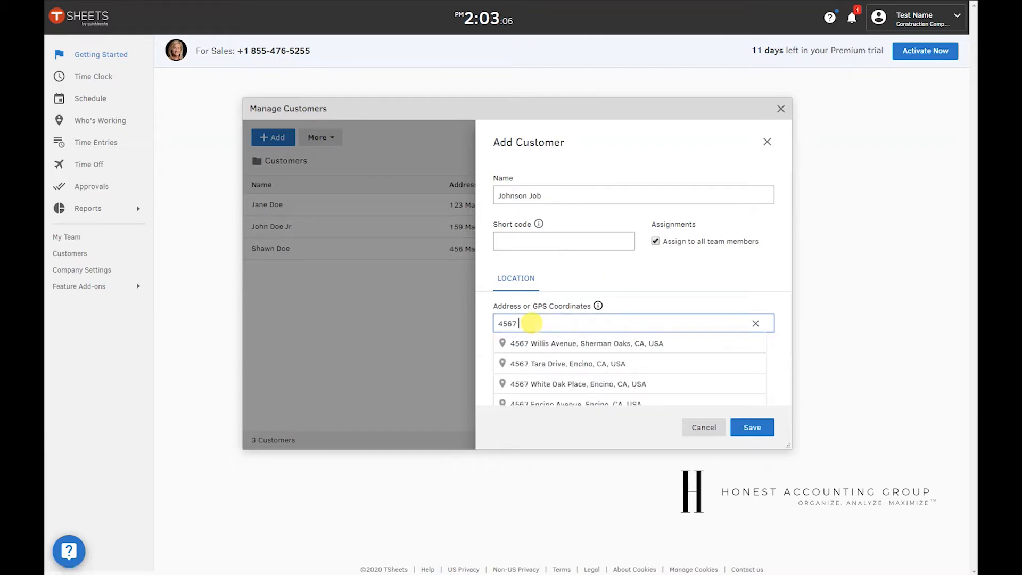
pyautogui.write('main')
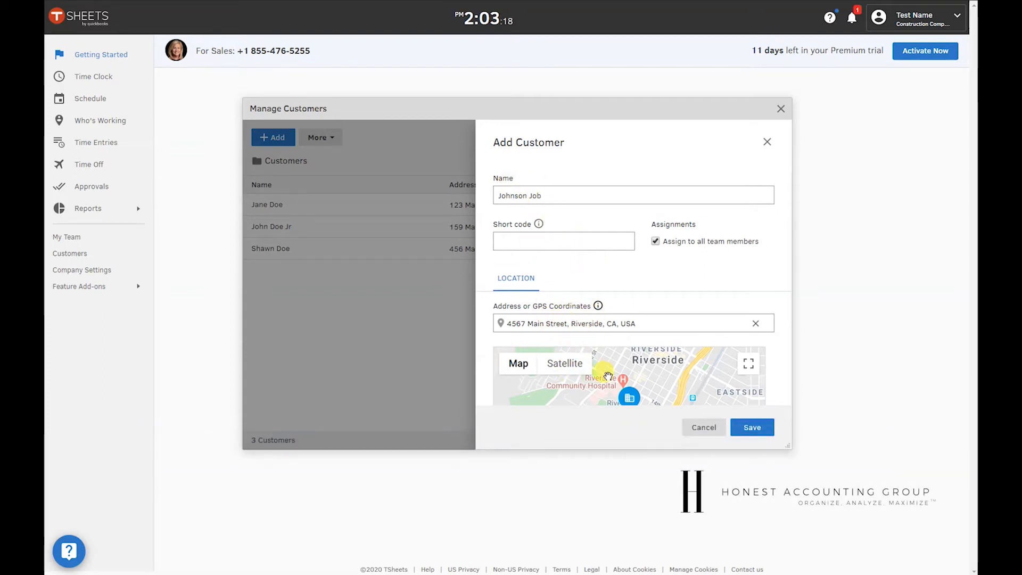
pyautogui.click(751, 427)
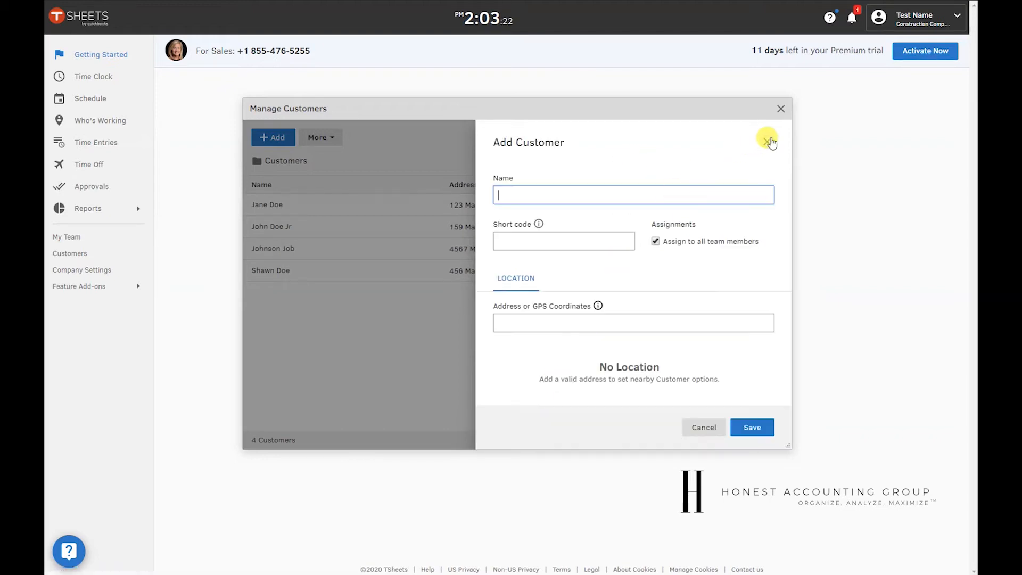
# Dismiss the empty Add Customer form and close the customer manager.
pyautogui.click(771, 141)
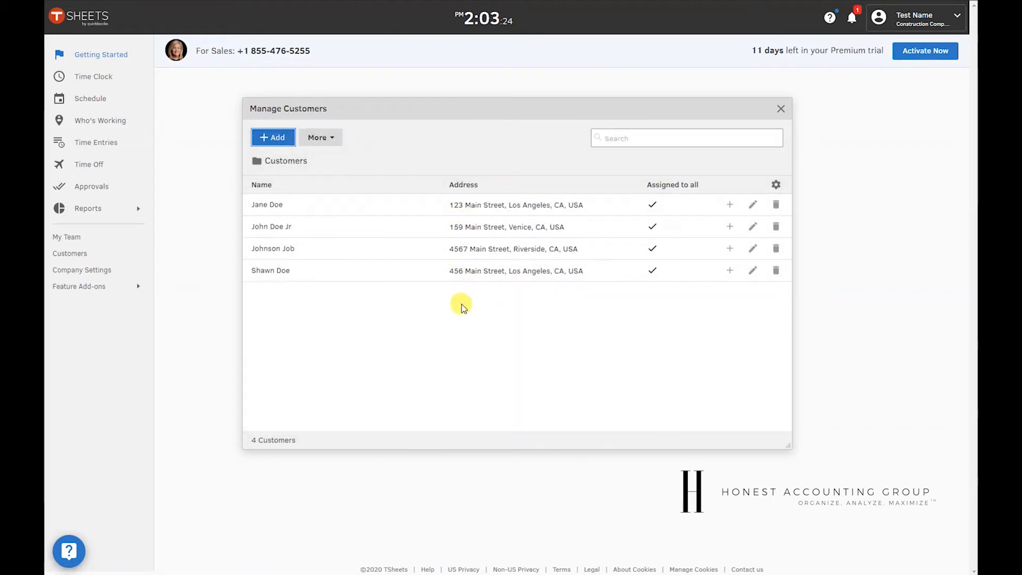
pyautogui.moveTo(422, 255)
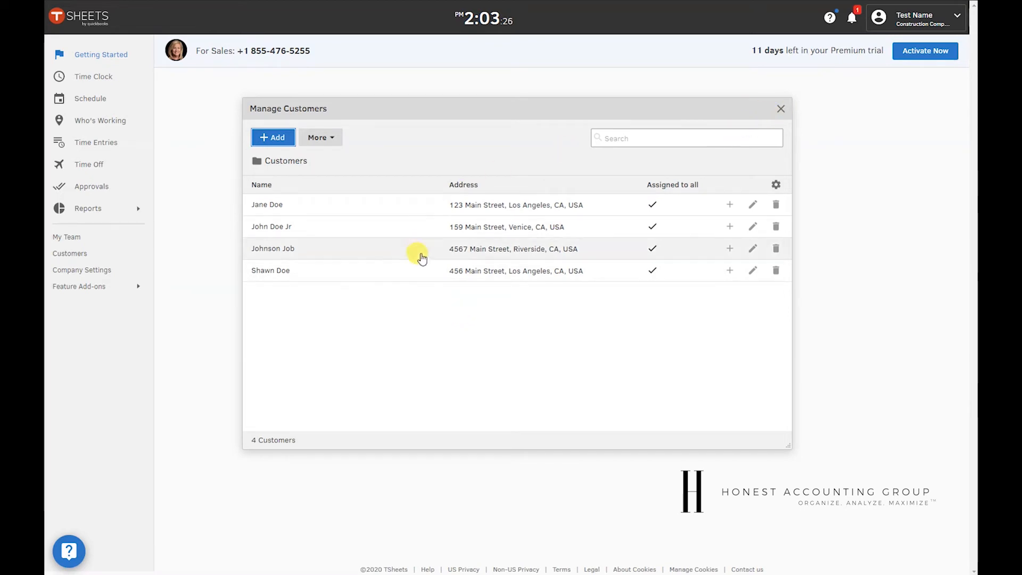
pyautogui.moveTo(781, 121)
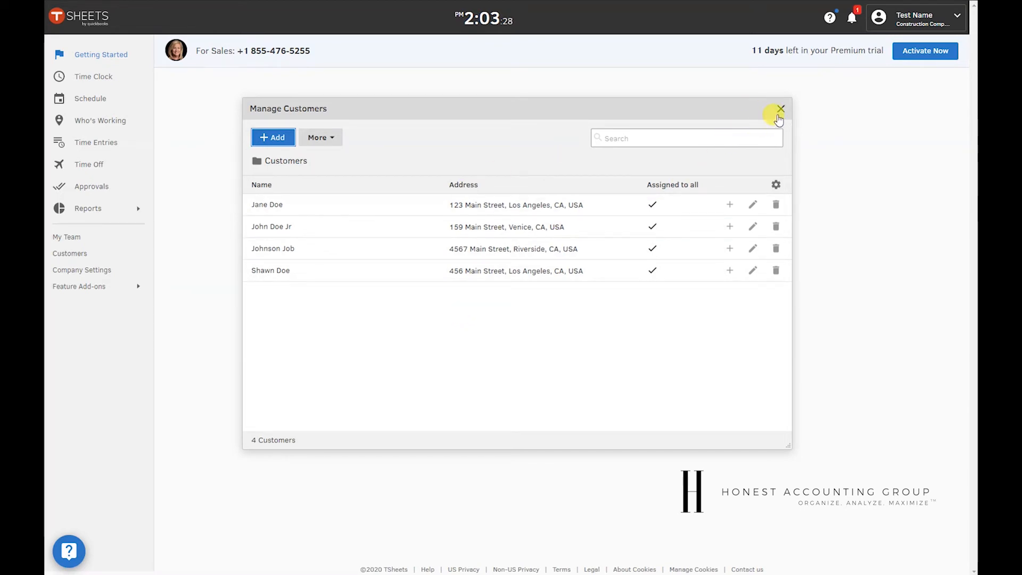
pyautogui.click(781, 109)
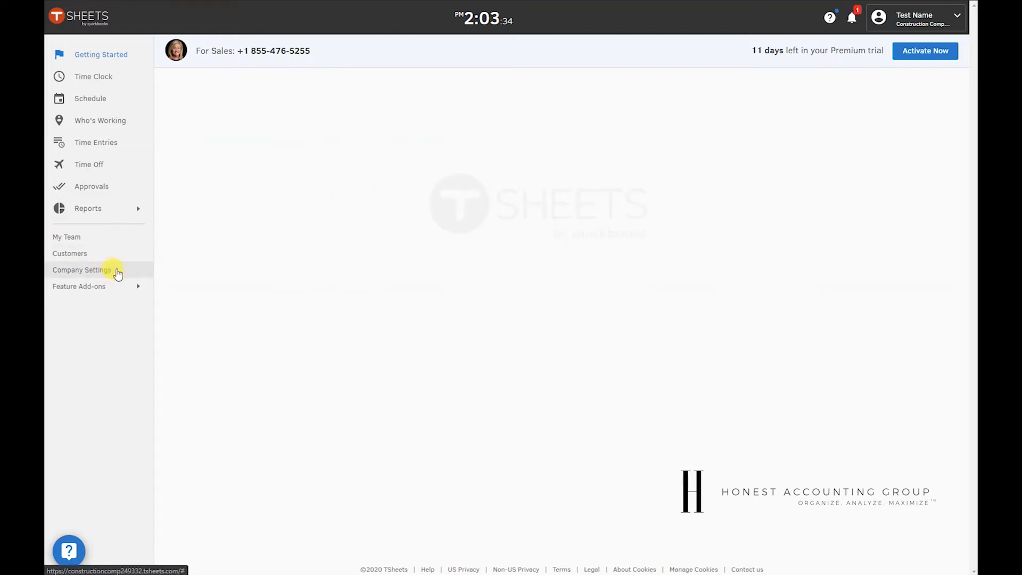
pyautogui.click(82, 269)
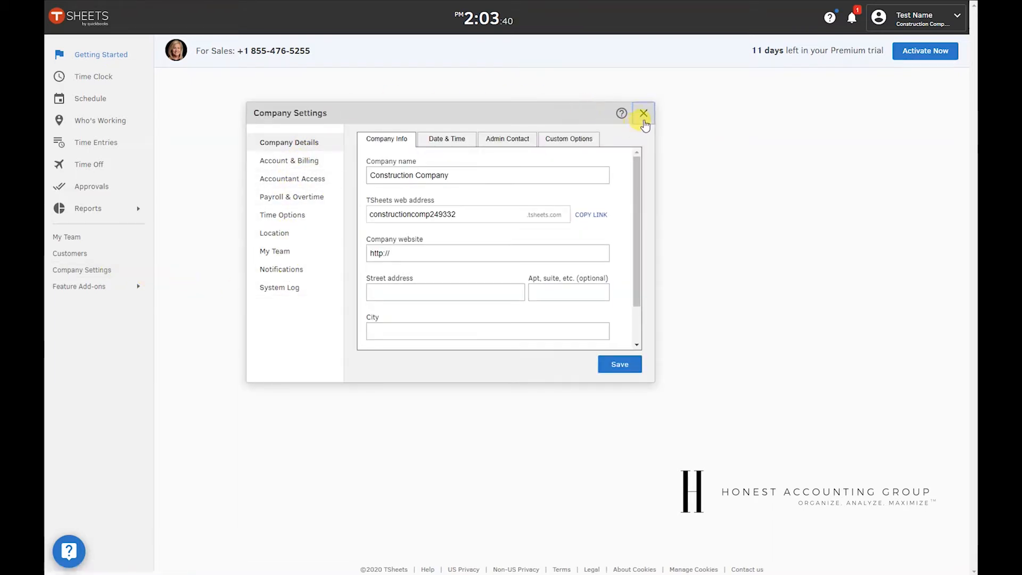
pyautogui.click(643, 114)
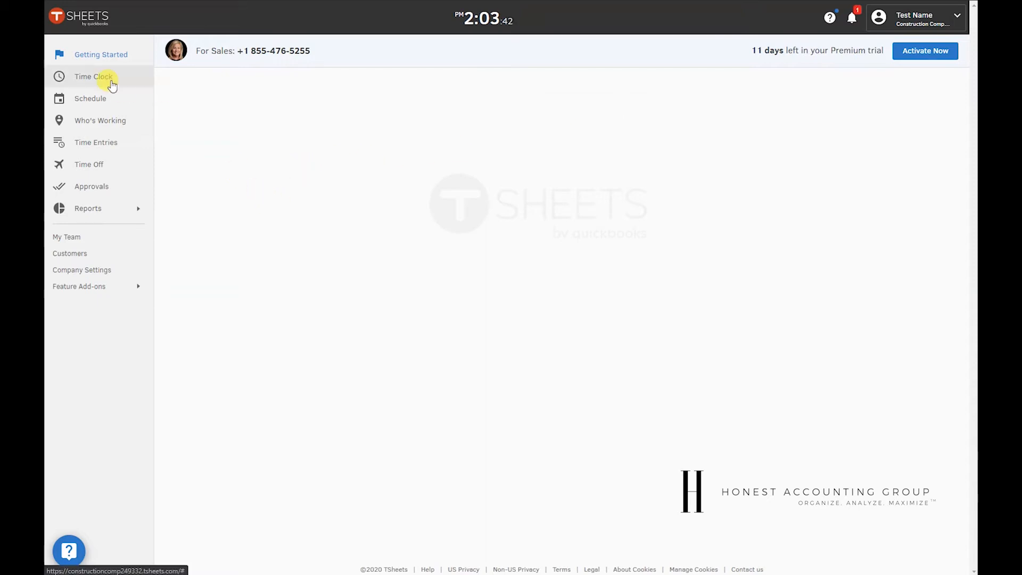
# Clock the worker in to the Johnson Job customer and close the time clock.
pyautogui.click(94, 77)
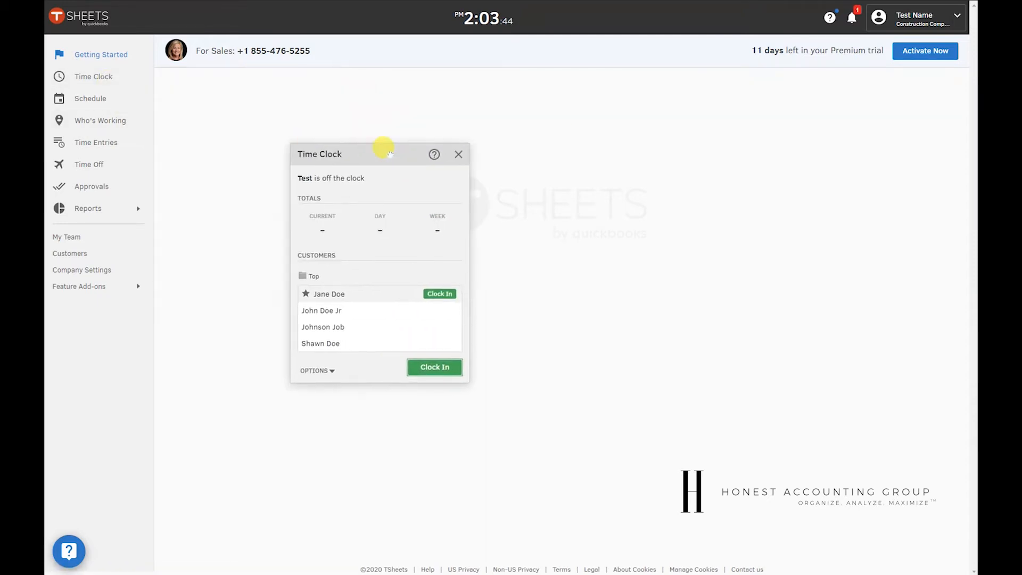
pyautogui.moveTo(381, 323)
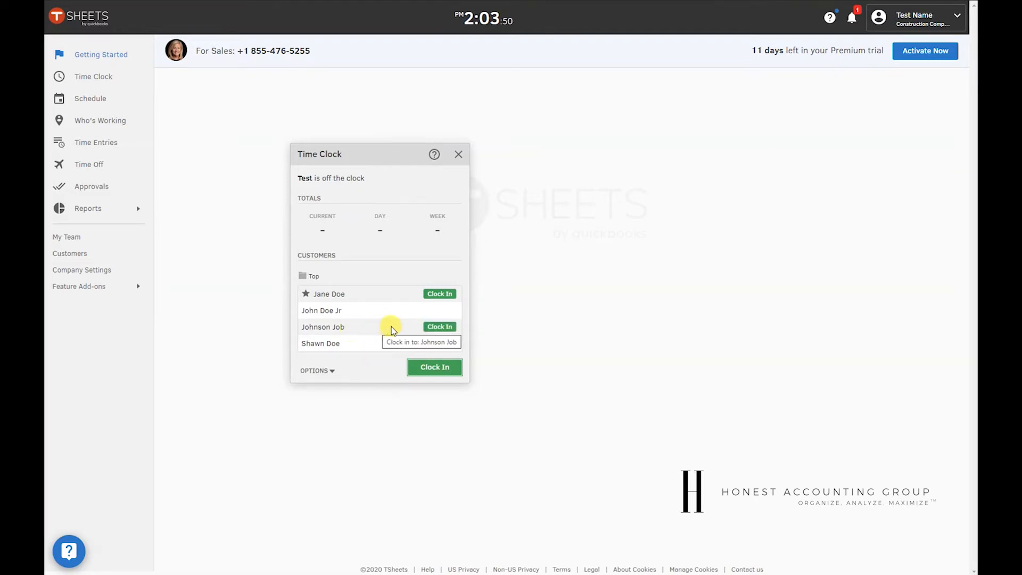
pyautogui.click(440, 327)
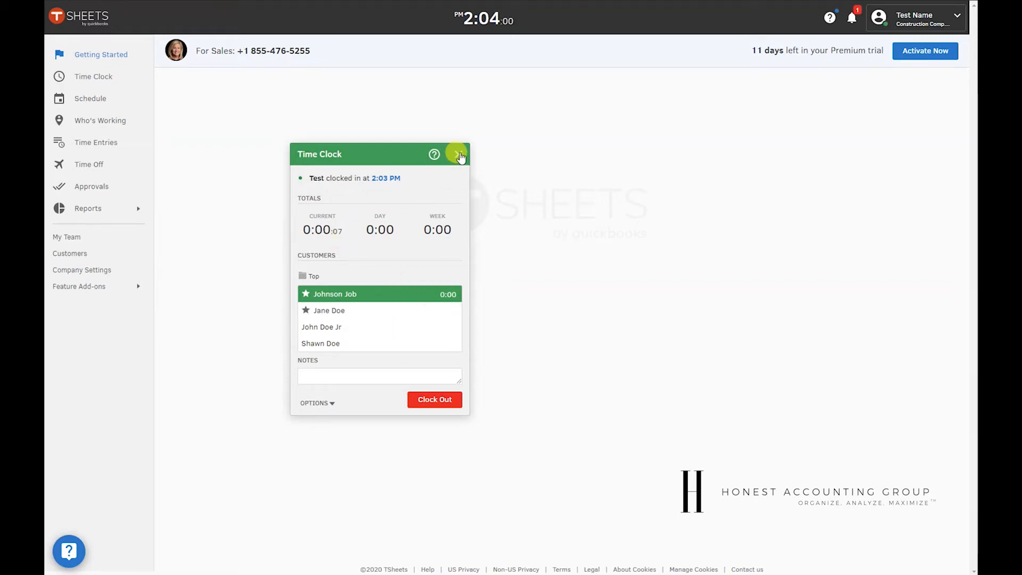
pyautogui.click(460, 155)
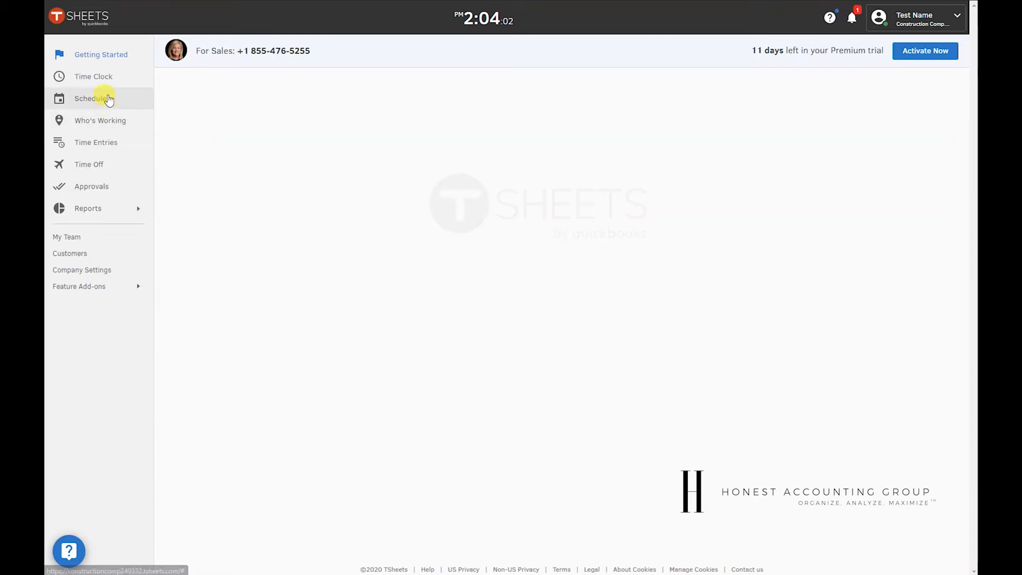
# Browse the team schedule around March 2020 and switch it to a week view.
pyautogui.click(90, 98)
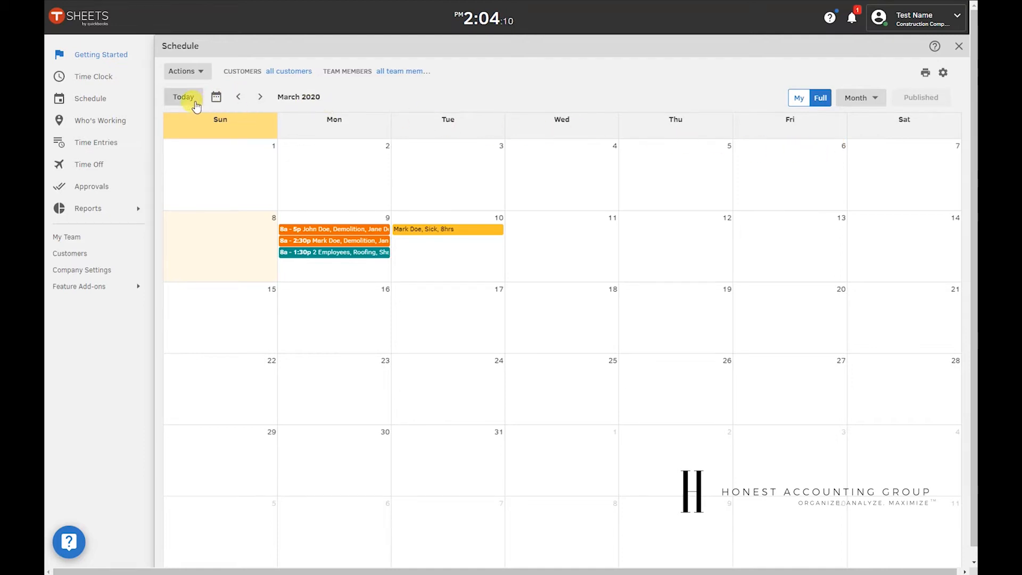
pyautogui.moveTo(260, 97)
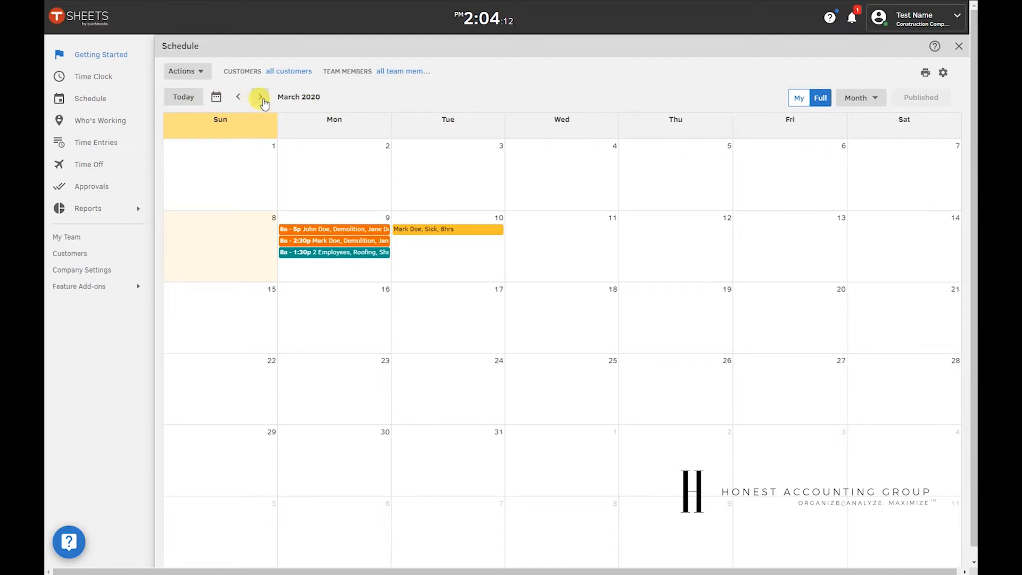
pyautogui.click(237, 97)
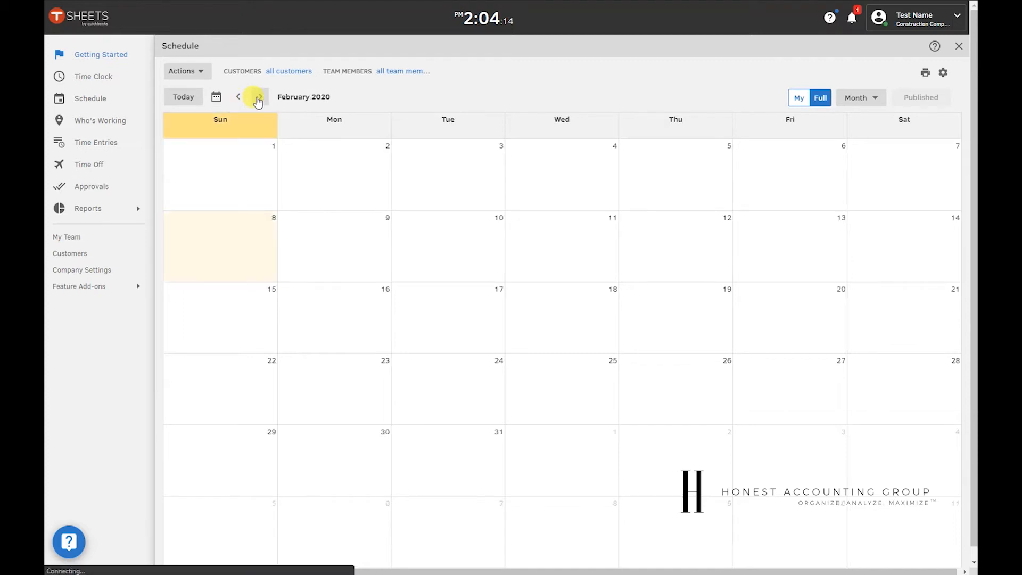
pyautogui.click(259, 97)
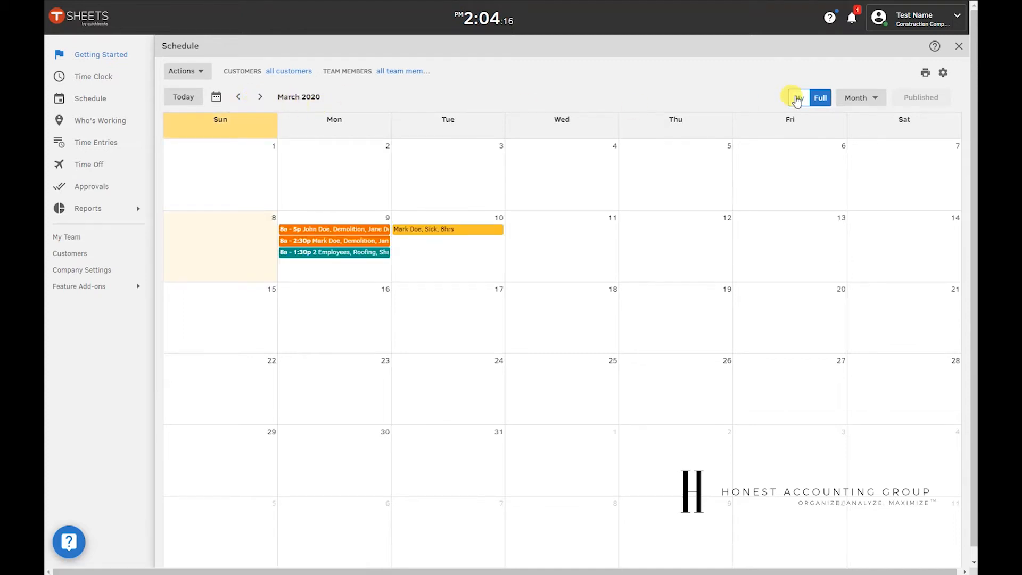
pyautogui.click(859, 97)
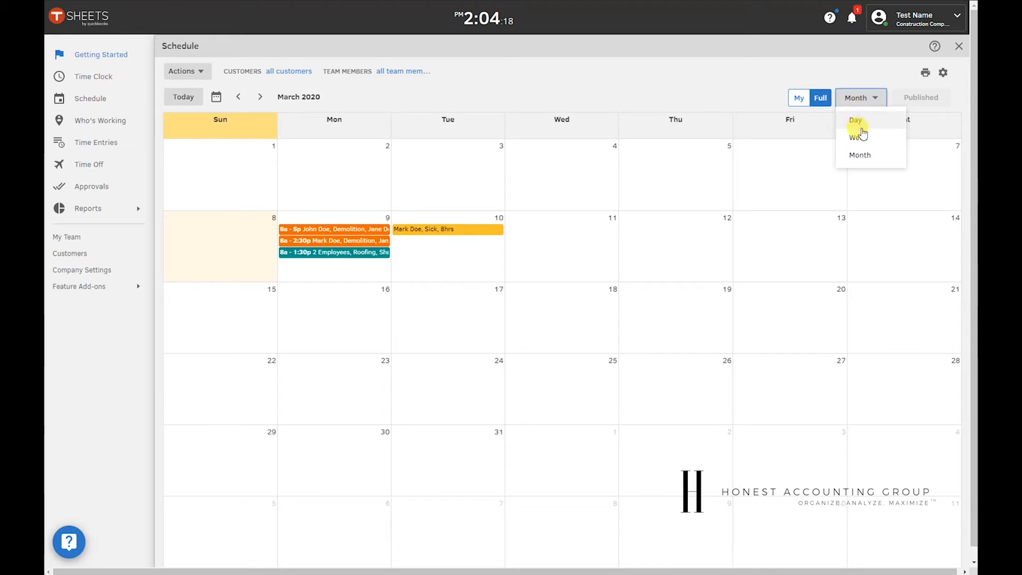
pyautogui.click(856, 137)
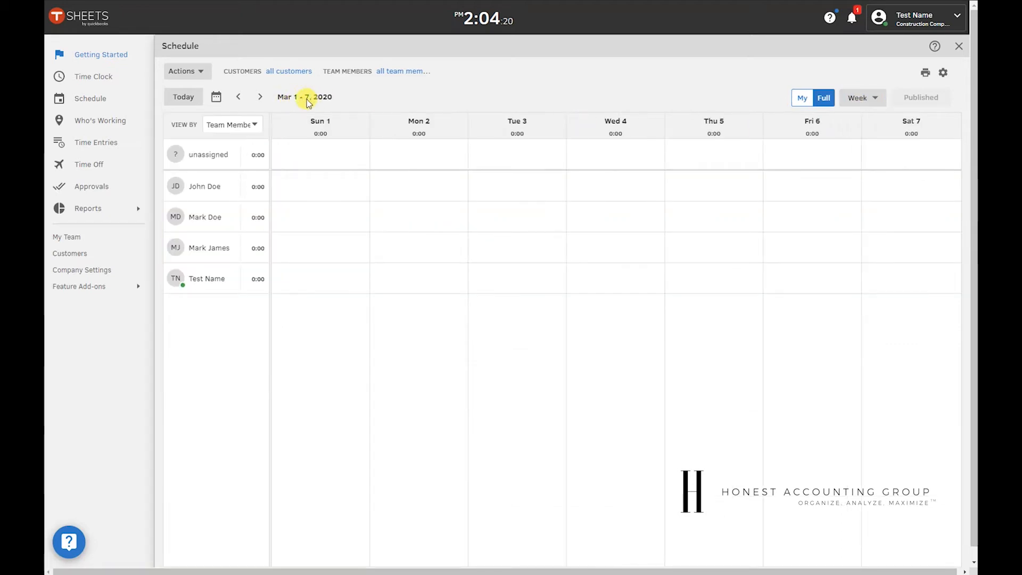
# Try the day view, return to week view and advance to March 8–14, 2020.
pyautogui.click(259, 97)
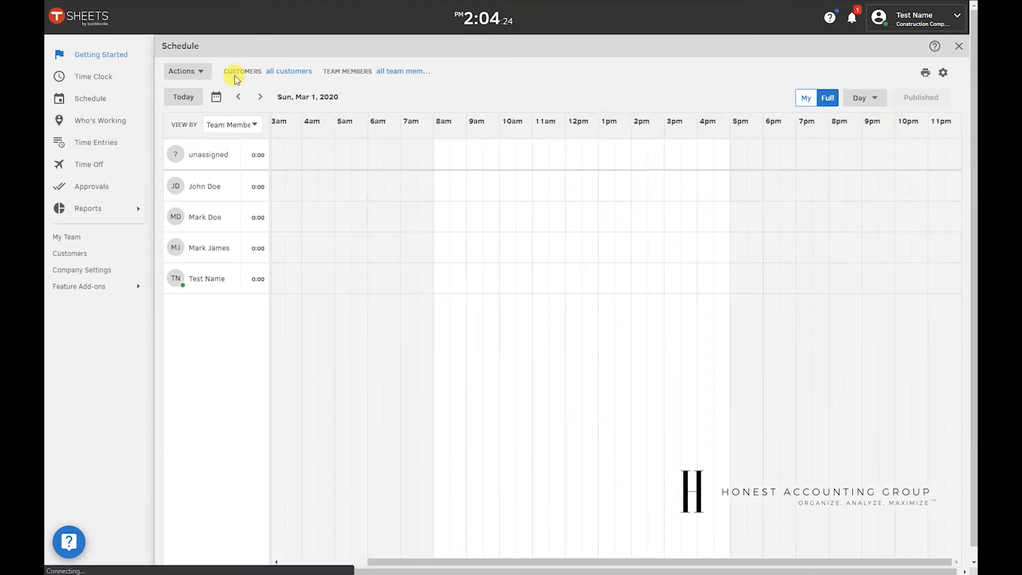
pyautogui.click(260, 97)
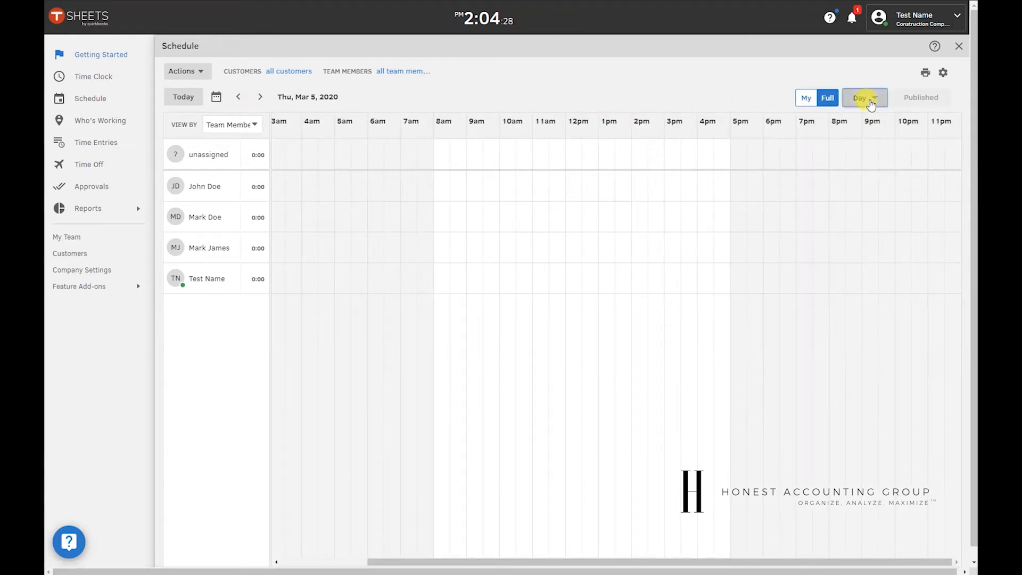
pyautogui.click(860, 97)
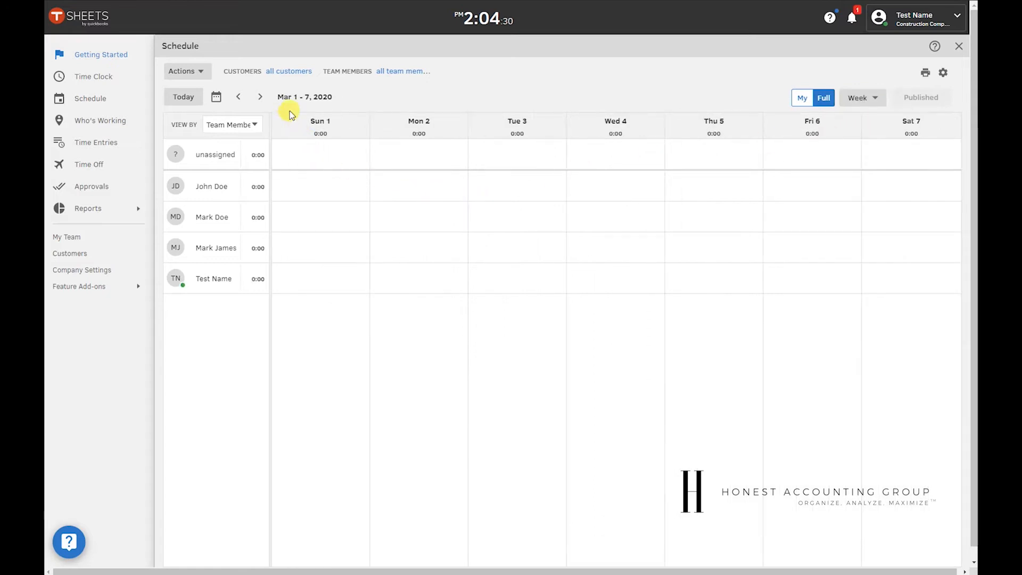
pyautogui.click(260, 97)
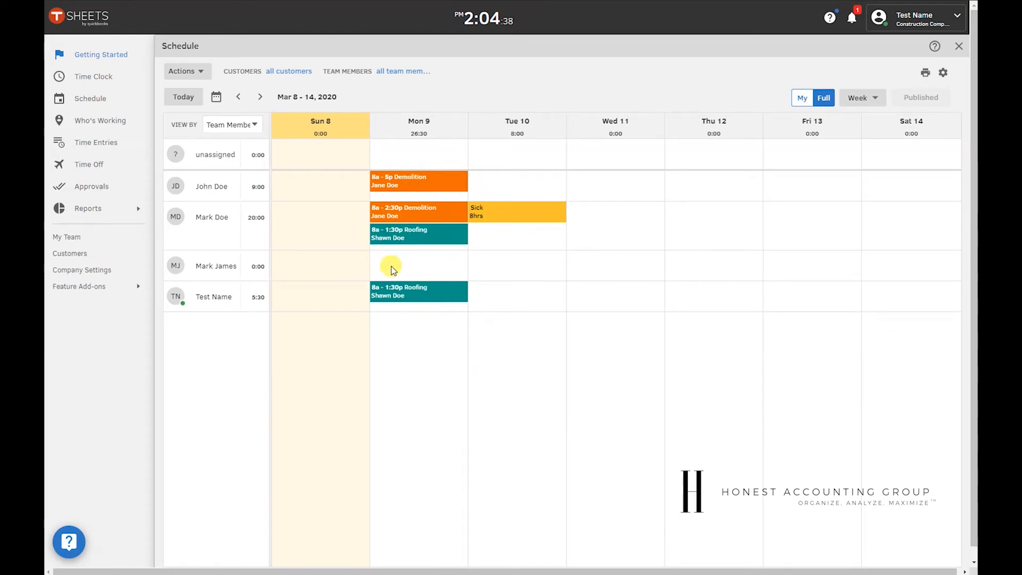
pyautogui.click(391, 265)
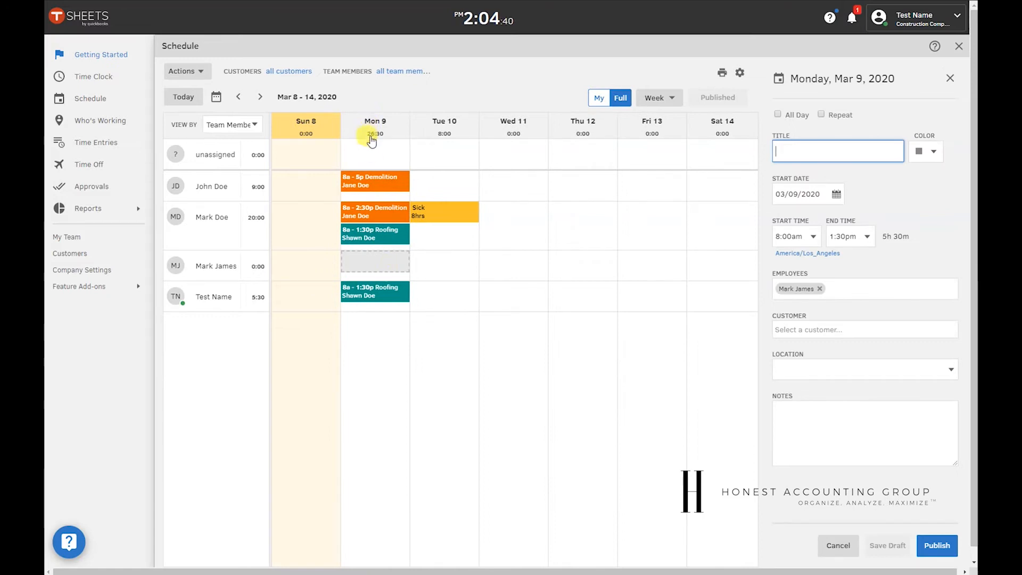
pyautogui.moveTo(698, 205)
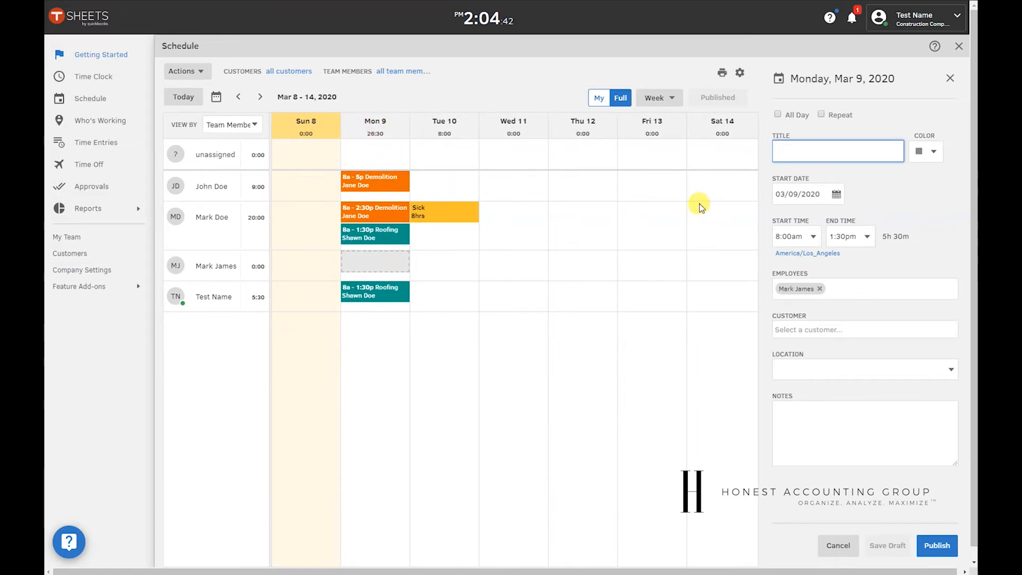
pyautogui.write('Roffinhg')
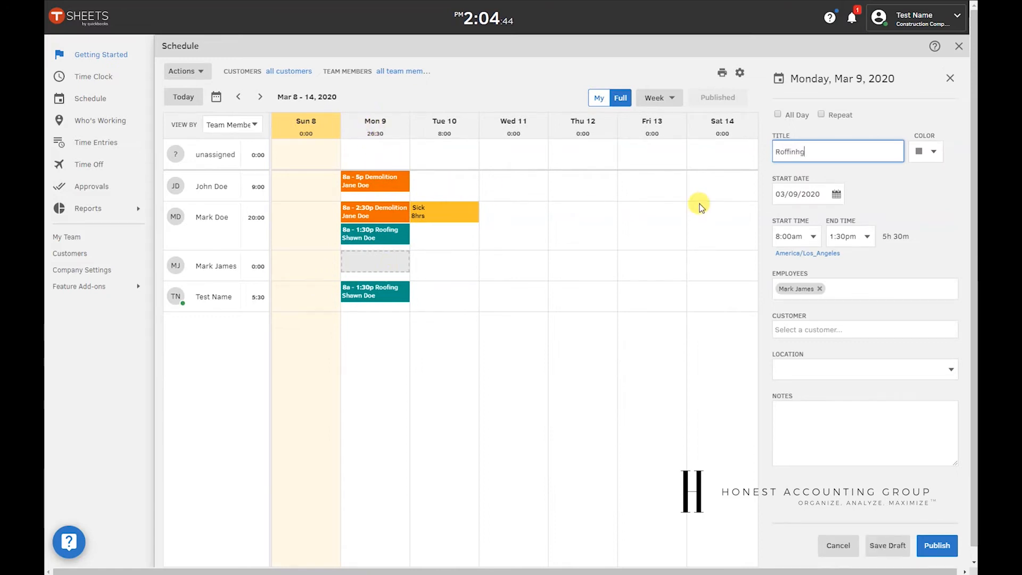
pyautogui.press('Backspace')
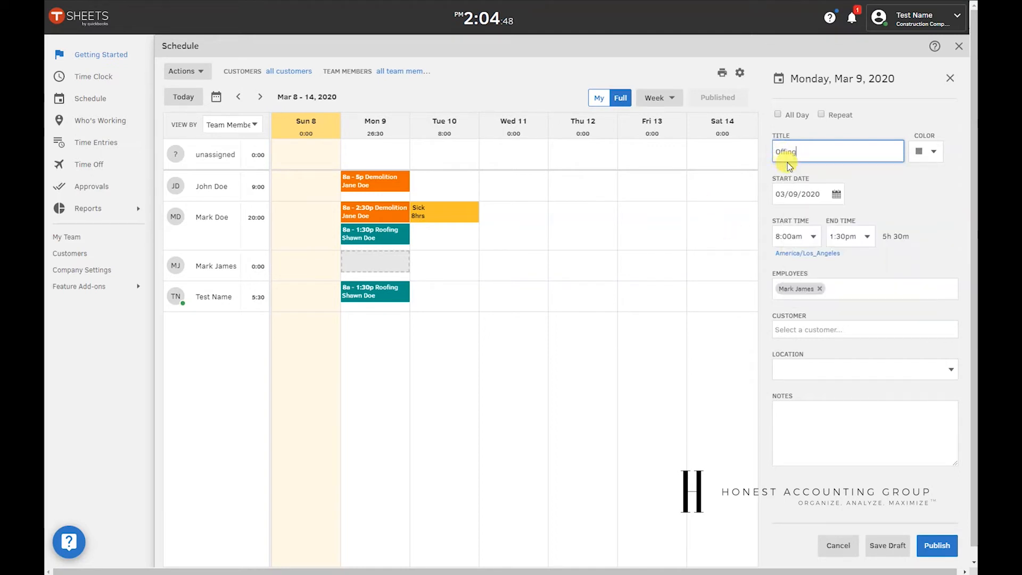
pyautogui.write('Roo')
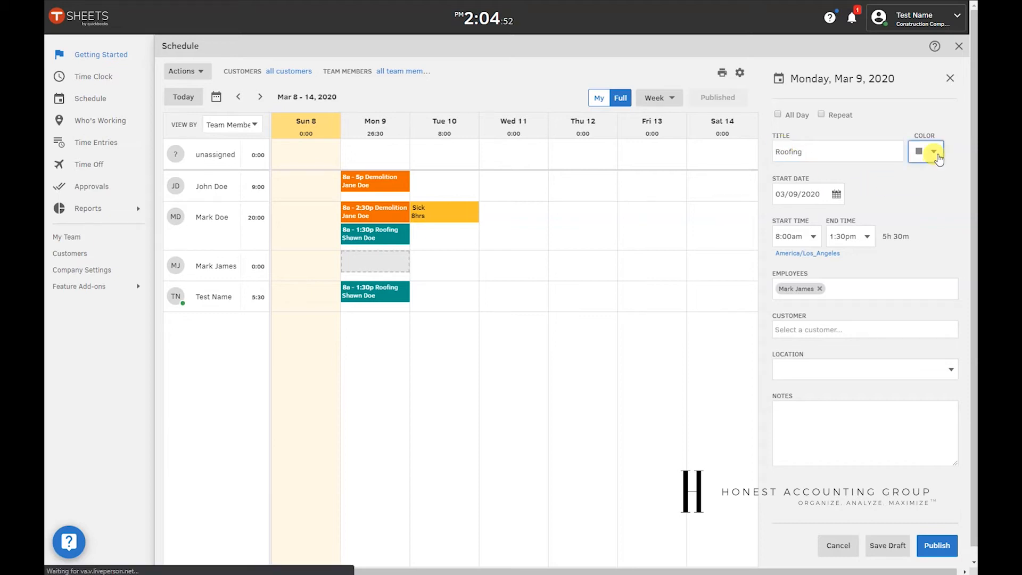
pyautogui.click(919, 151)
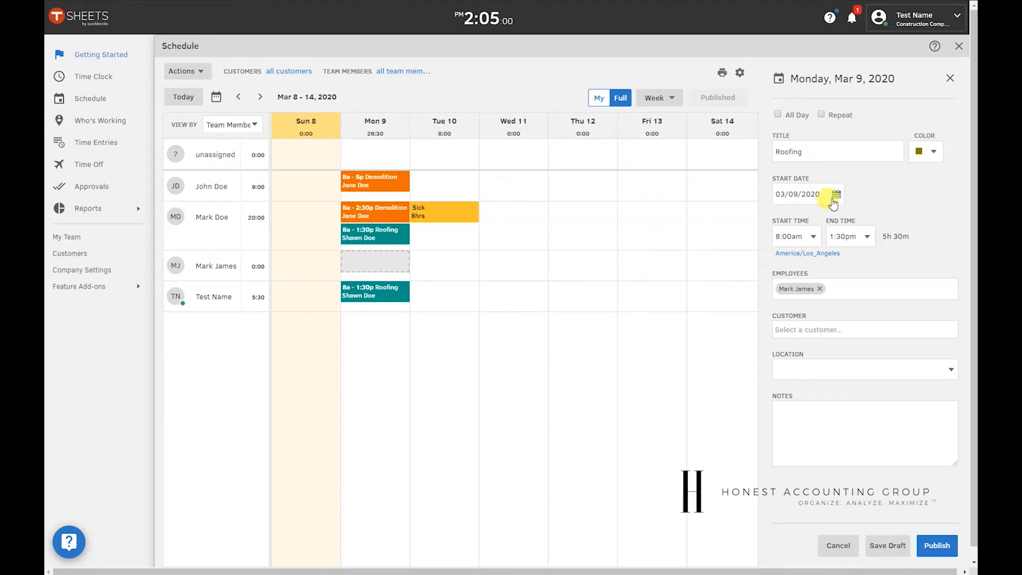
pyautogui.moveTo(836, 196)
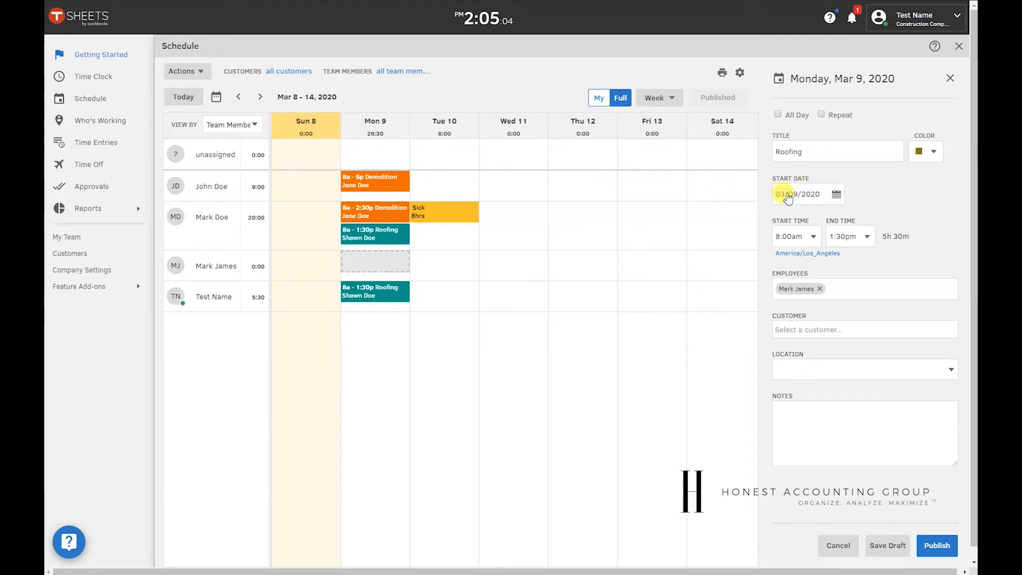
# Move the shift to March 11, assign Johnson Job at the Main Street address, and publish it.
pyautogui.click(798, 193)
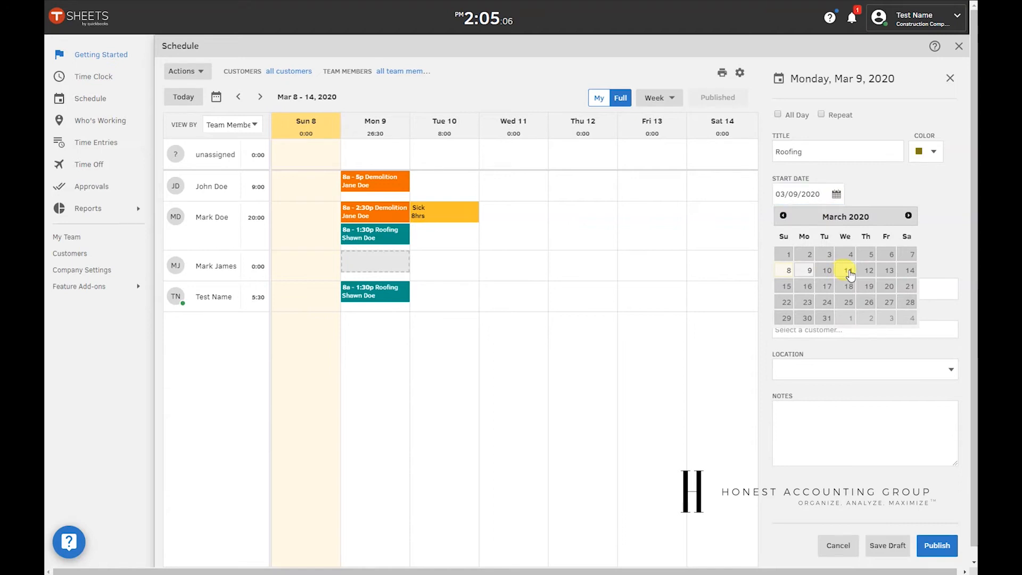
pyautogui.click(848, 269)
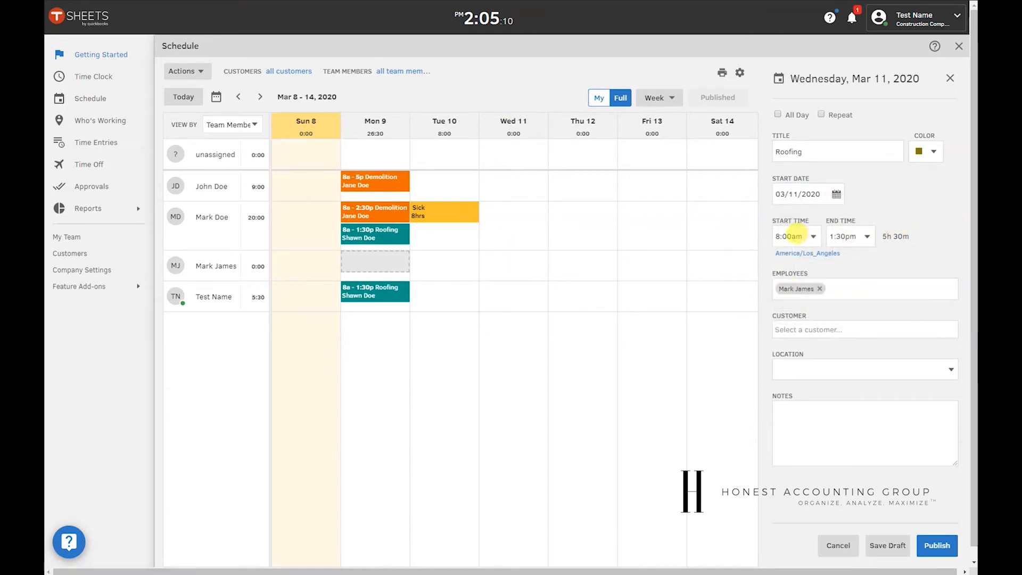
pyautogui.click(848, 236)
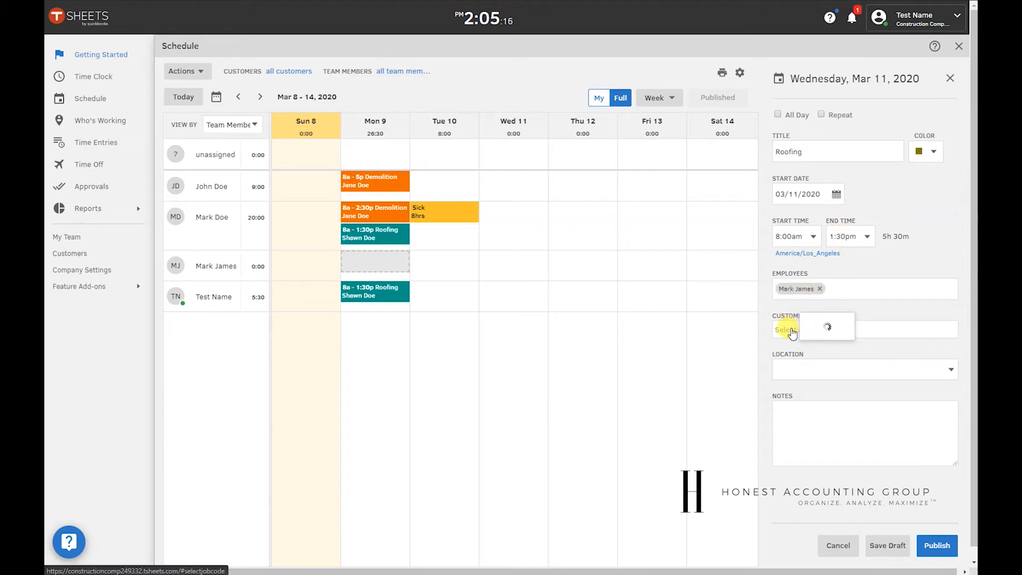
pyautogui.click(792, 329)
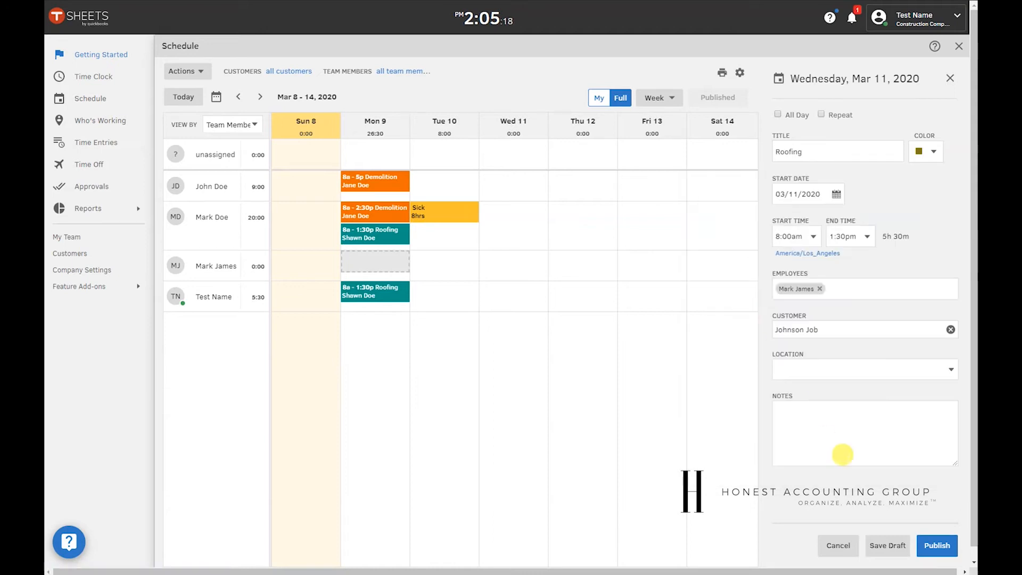
pyautogui.click(860, 369)
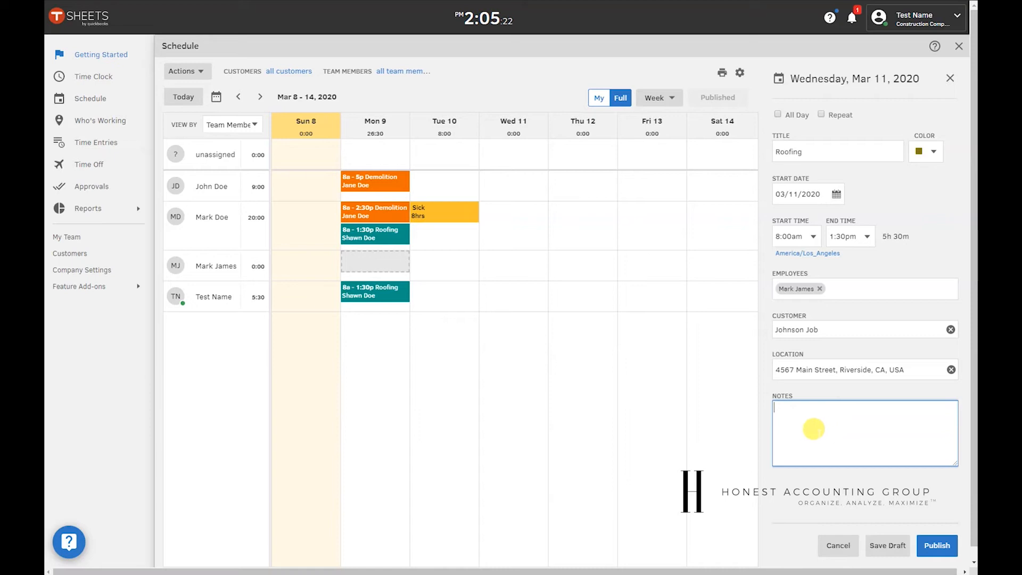
pyautogui.click(937, 545)
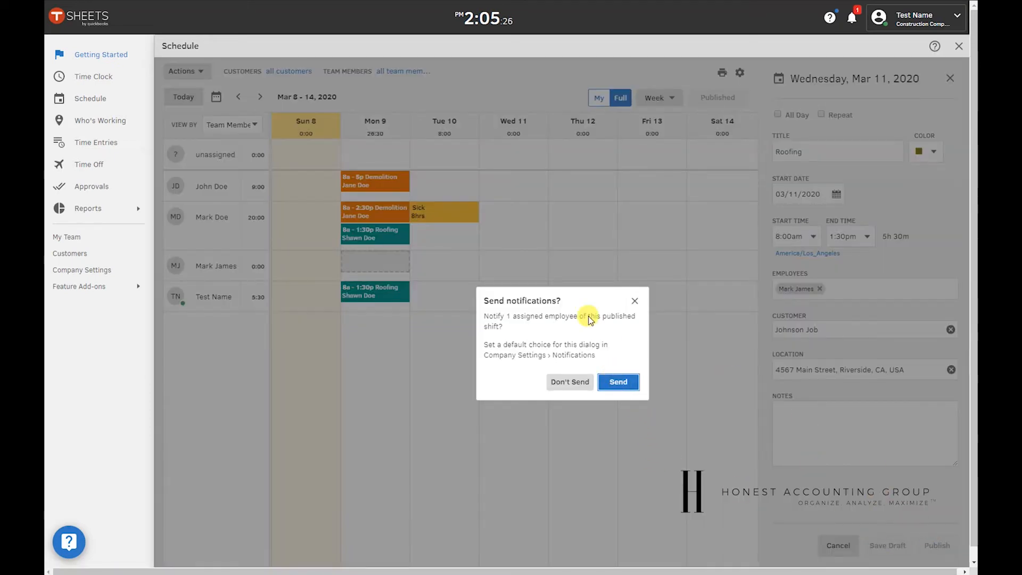
pyautogui.moveTo(568, 342)
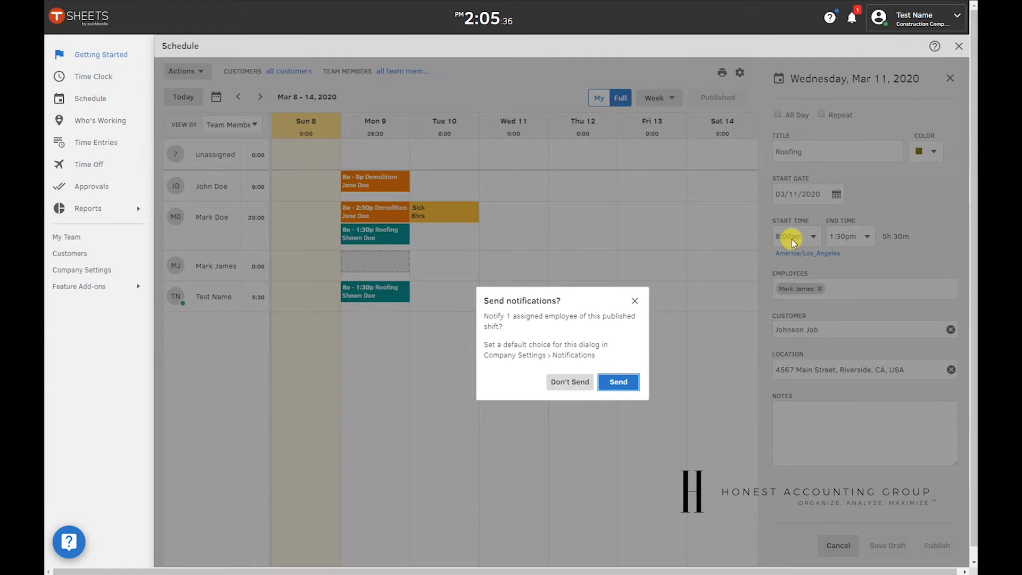
pyautogui.moveTo(660, 274)
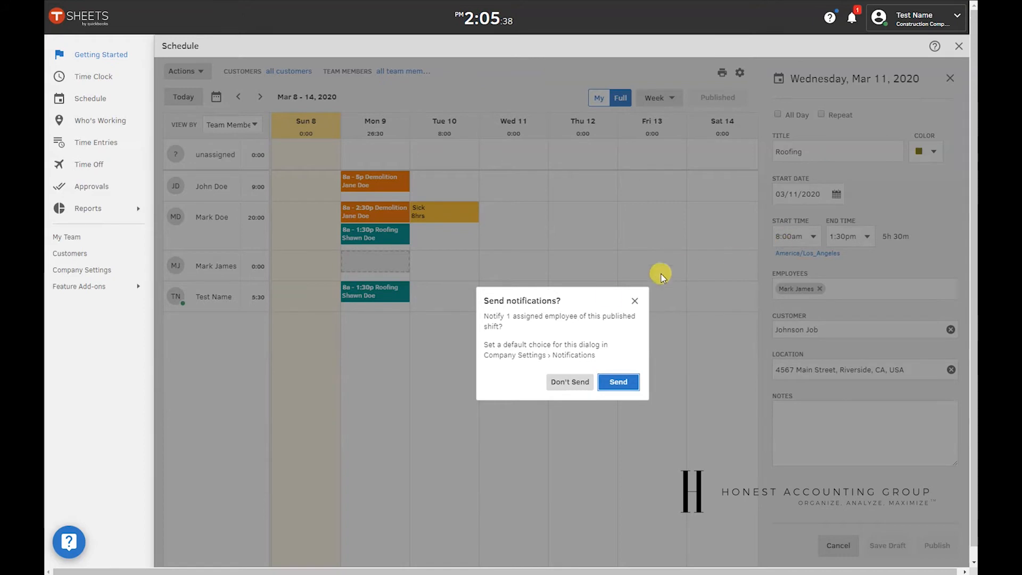
pyautogui.moveTo(595, 335)
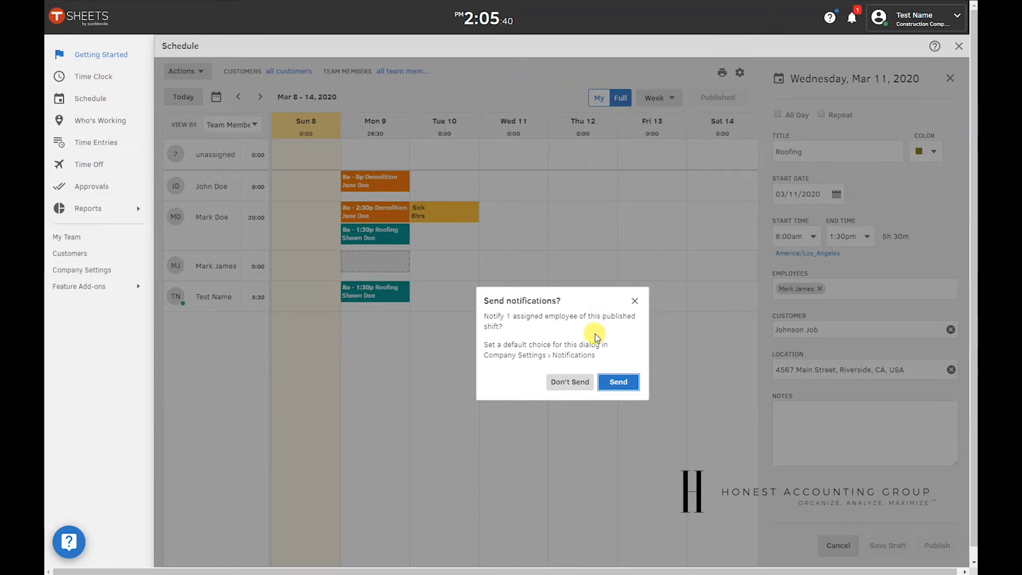
pyautogui.moveTo(618, 382)
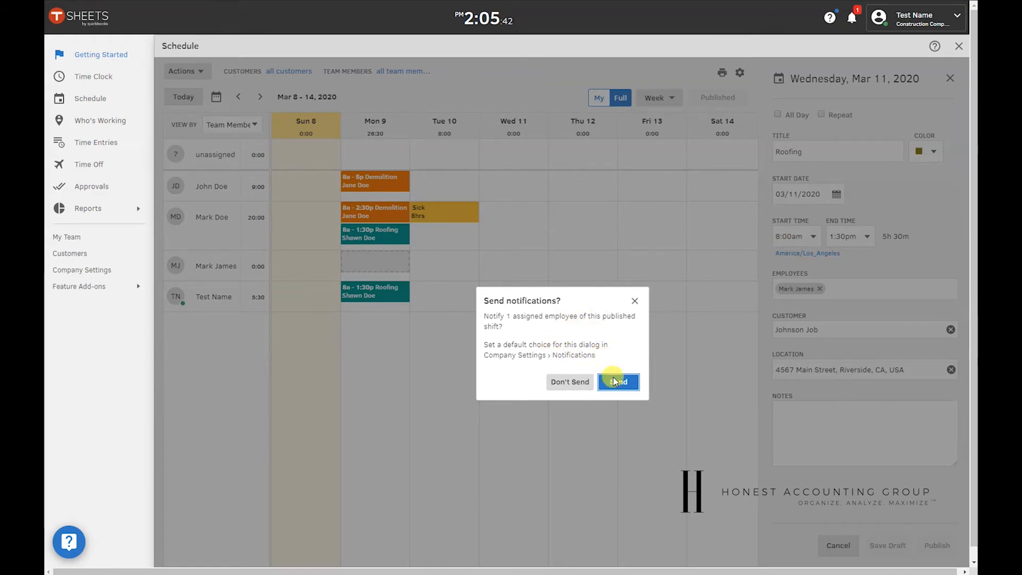
pyautogui.click(617, 383)
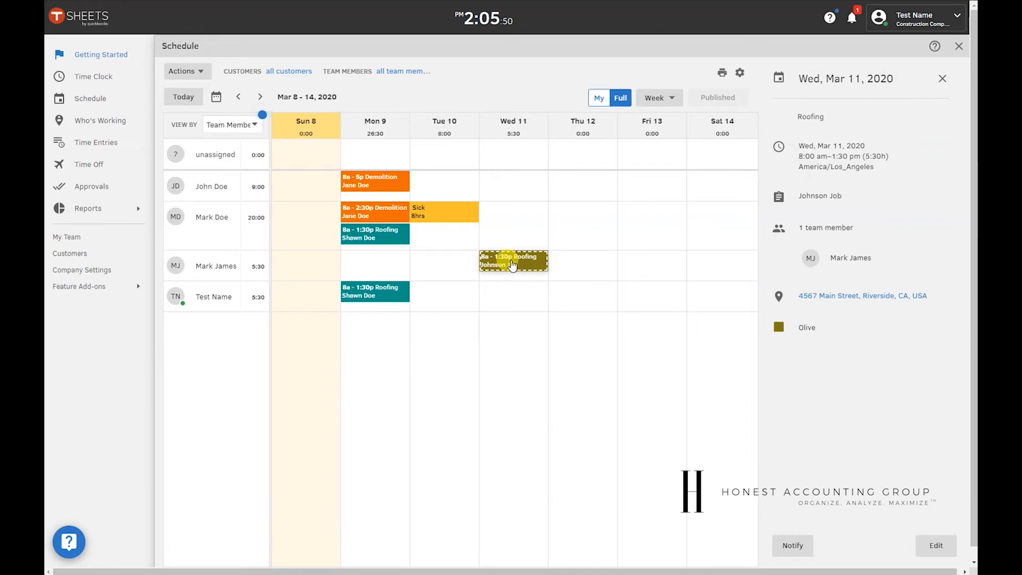
pyautogui.moveTo(794, 129)
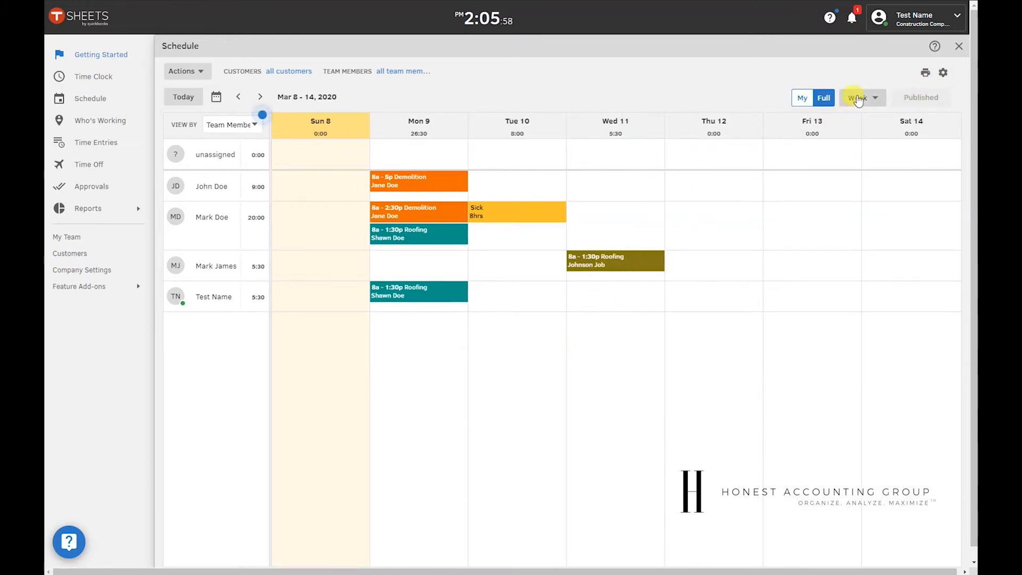
pyautogui.click(861, 96)
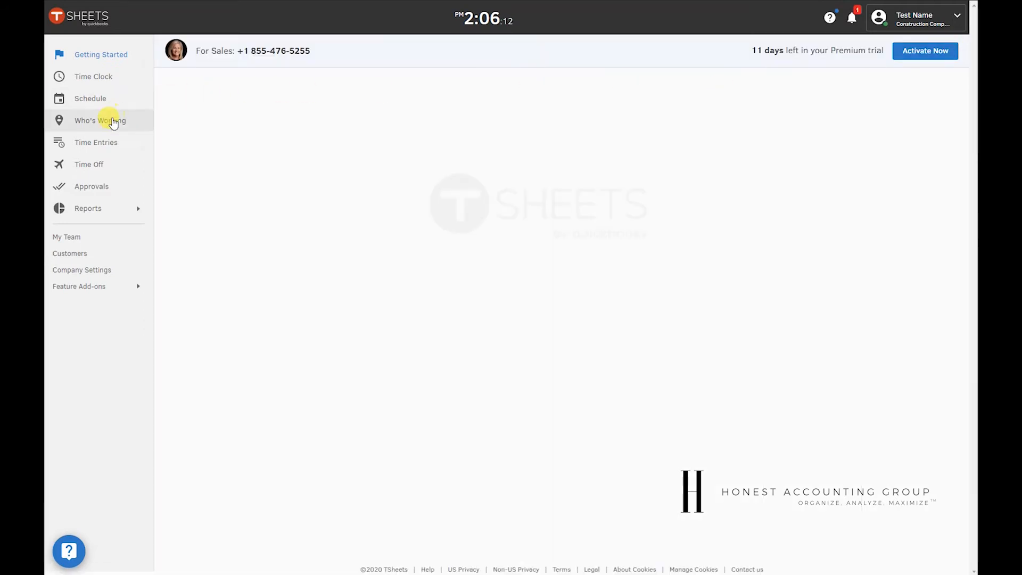
pyautogui.click(101, 120)
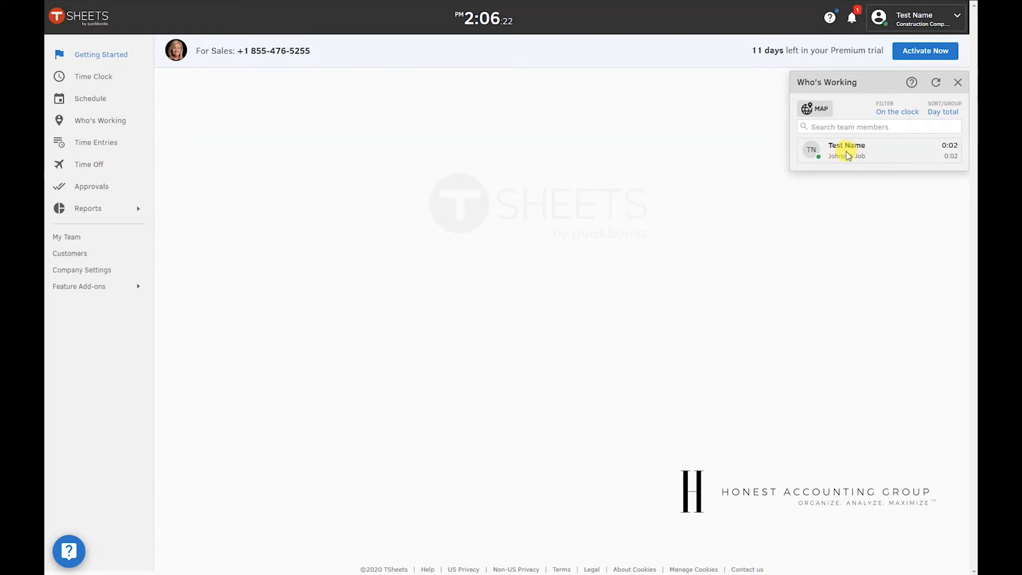
pyautogui.click(816, 108)
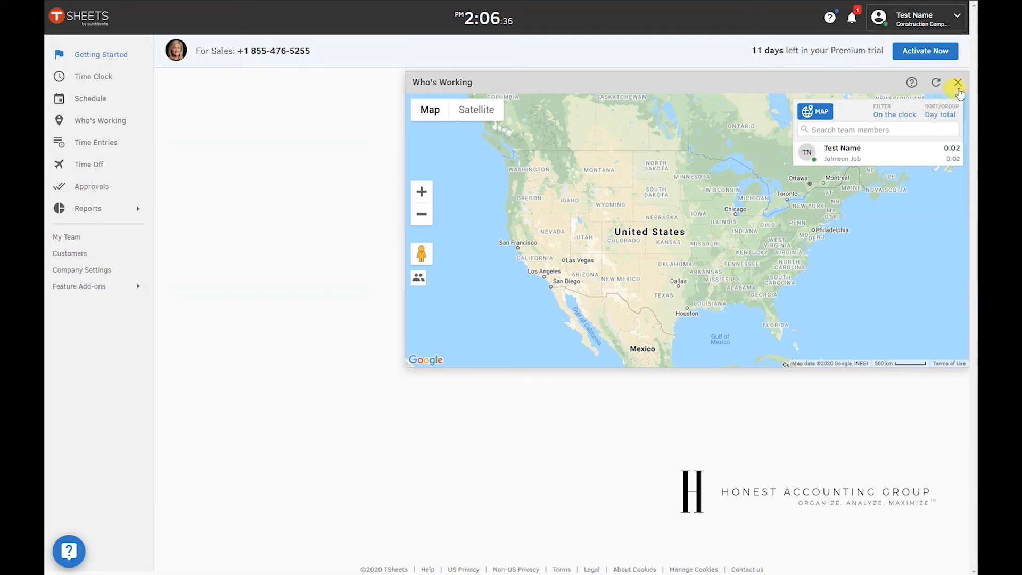
pyautogui.click(958, 83)
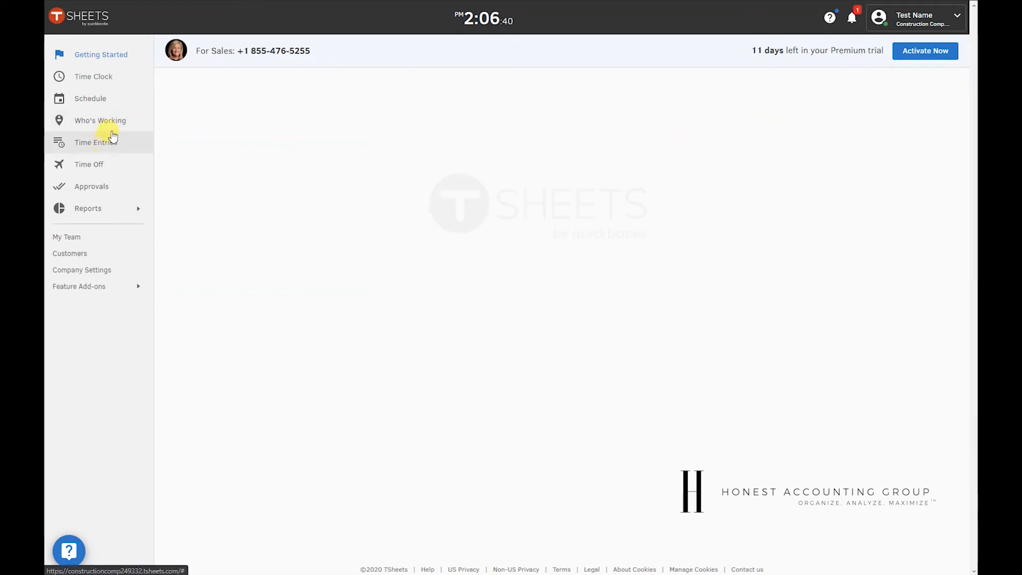
pyautogui.click(96, 142)
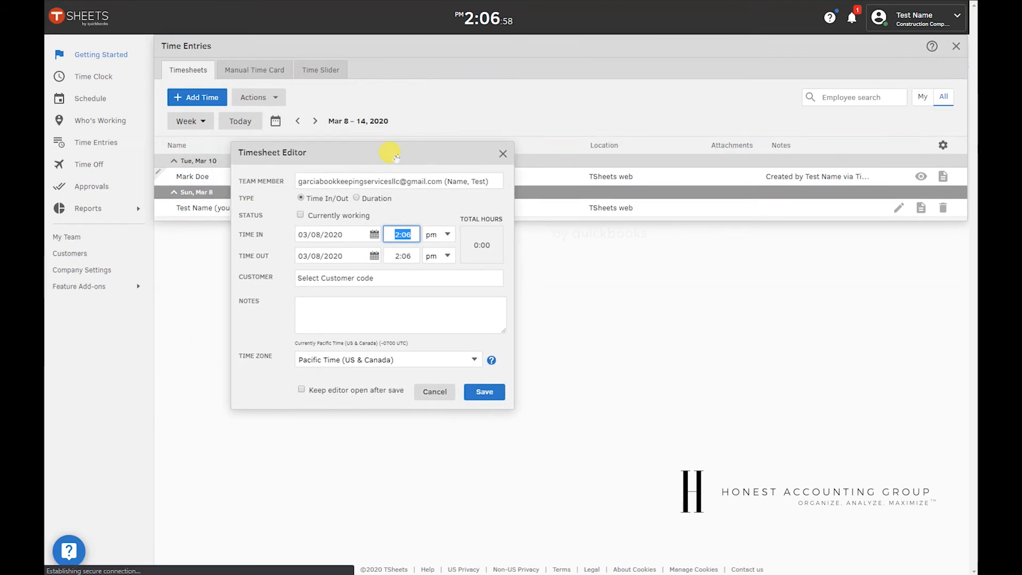
pyautogui.click(398, 181)
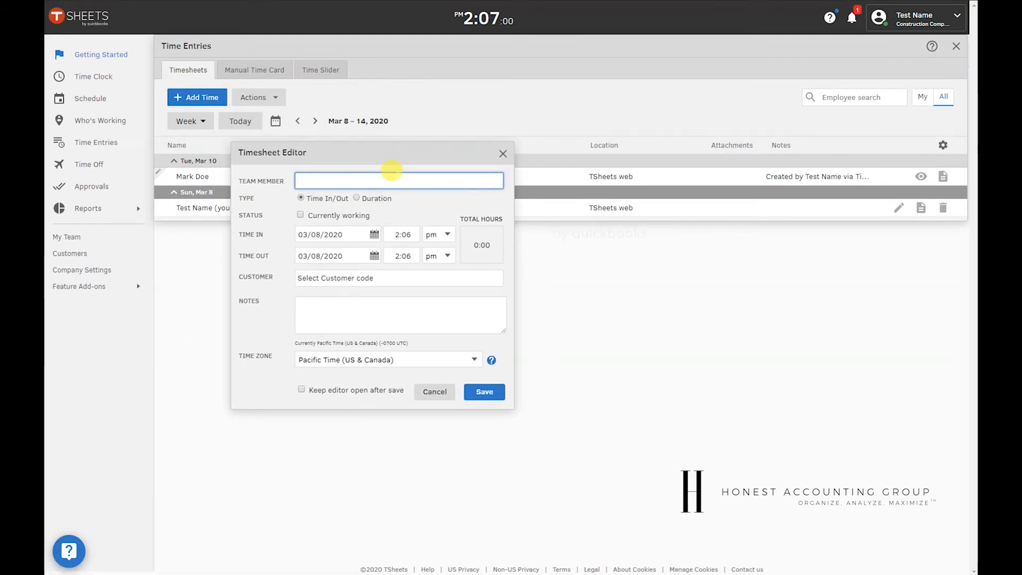
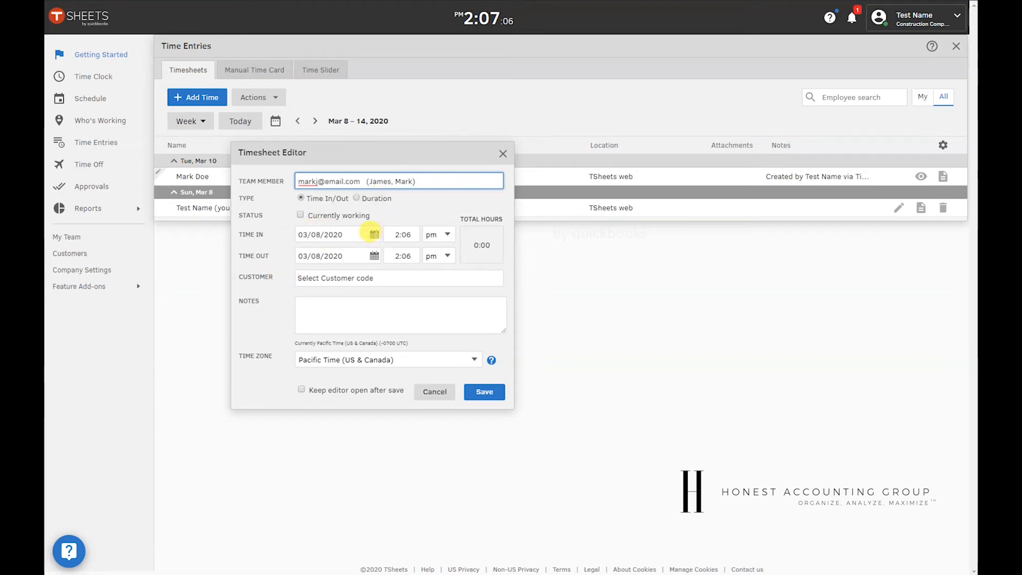
# Set the entry's clock-in to 8:00am and clock-out to 1:30pm, totaling 5h 30m.
pyautogui.click(374, 235)
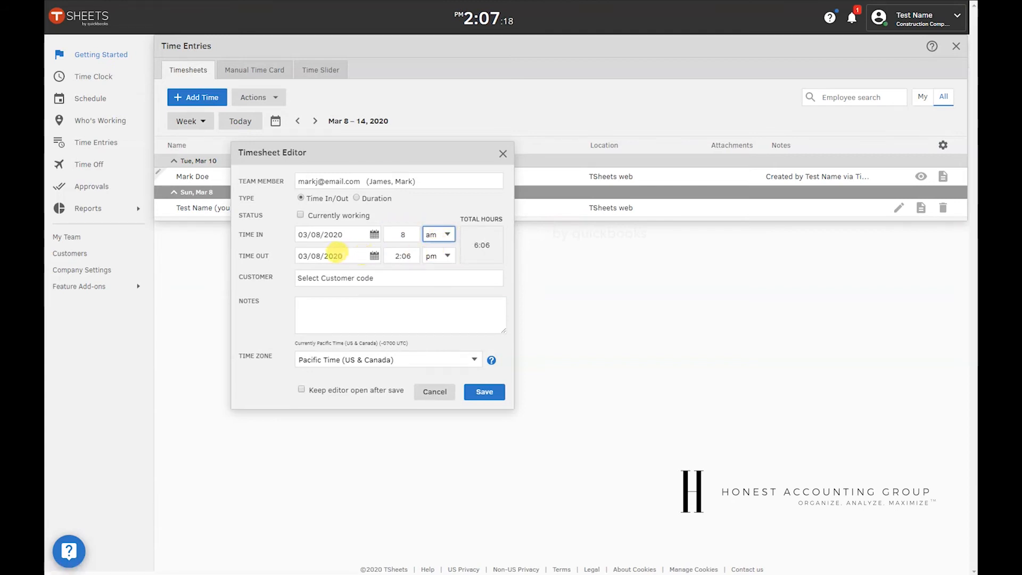
pyautogui.click(401, 256)
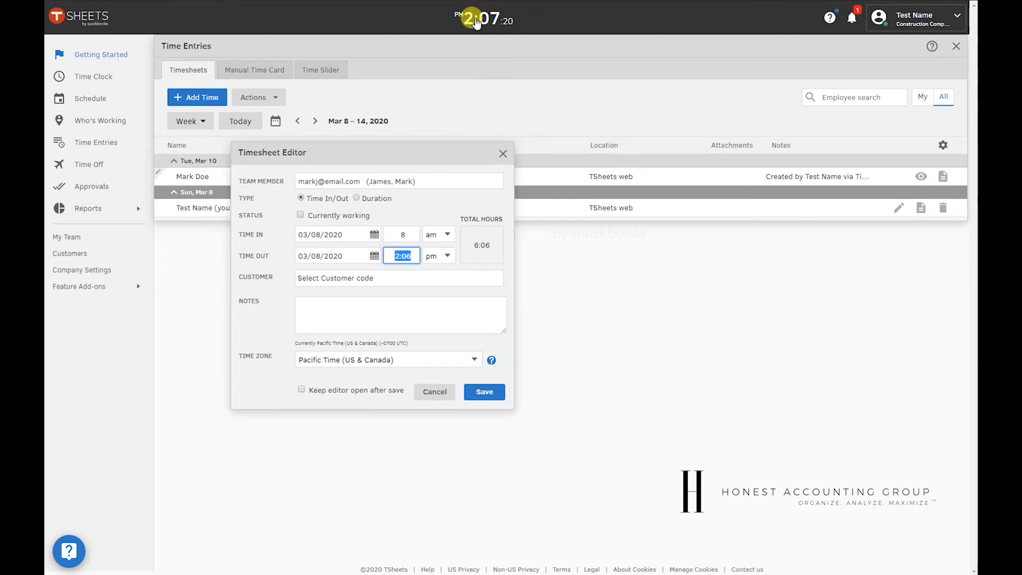
pyautogui.write('1')
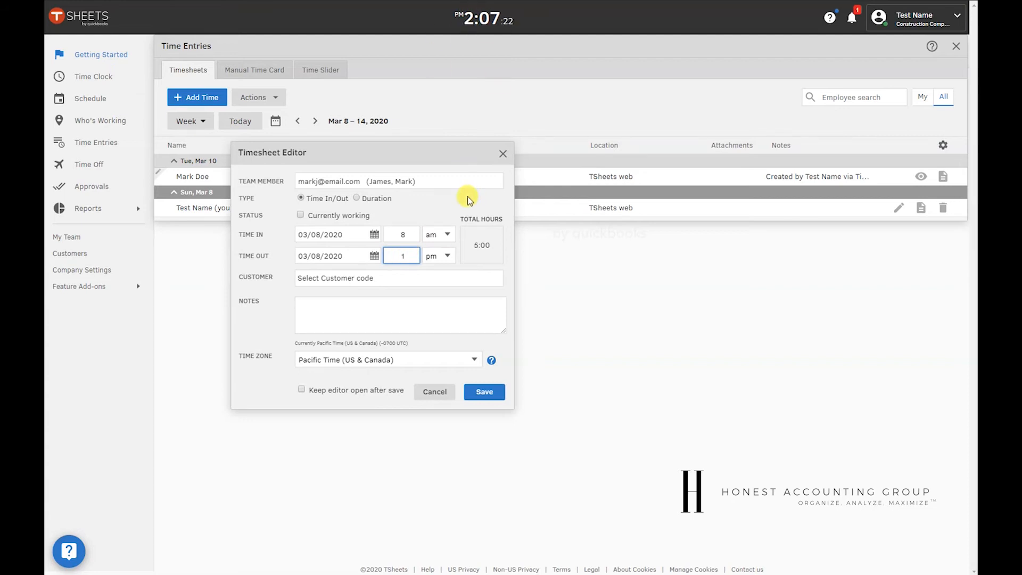
pyautogui.write(':30')
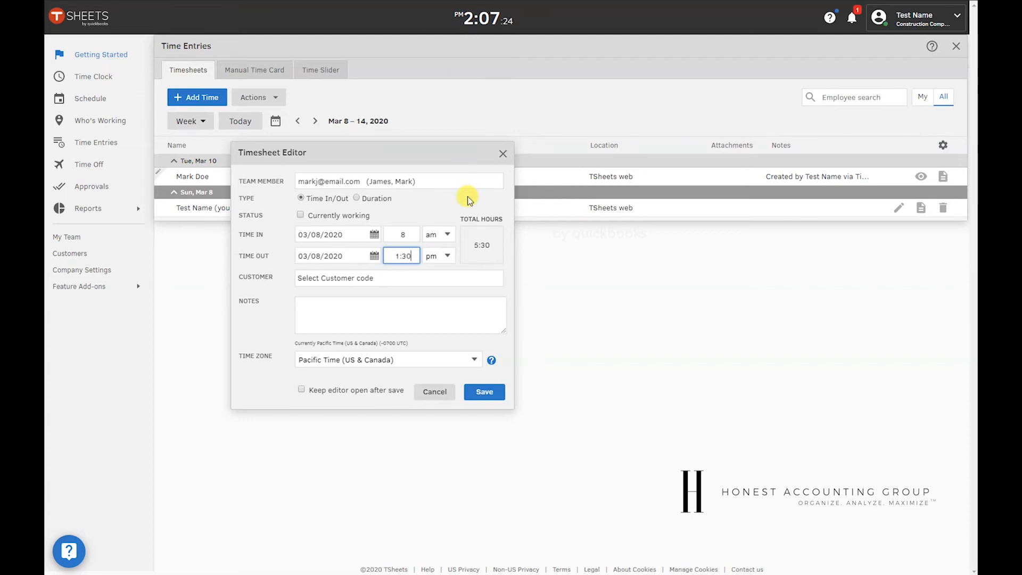
pyautogui.click(400, 315)
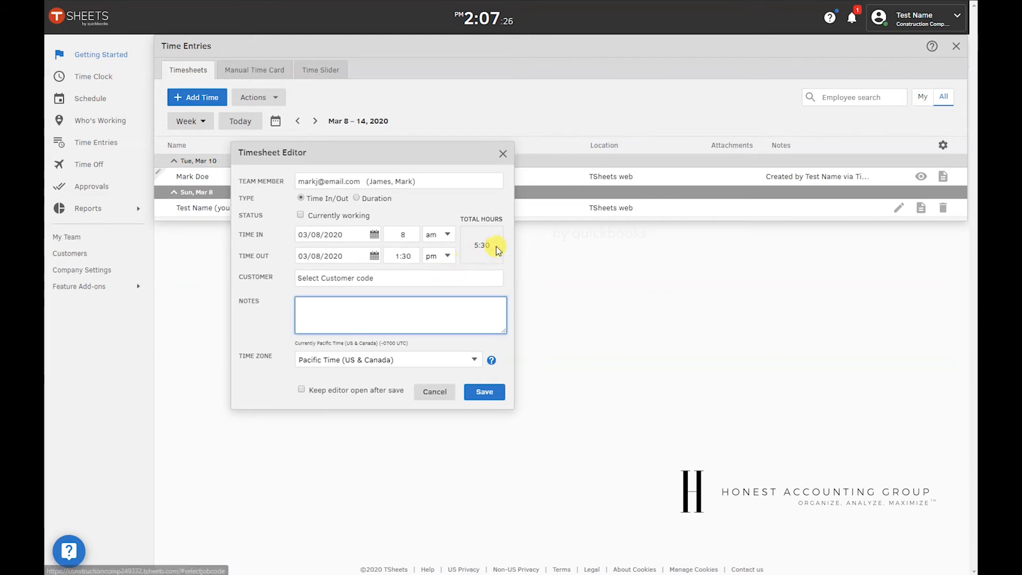
# Assign Johnson Job as the customer and save the March 8 entry.
pyautogui.click(365, 278)
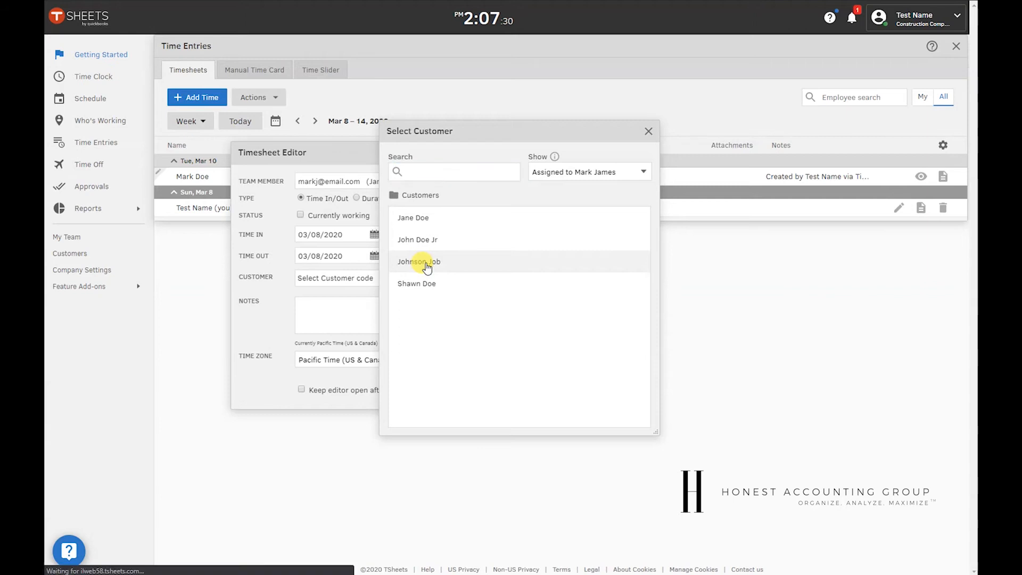
pyautogui.click(420, 262)
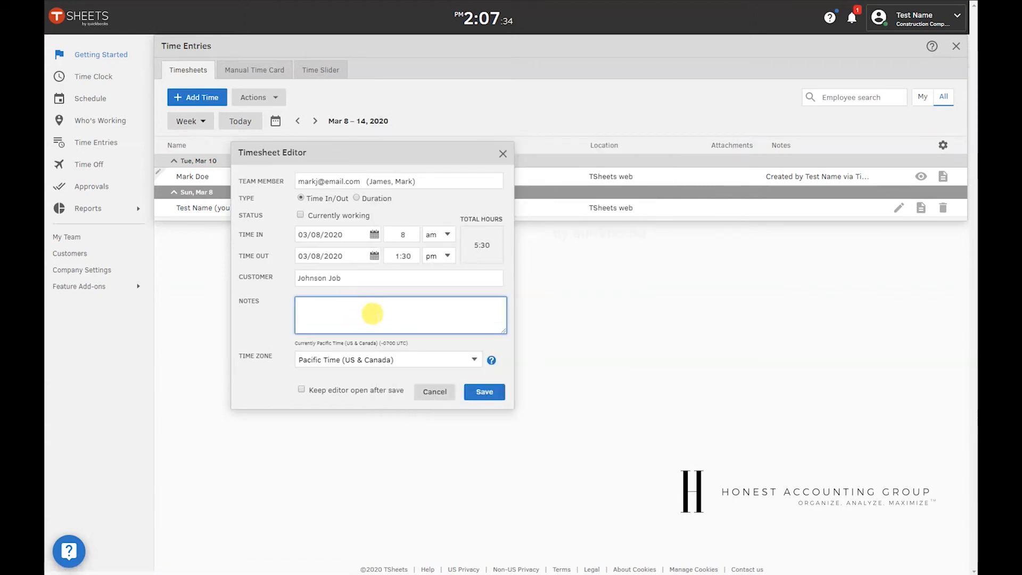
pyautogui.click(399, 315)
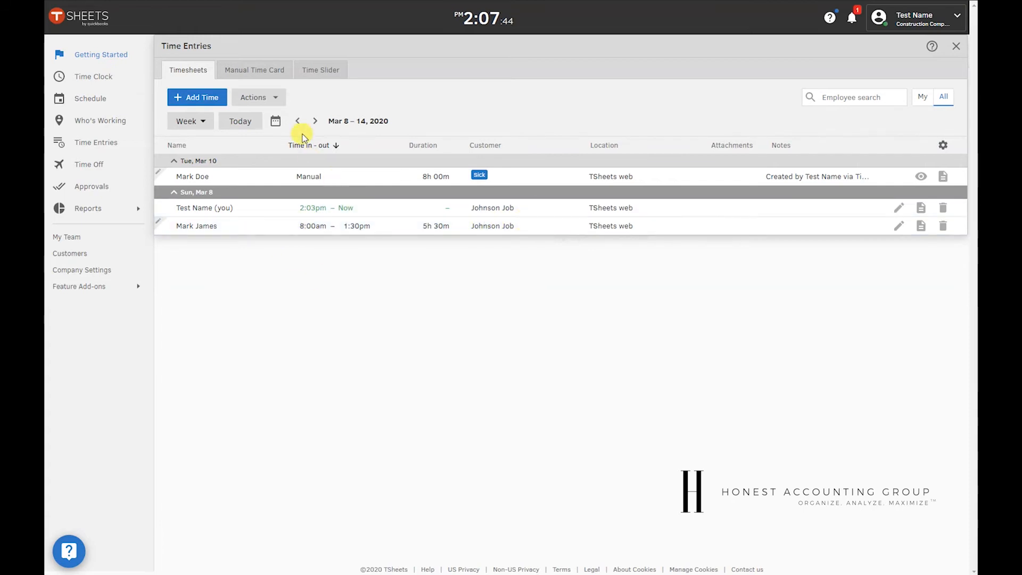
# Show the previous week's entries, March 1–7, 2020.
pyautogui.click(298, 120)
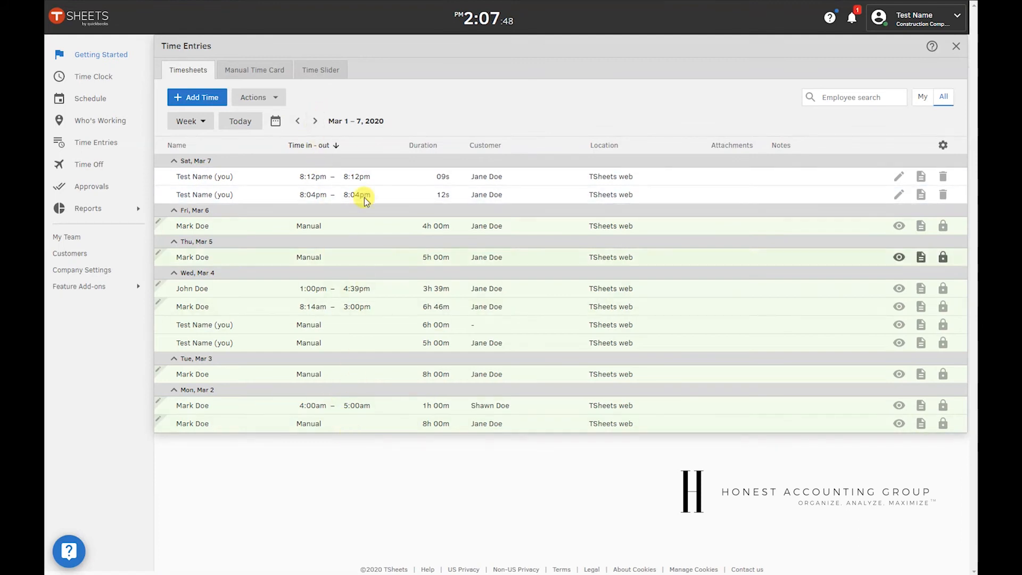
pyautogui.moveTo(344, 324)
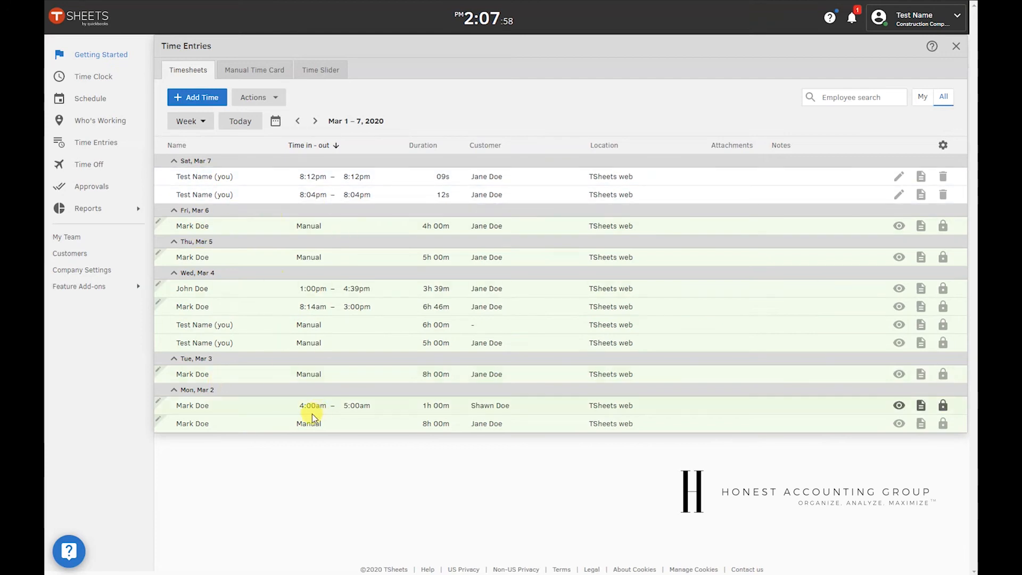
pyautogui.moveTo(329, 306)
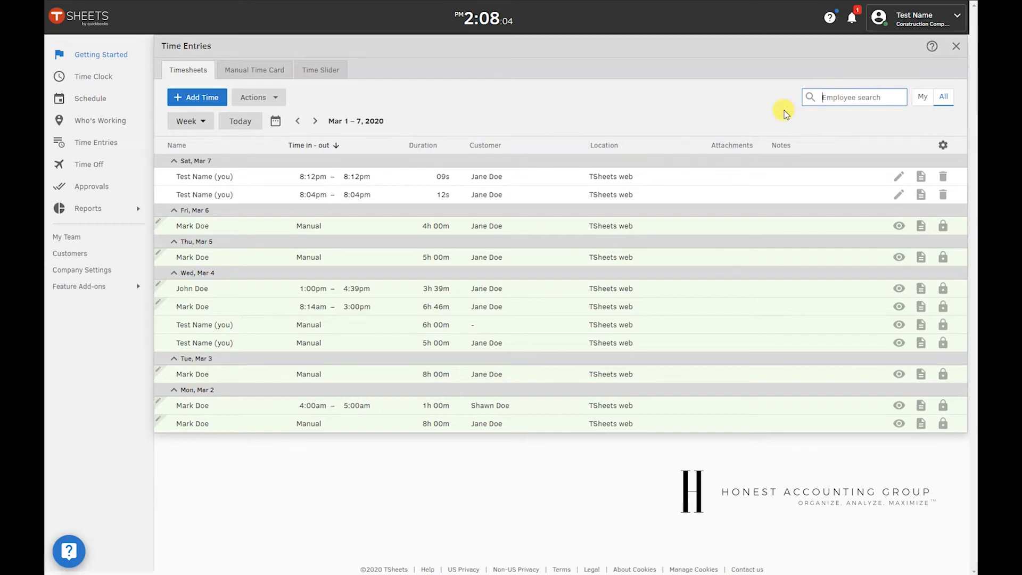
pyautogui.write('mark')
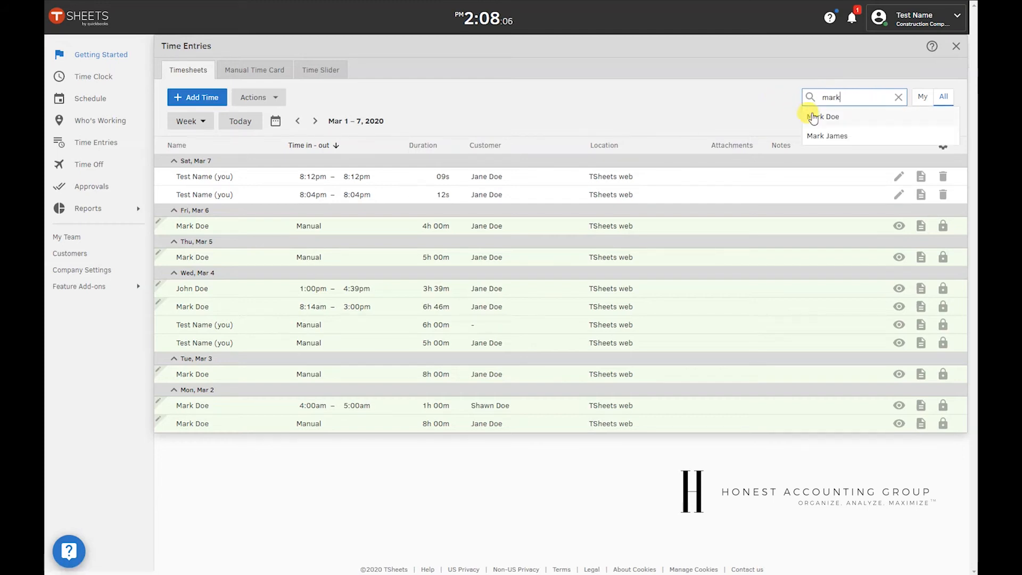
pyautogui.click(823, 116)
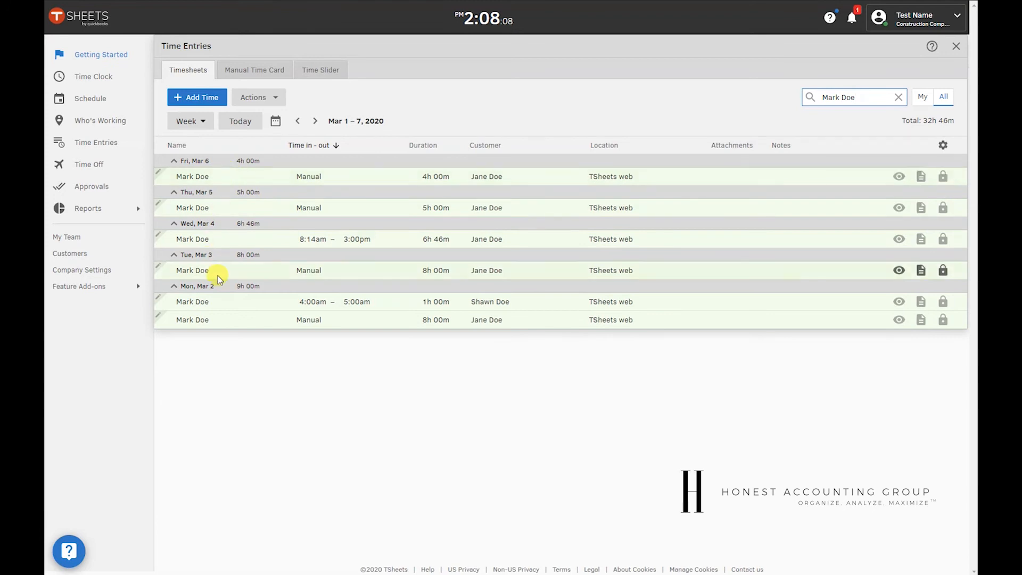
pyautogui.moveTo(528, 185)
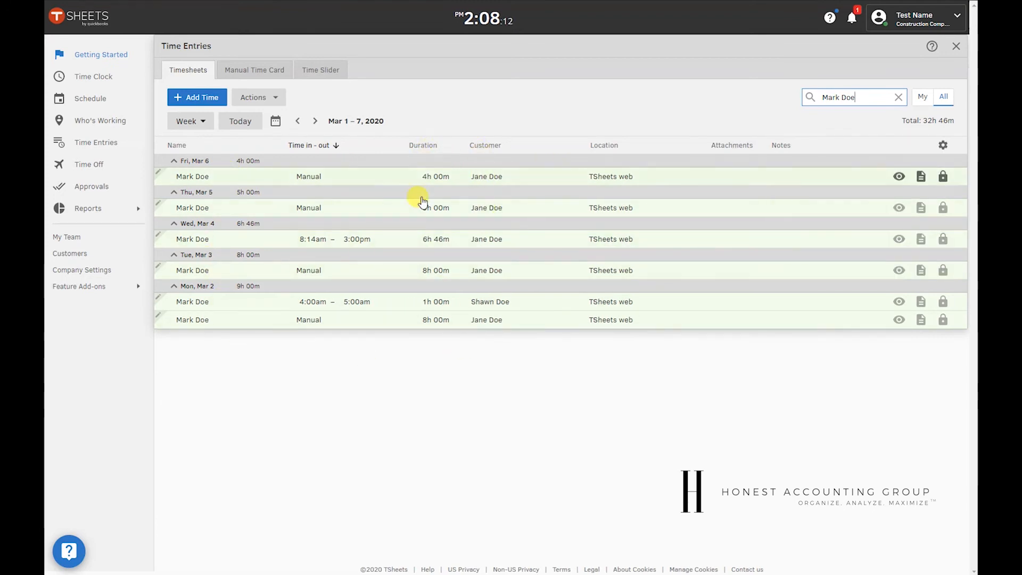
pyautogui.moveTo(899, 175)
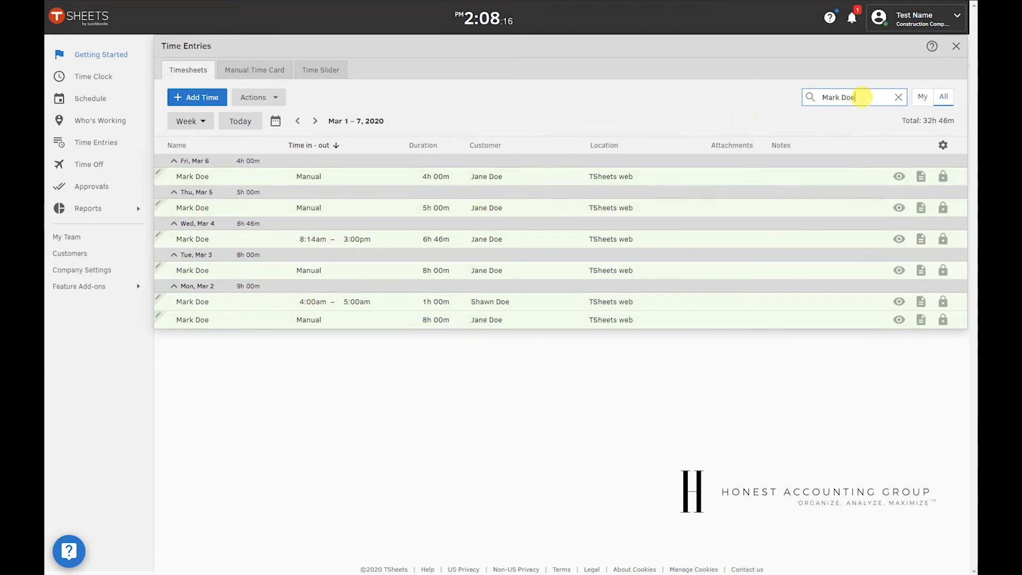
pyautogui.click(898, 97)
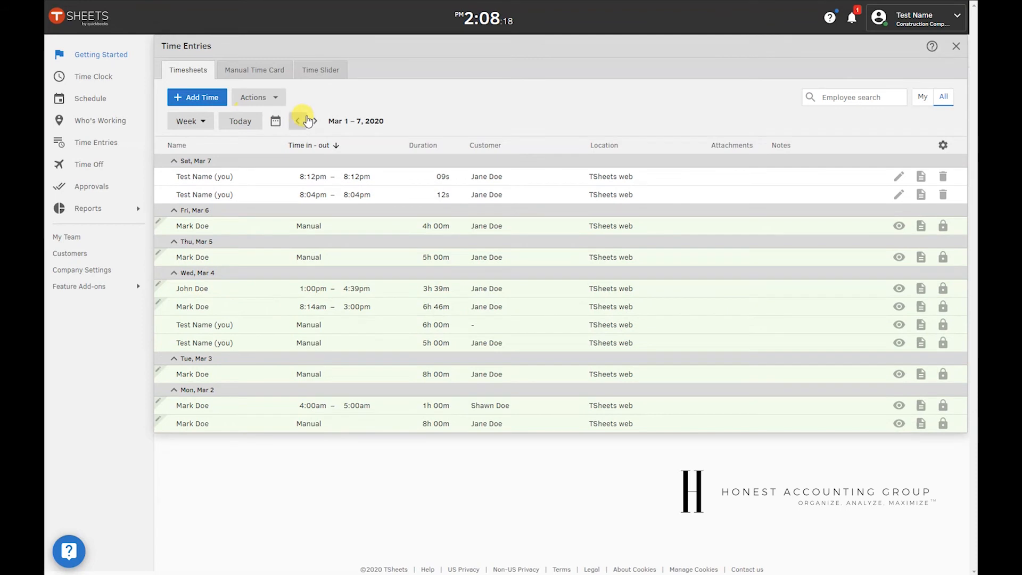
pyautogui.click(314, 121)
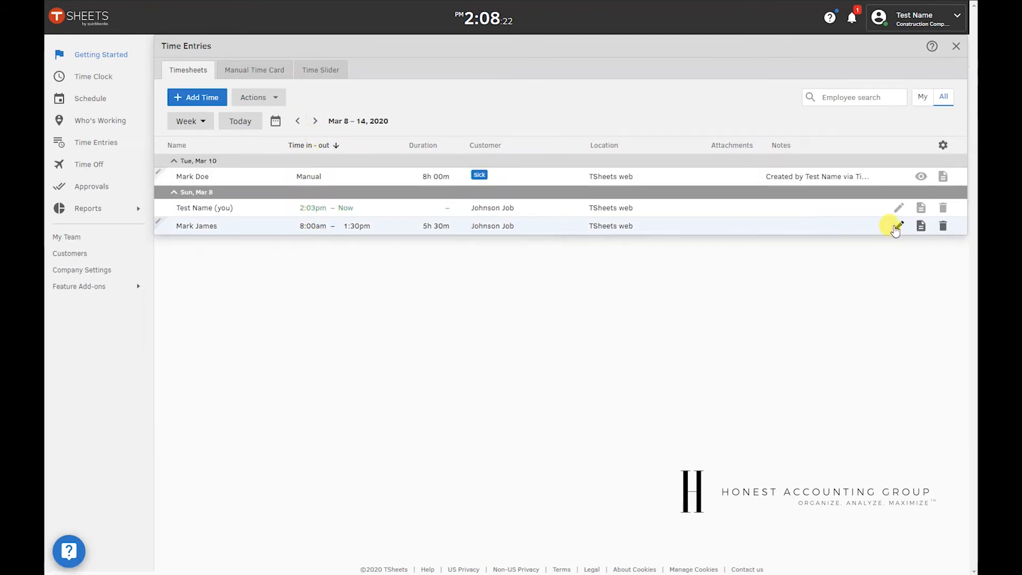
pyautogui.moveTo(898, 226)
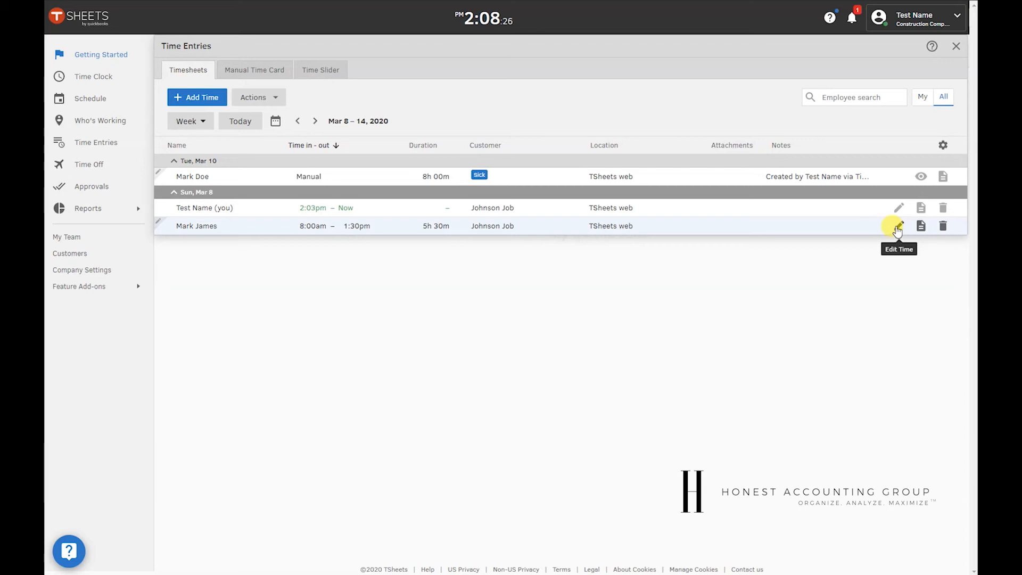
pyautogui.click(899, 226)
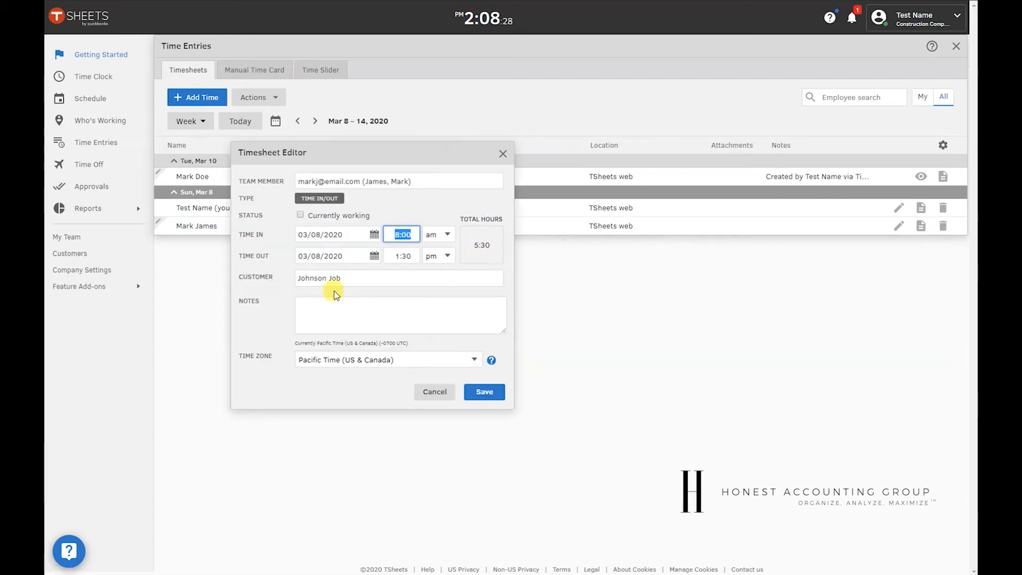
pyautogui.moveTo(503, 153)
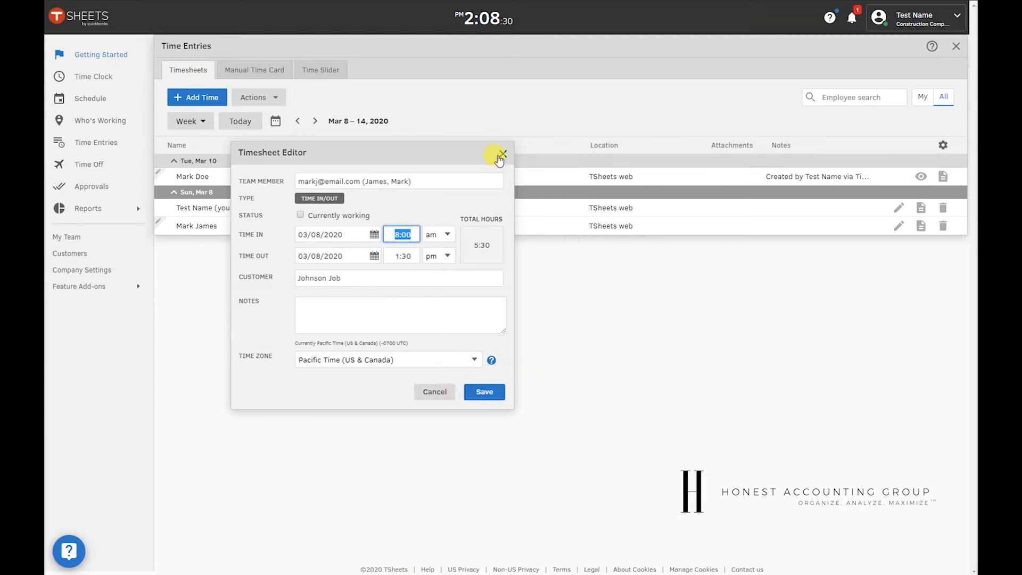
pyautogui.click(503, 156)
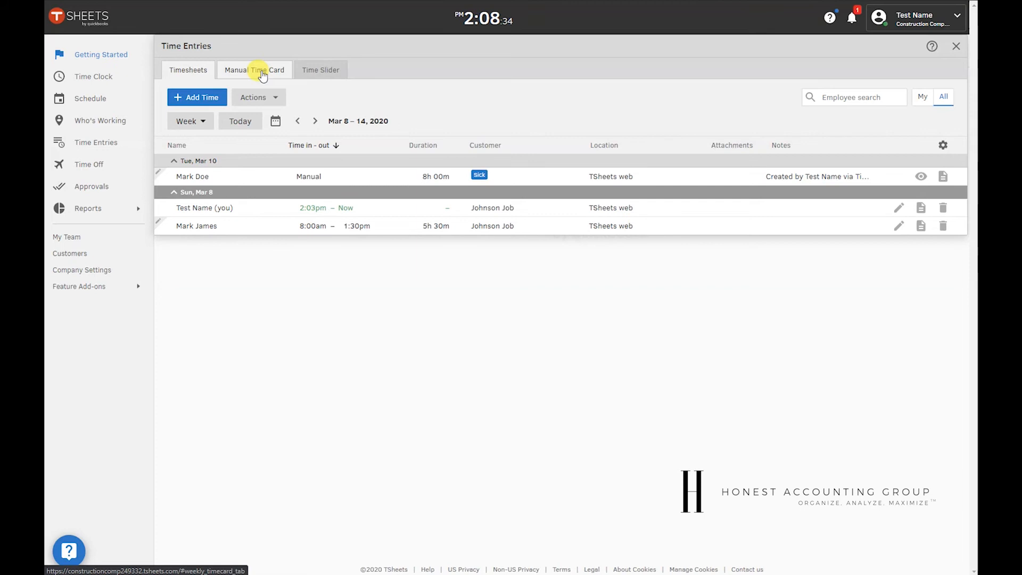
pyautogui.click(254, 71)
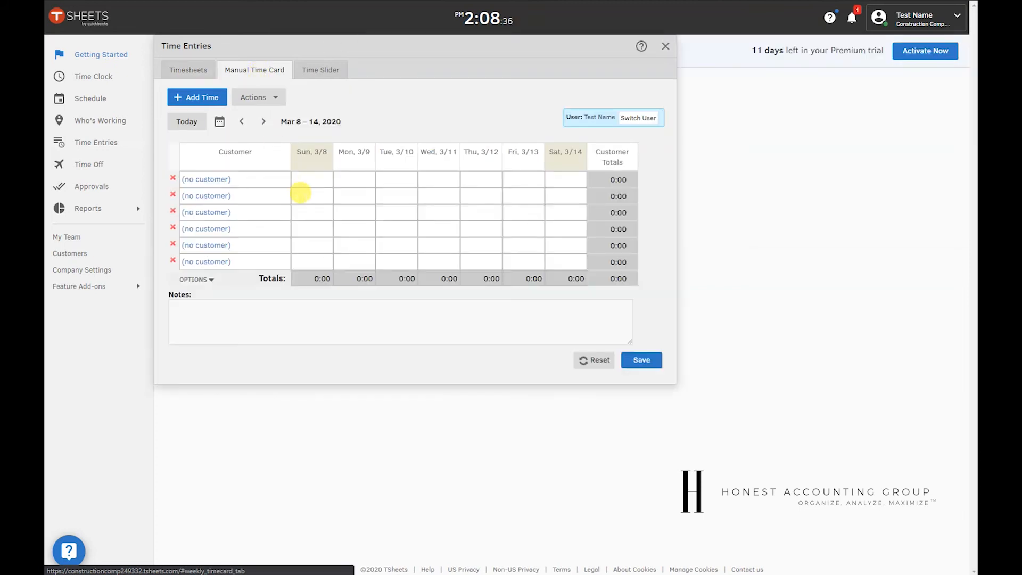
pyautogui.click(637, 119)
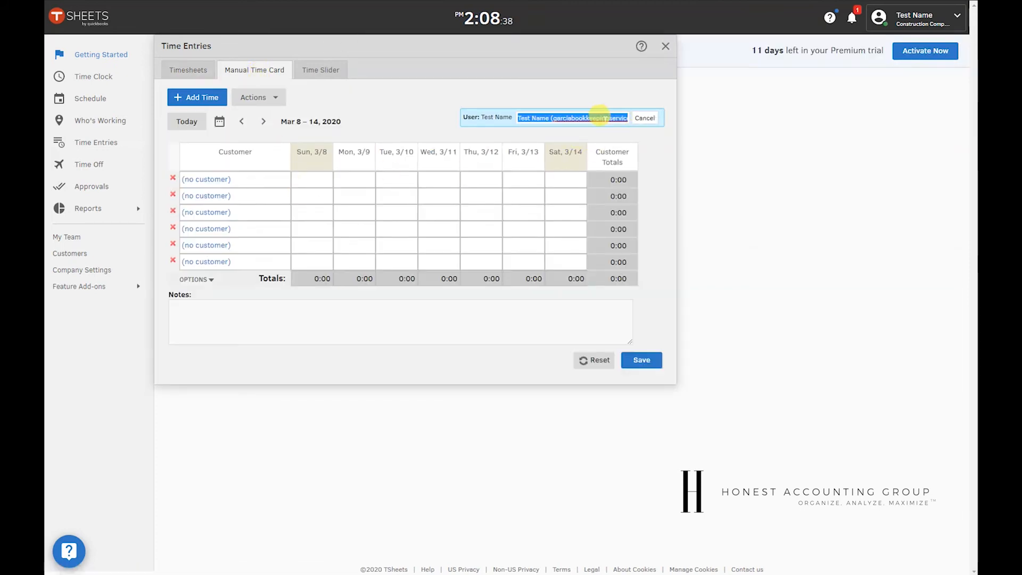
pyautogui.write('mark')
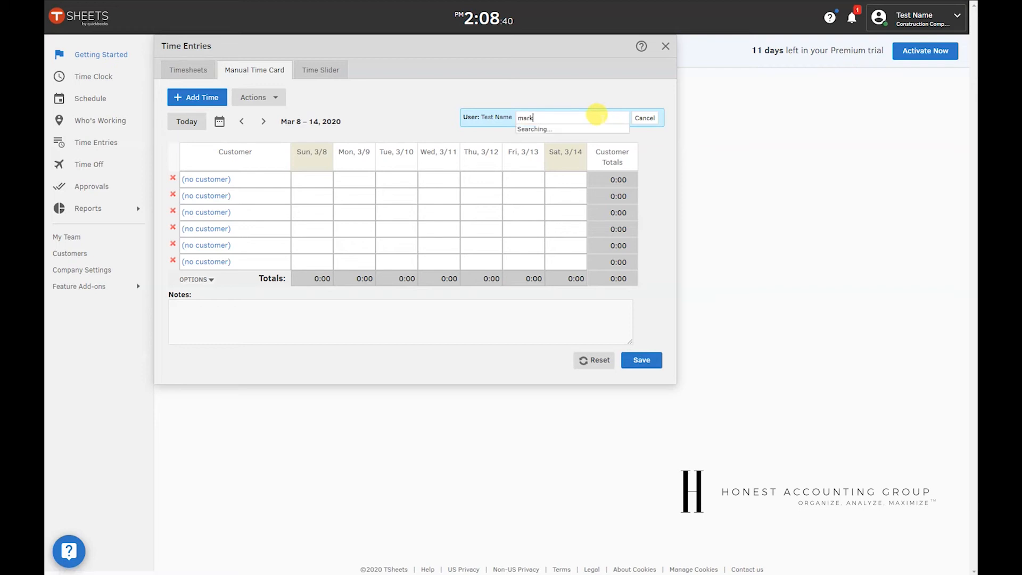
pyautogui.click(572, 129)
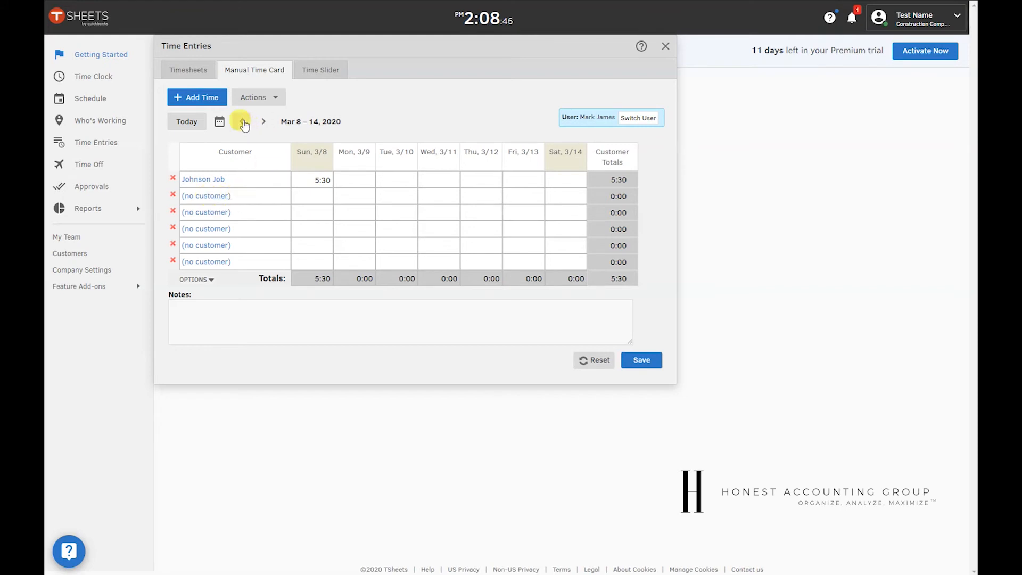
pyautogui.click(242, 121)
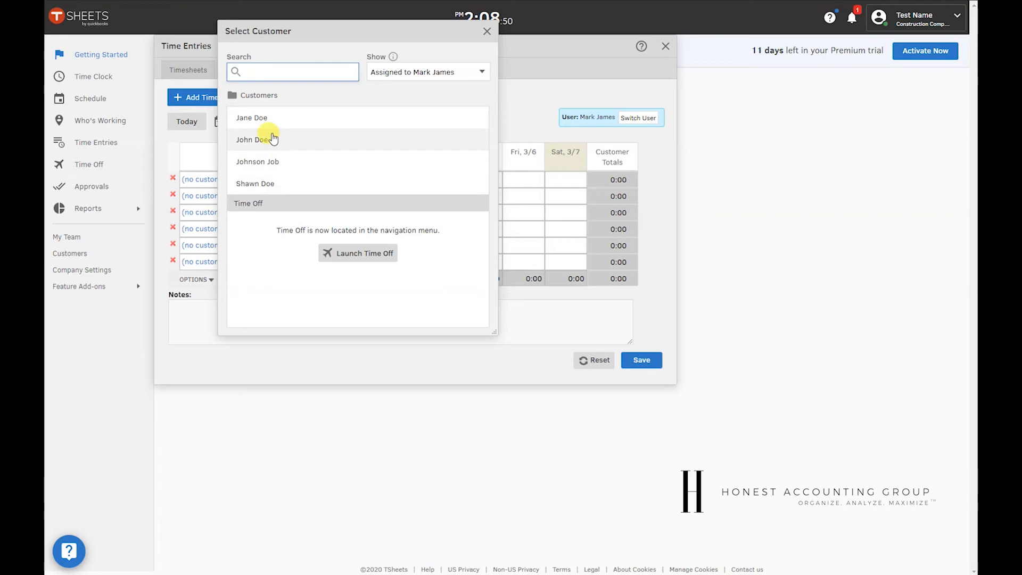
# Enter 8 hours on Mon 3/2 and Tue 3/3 for Jane Doe, save, and return to Timesheets.
pyautogui.click(251, 117)
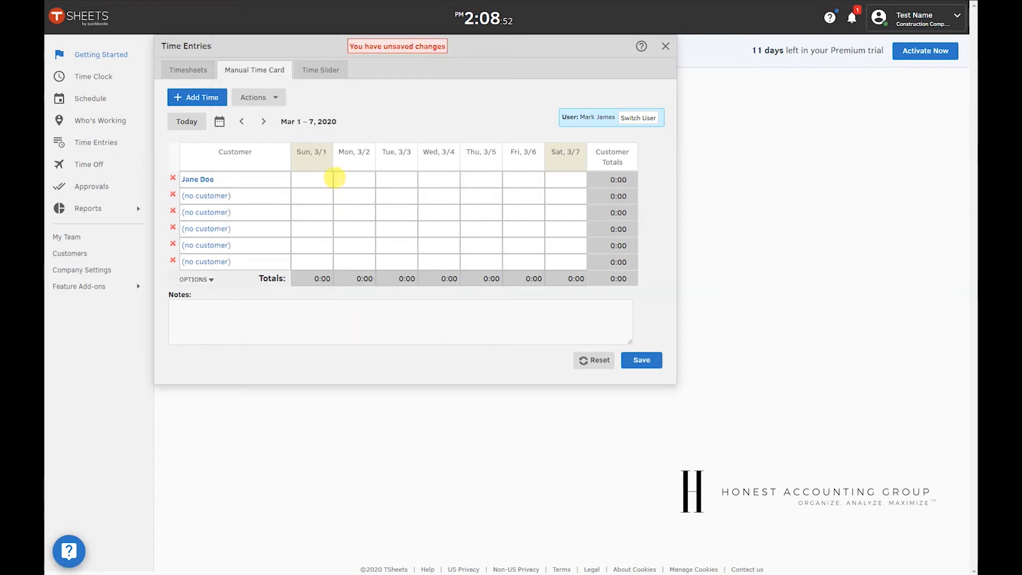
pyautogui.click(353, 179)
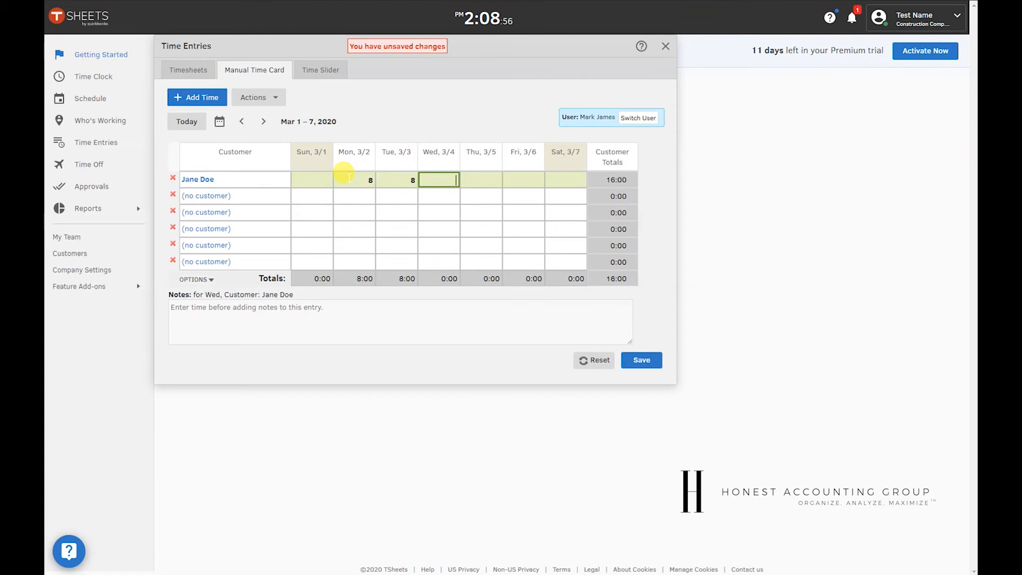
pyautogui.click(641, 360)
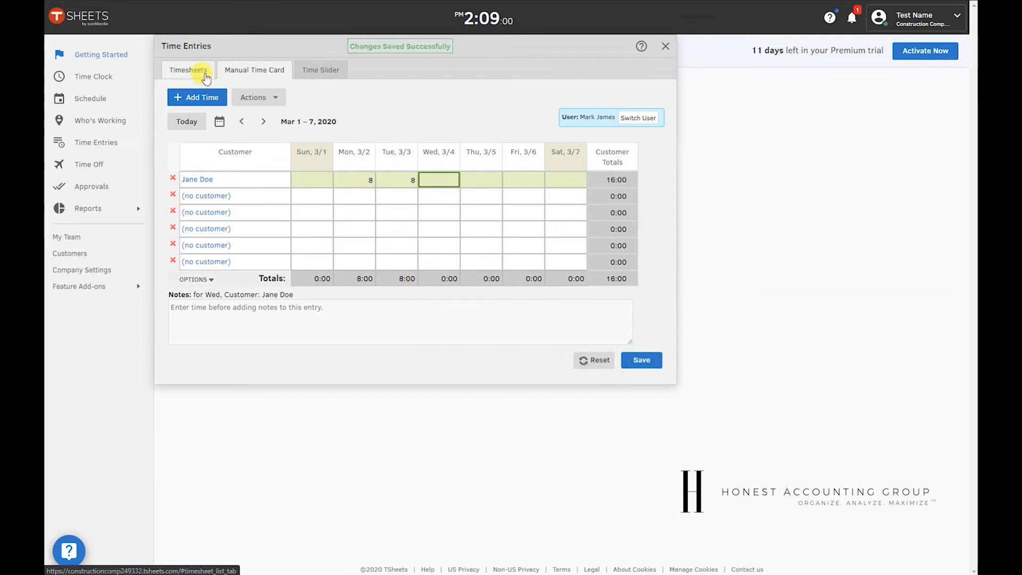
pyautogui.click(187, 70)
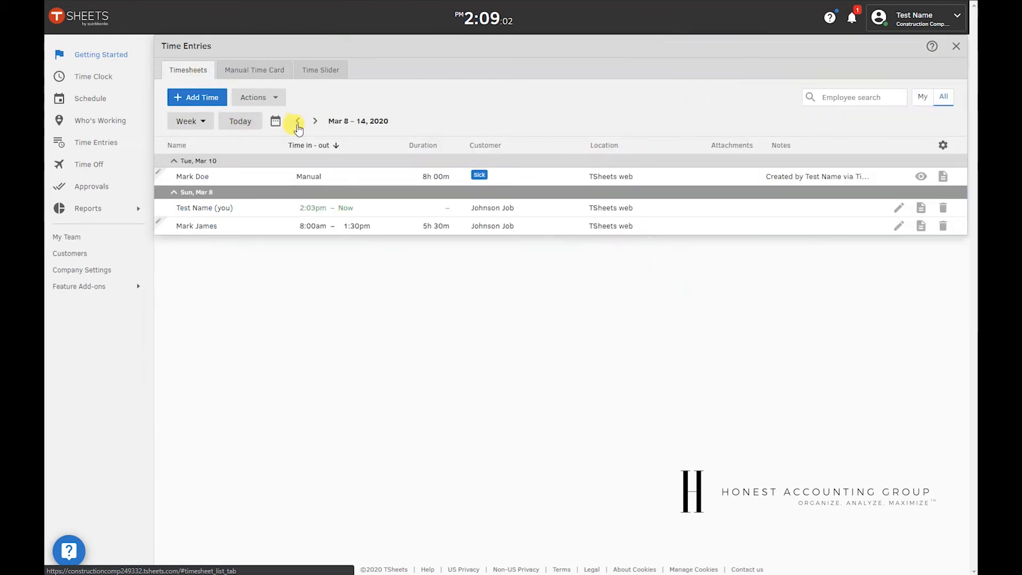
# Check the two 8-hour entries in the Mar 1–7 timesheets, then reopen the manual time card.
pyautogui.click(295, 121)
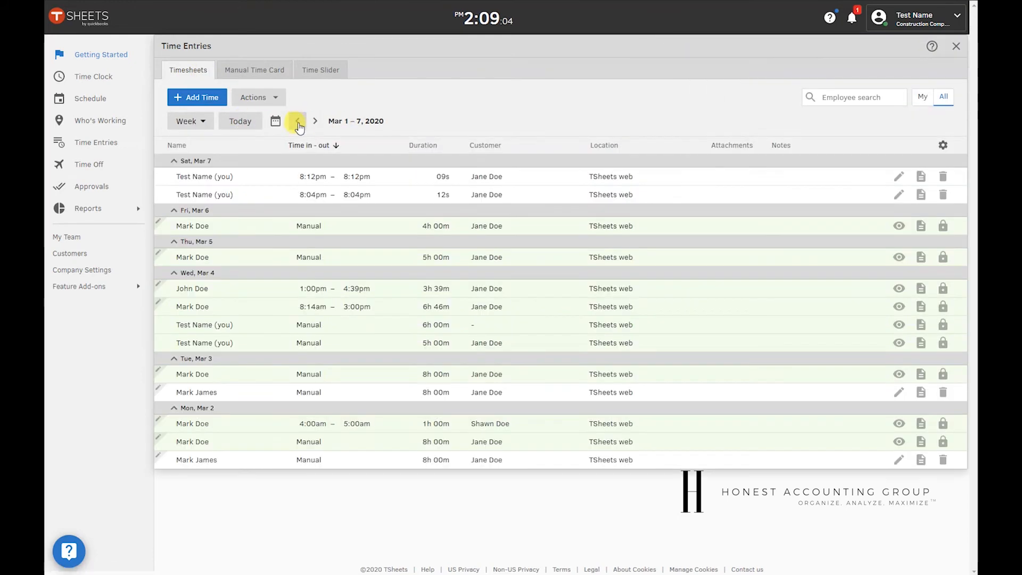
pyautogui.moveTo(309, 473)
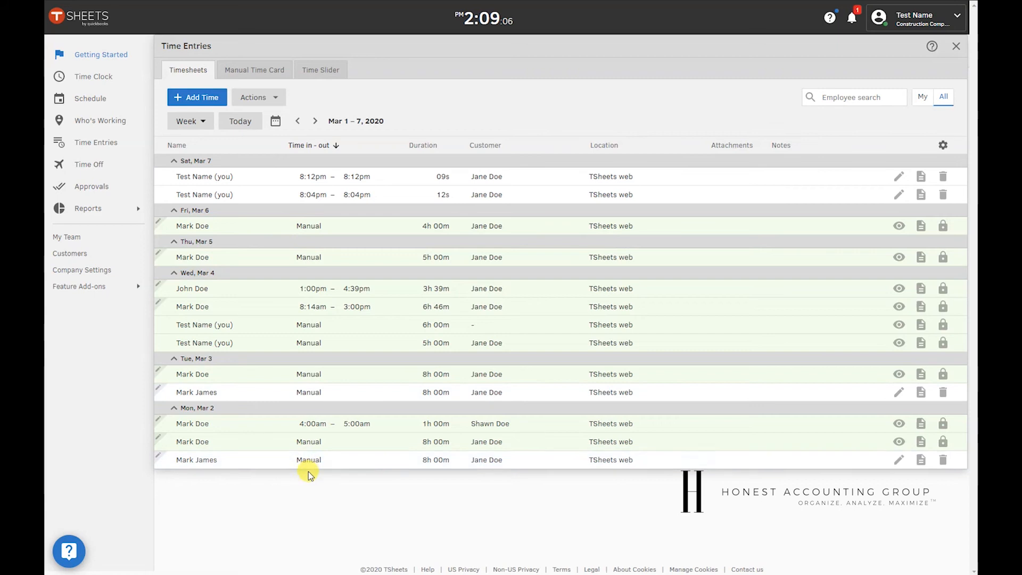
pyautogui.moveTo(406, 434)
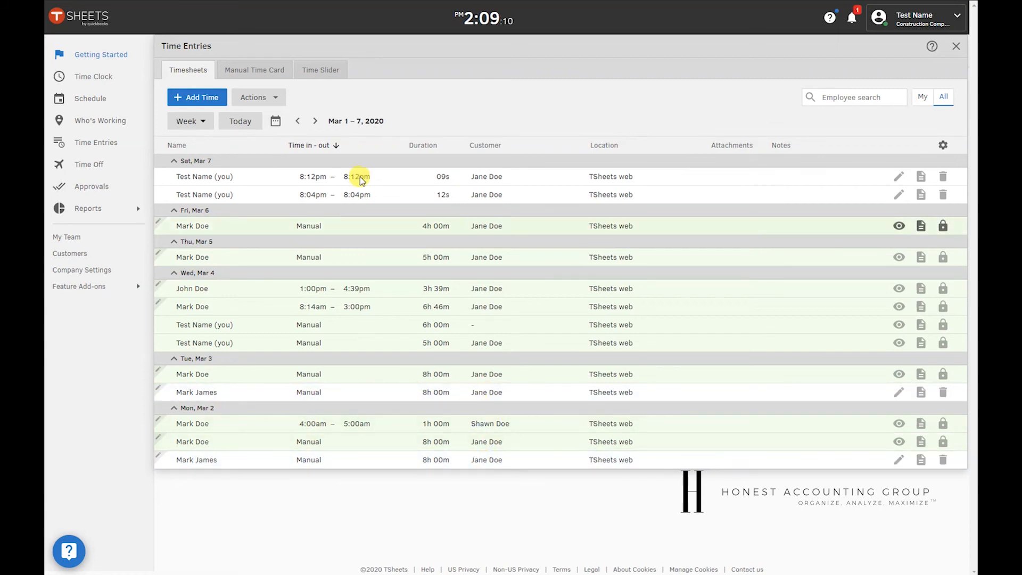
pyautogui.click(255, 70)
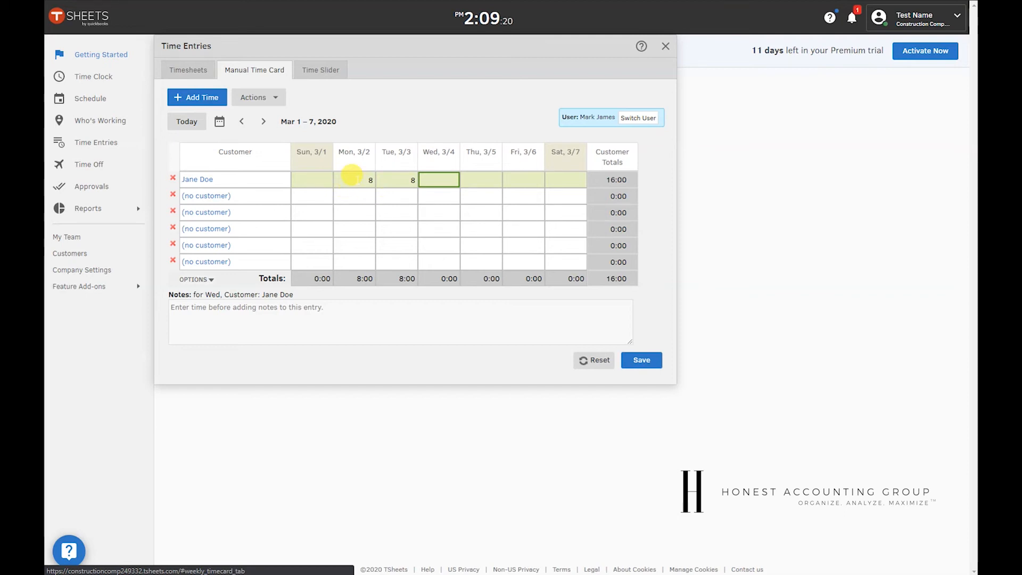
# Browse the Time Slider view back into the Mar 1–7 week.
pyautogui.click(321, 71)
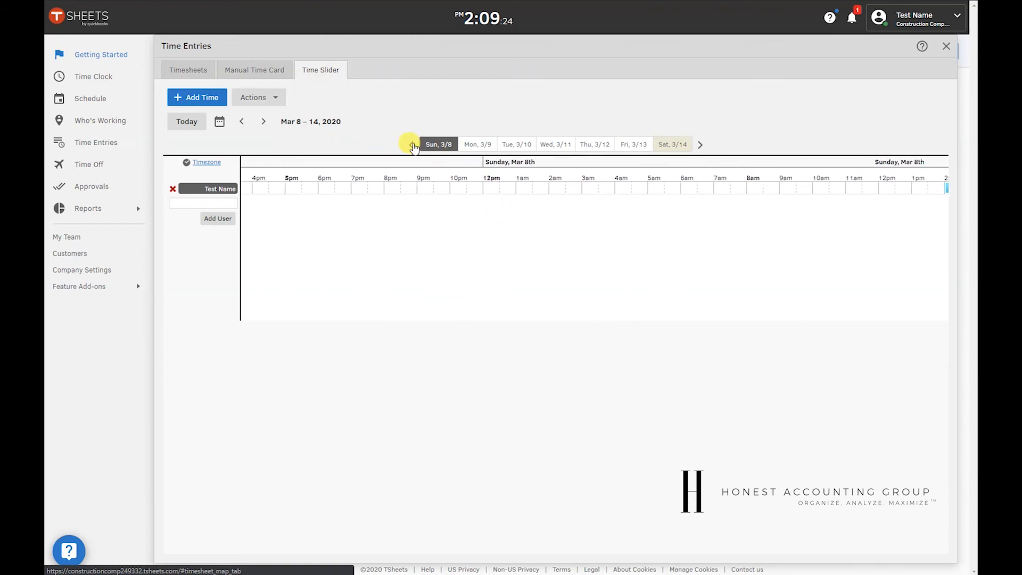
pyautogui.click(408, 144)
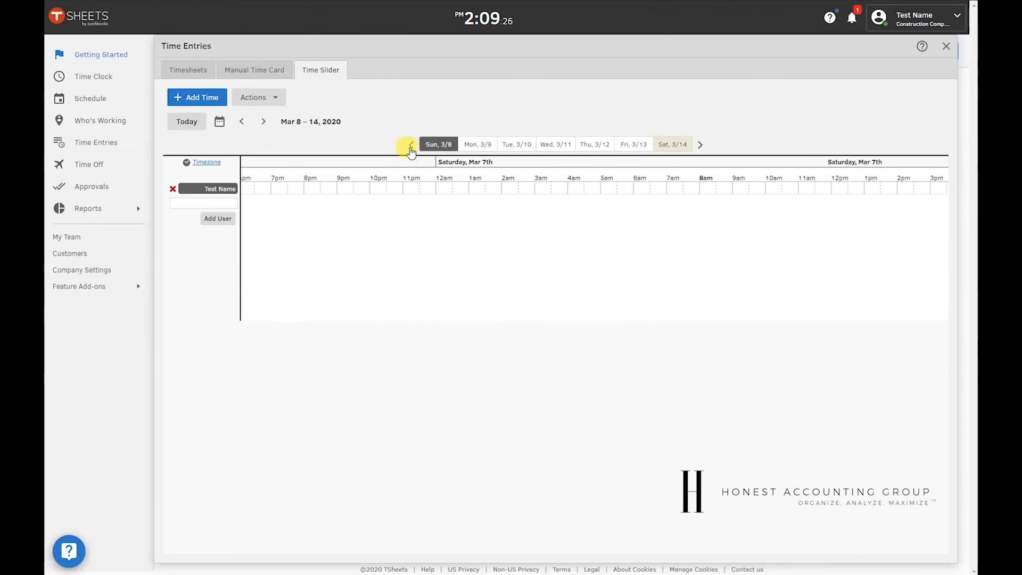
pyautogui.click(406, 144)
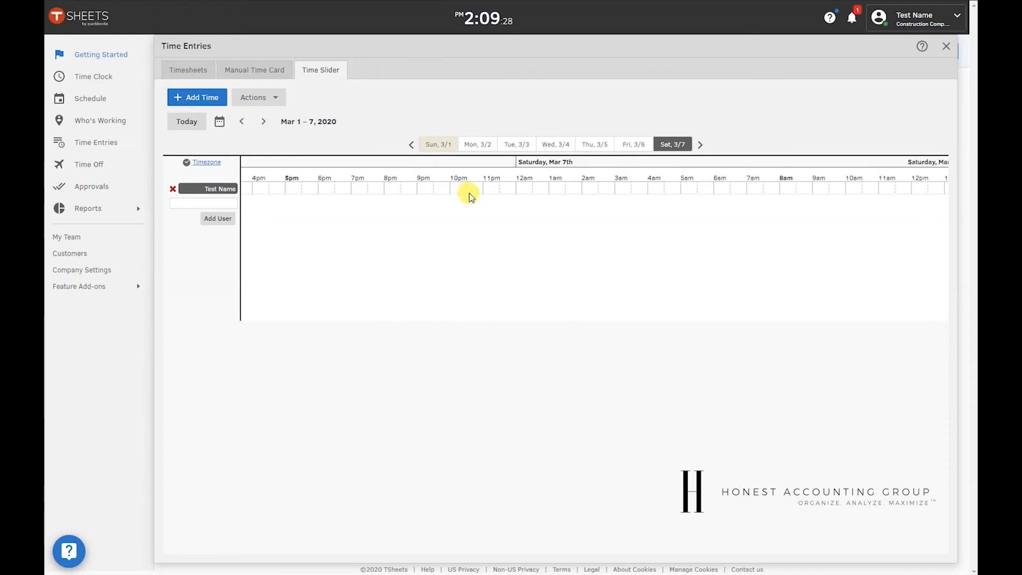
pyautogui.moveTo(469, 189); pyautogui.dragTo(627, 188)
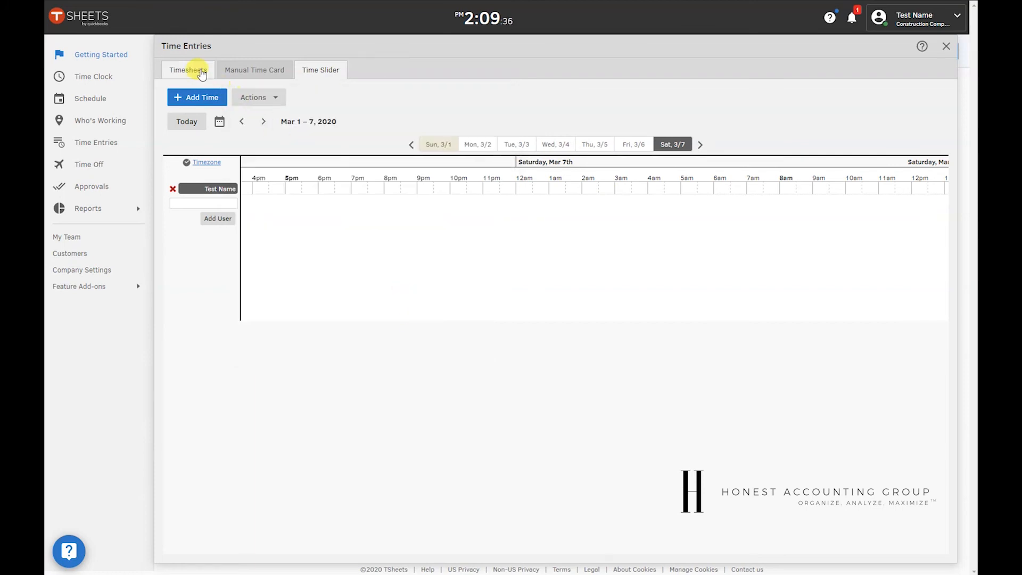
# Switch between Timesheets and Manual Time Card, then close the time entries window.
pyautogui.click(187, 70)
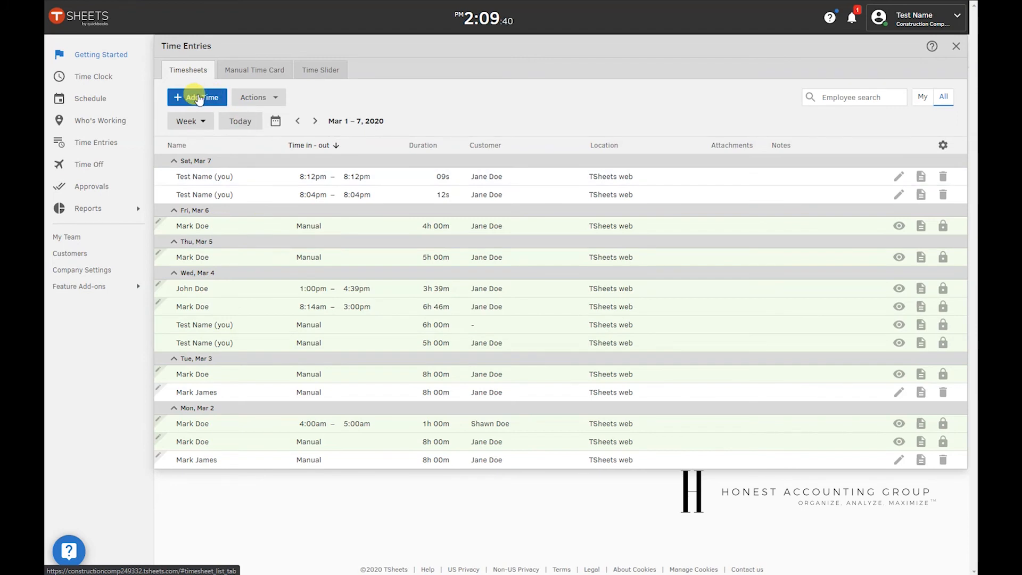
pyautogui.click(254, 70)
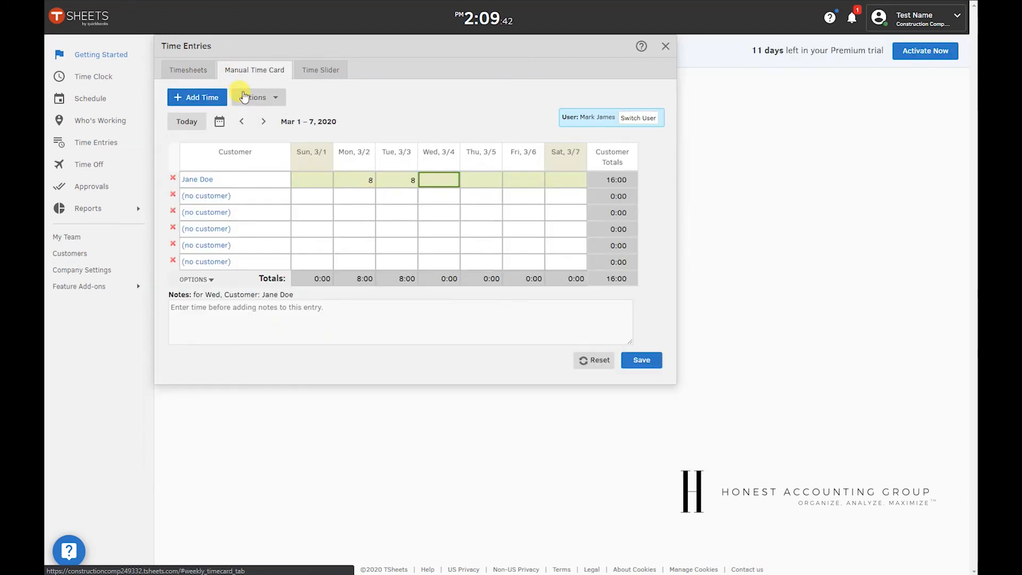
pyautogui.click(188, 70)
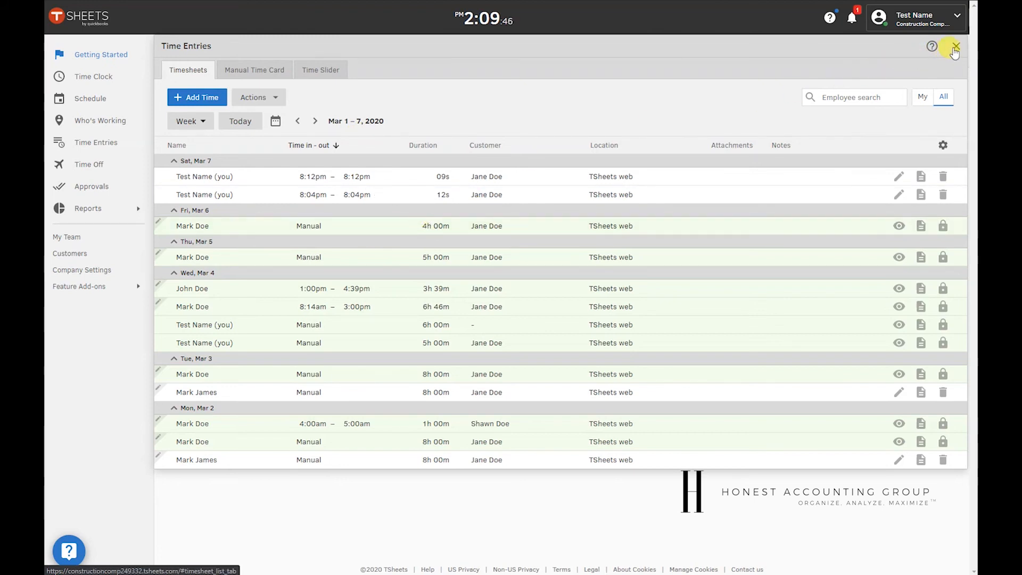
pyautogui.click(954, 46)
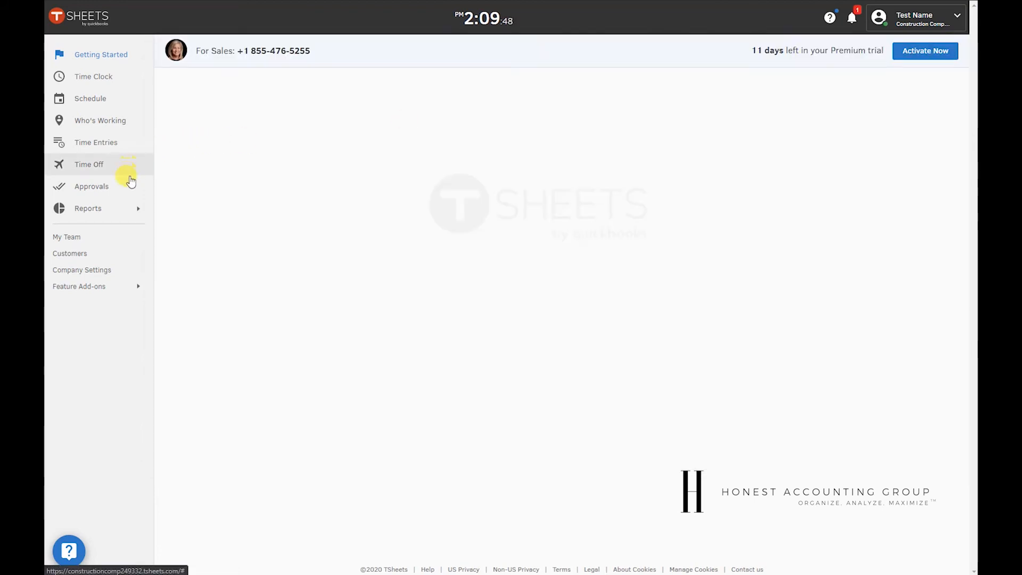
# View the Time Off list with Mark Doe's March 10 sick request, then close it.
pyautogui.click(88, 164)
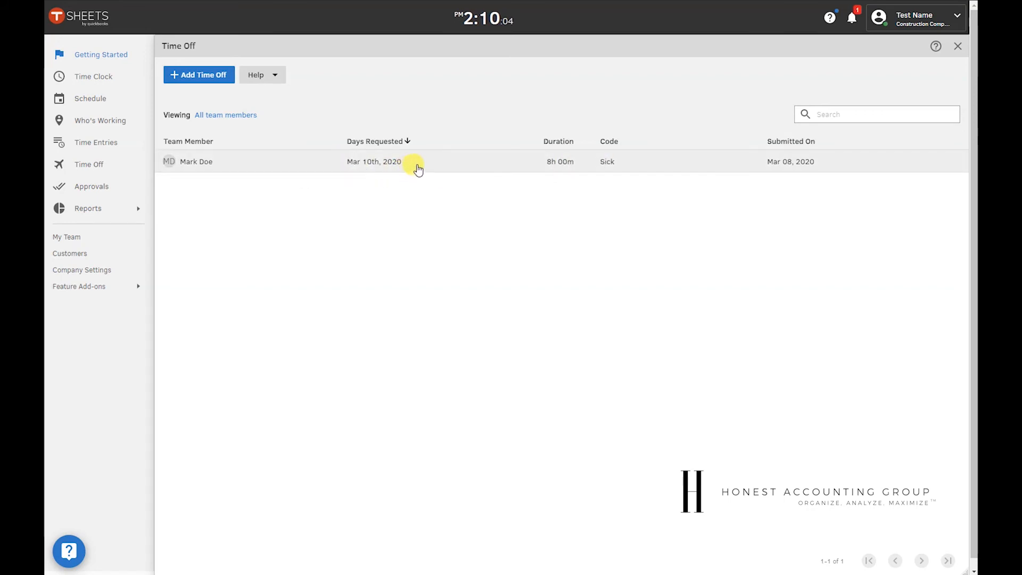
pyautogui.moveTo(364, 170)
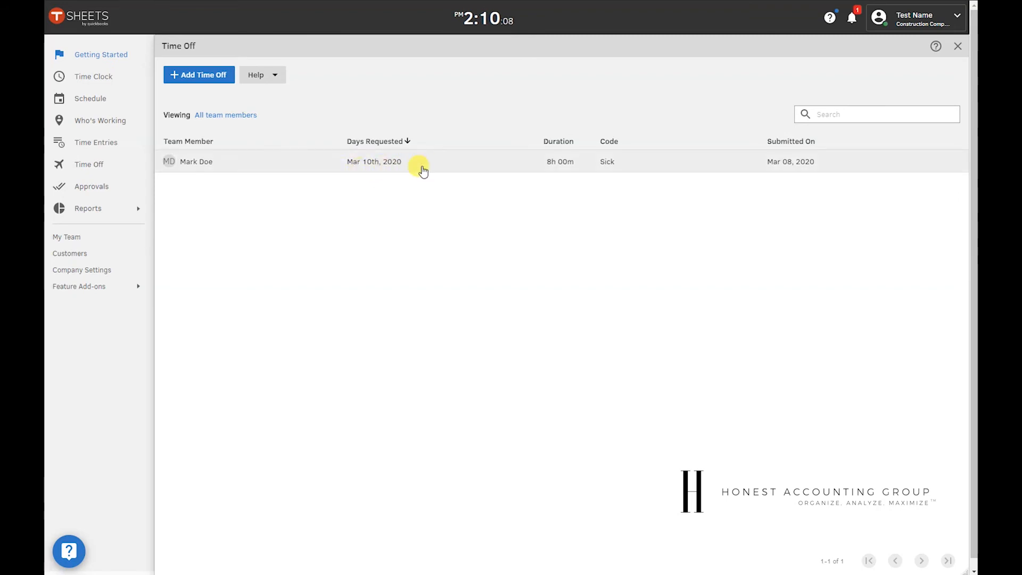
pyautogui.click(958, 46)
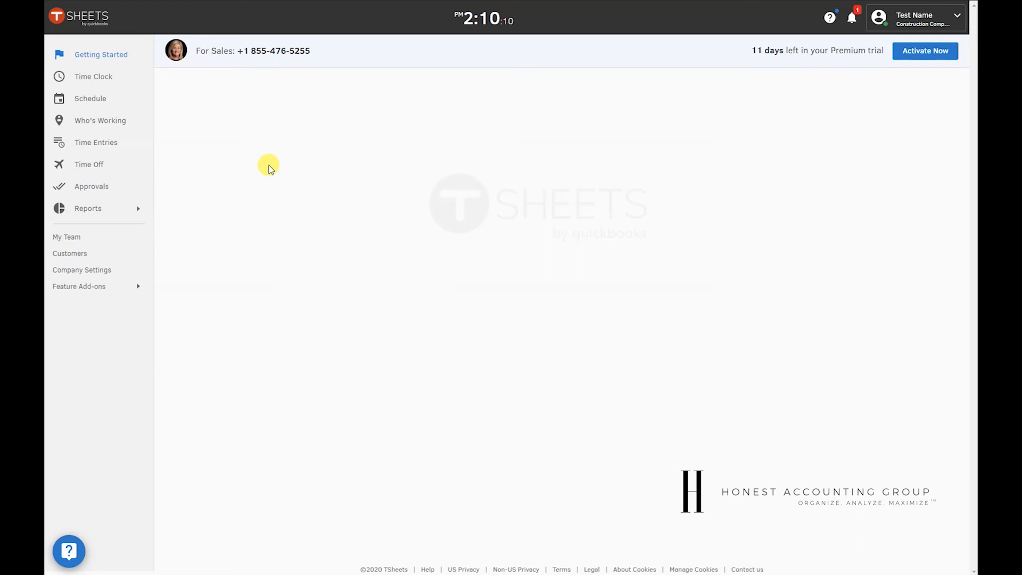
pyautogui.moveTo(92, 186)
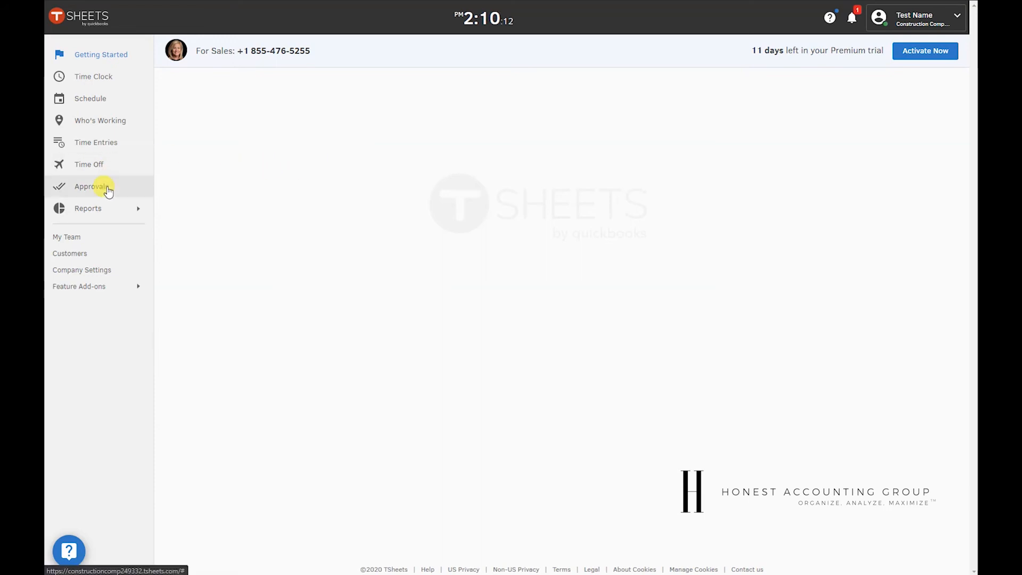
# Run the Approvals Report by pay period for 02/29 – 03/06, 2020, all team members.
pyautogui.click(92, 186)
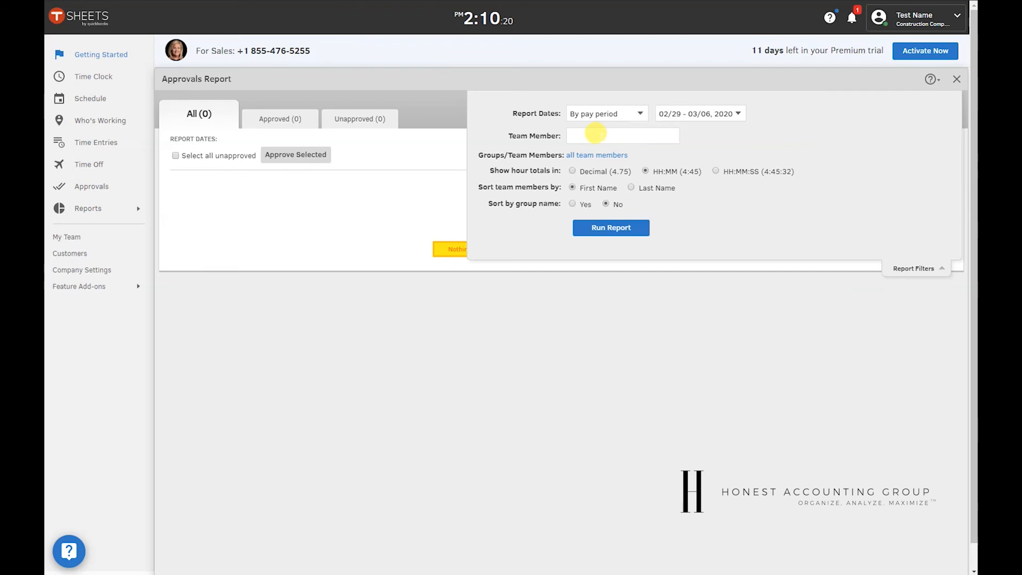
pyautogui.click(605, 114)
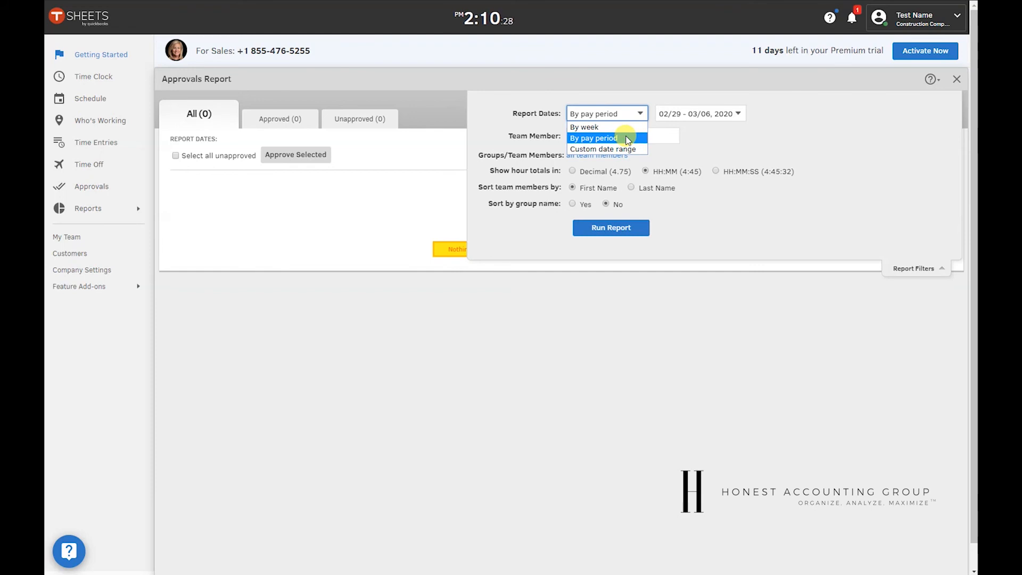
pyautogui.click(700, 114)
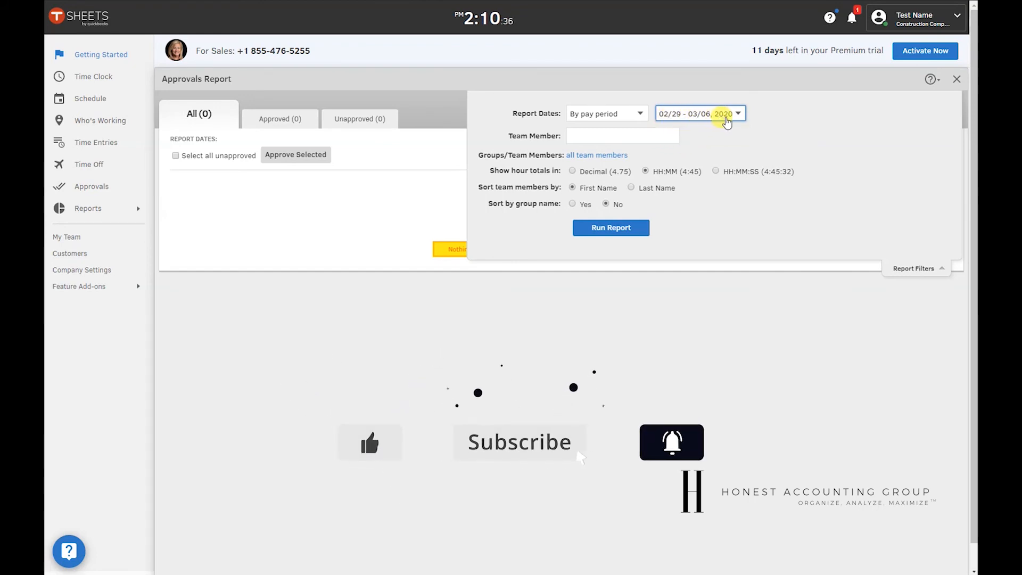
pyautogui.click(622, 135)
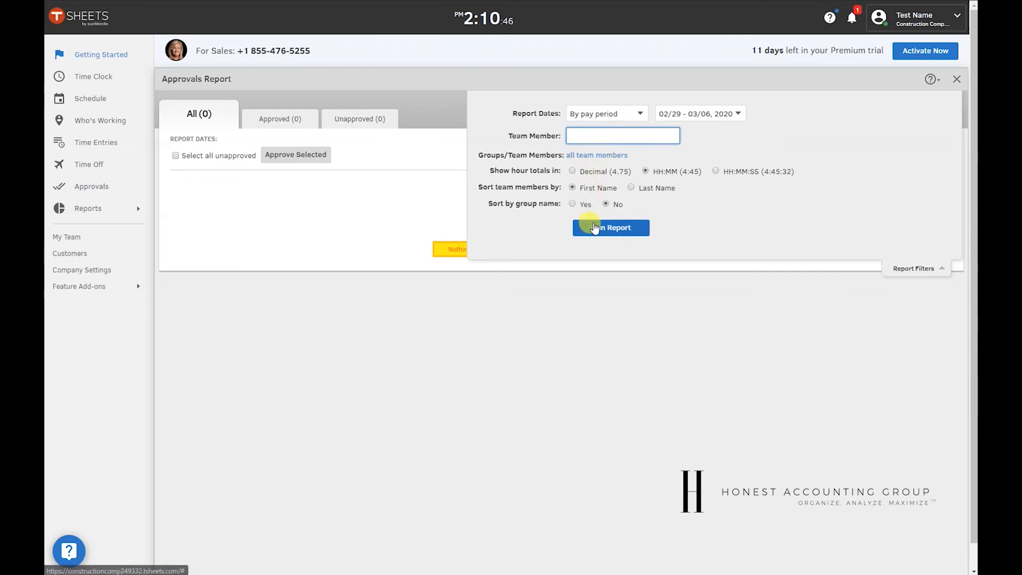
pyautogui.click(610, 228)
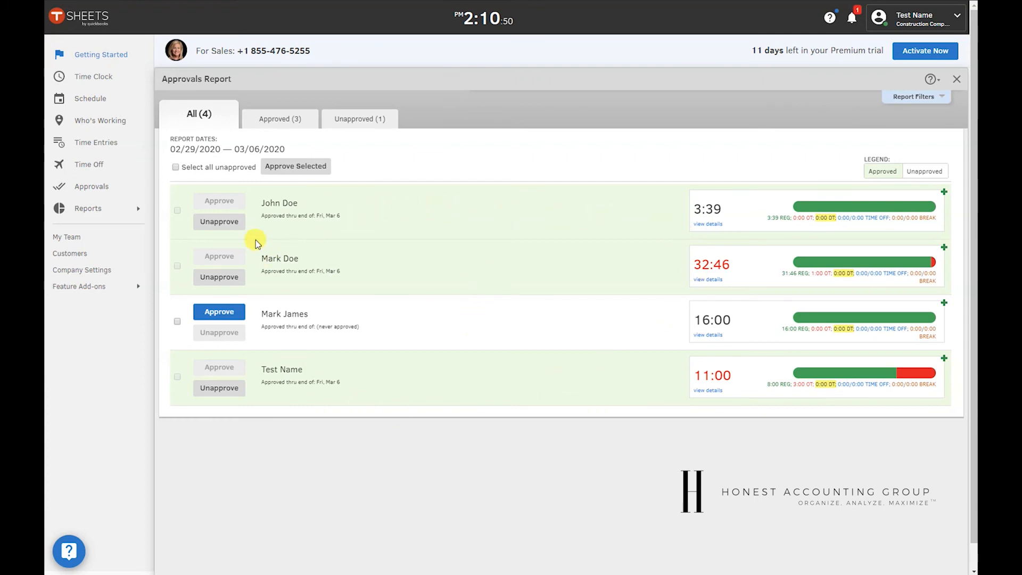
pyautogui.moveTo(281, 377)
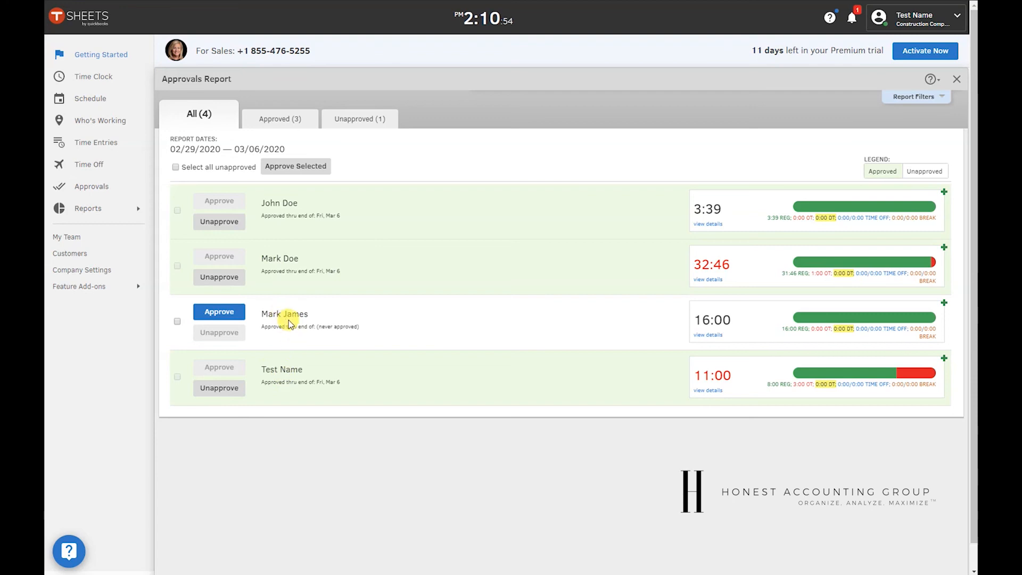
pyautogui.moveTo(681, 339)
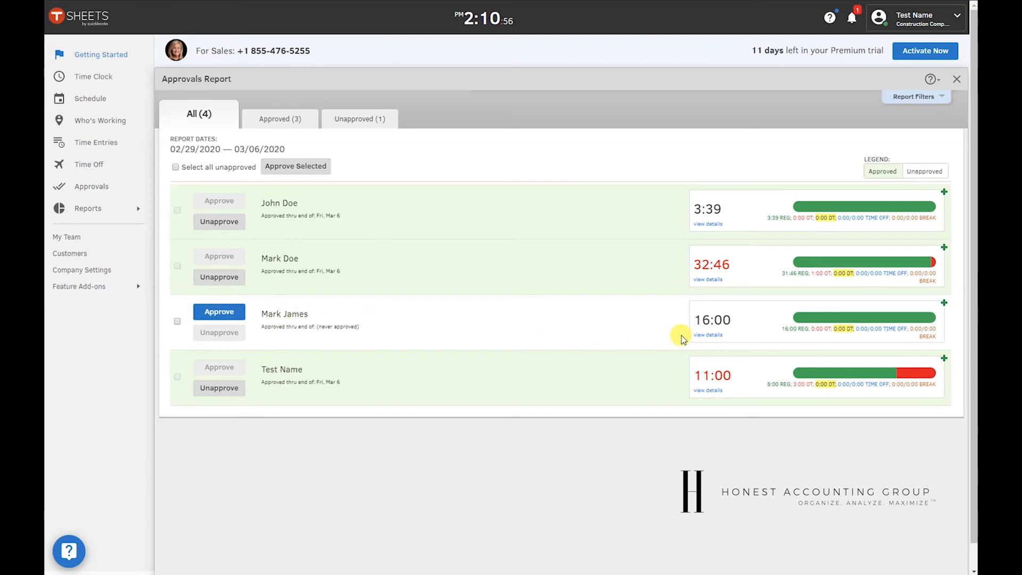
pyautogui.moveTo(709, 334)
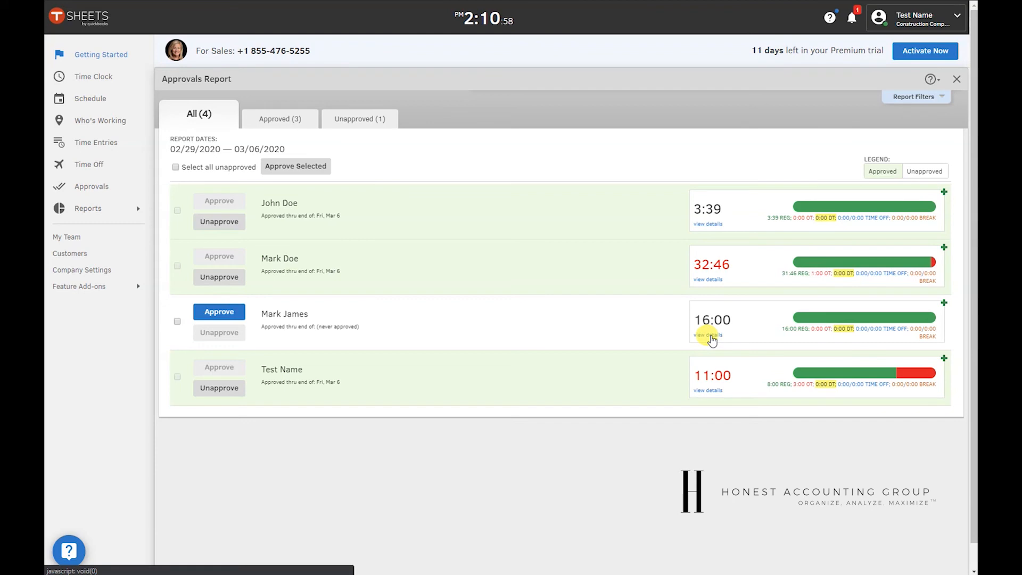
pyautogui.click(707, 335)
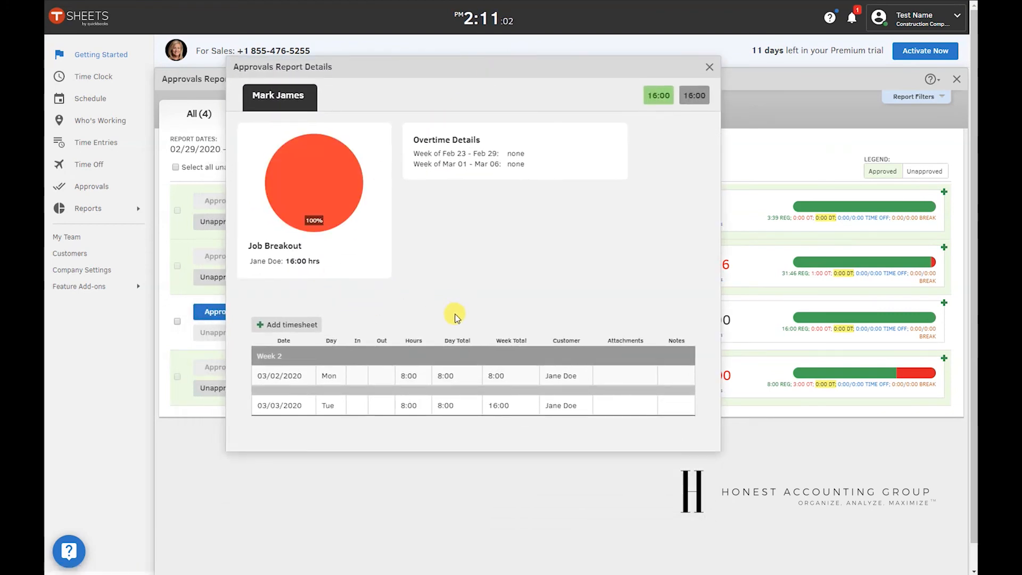
pyautogui.moveTo(297, 403)
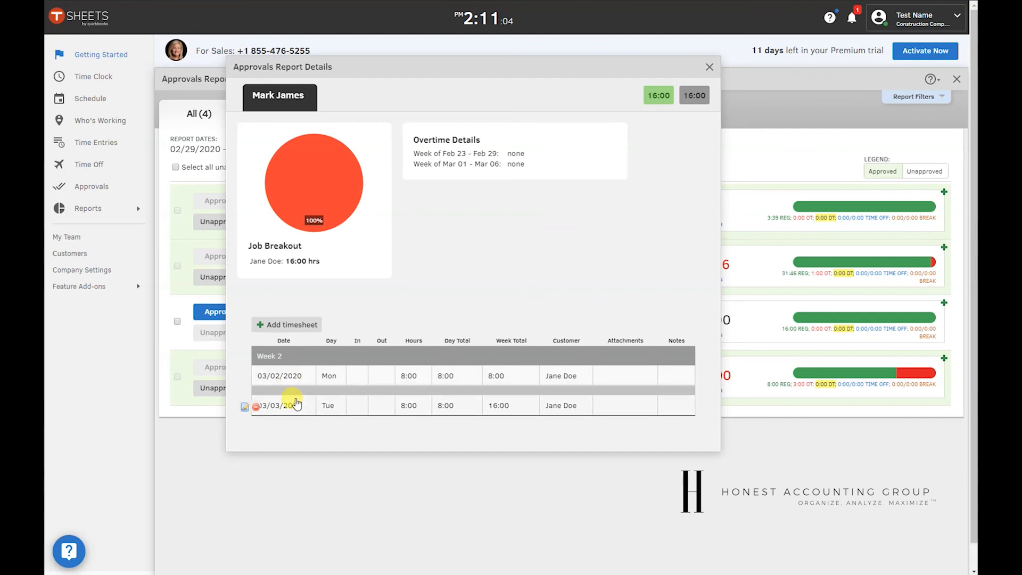
pyautogui.moveTo(453, 409)
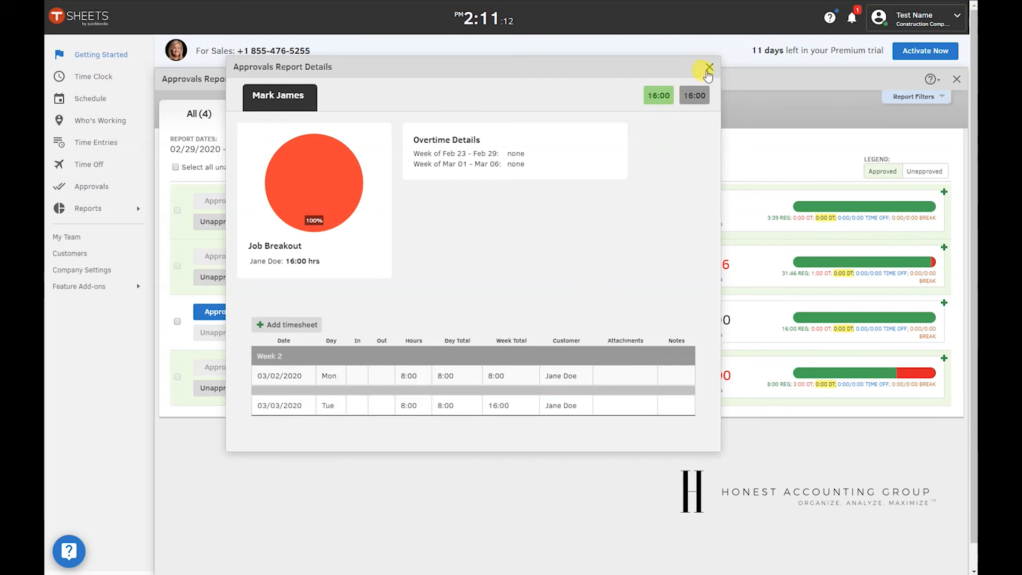
pyautogui.click(709, 68)
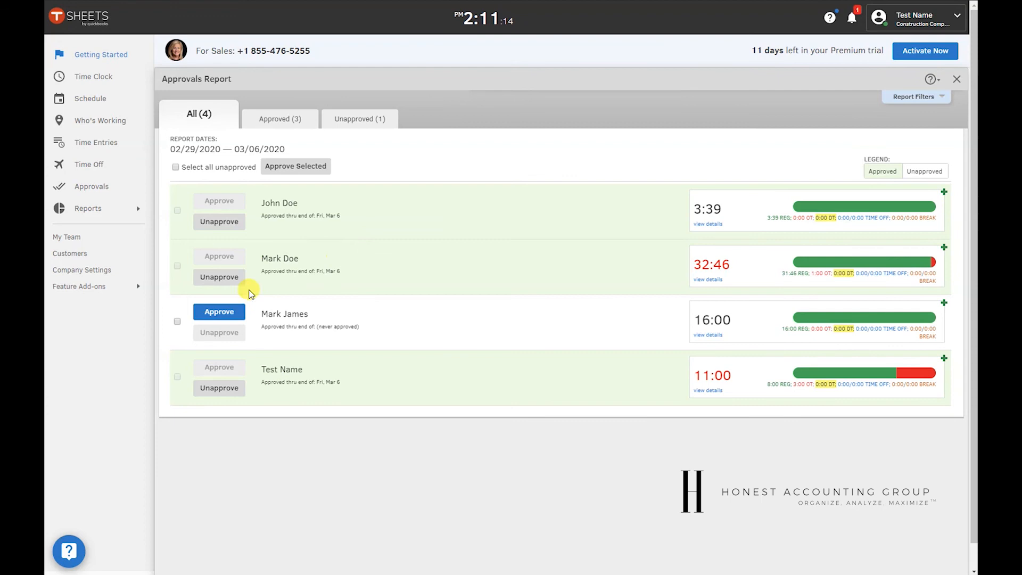
pyautogui.click(218, 312)
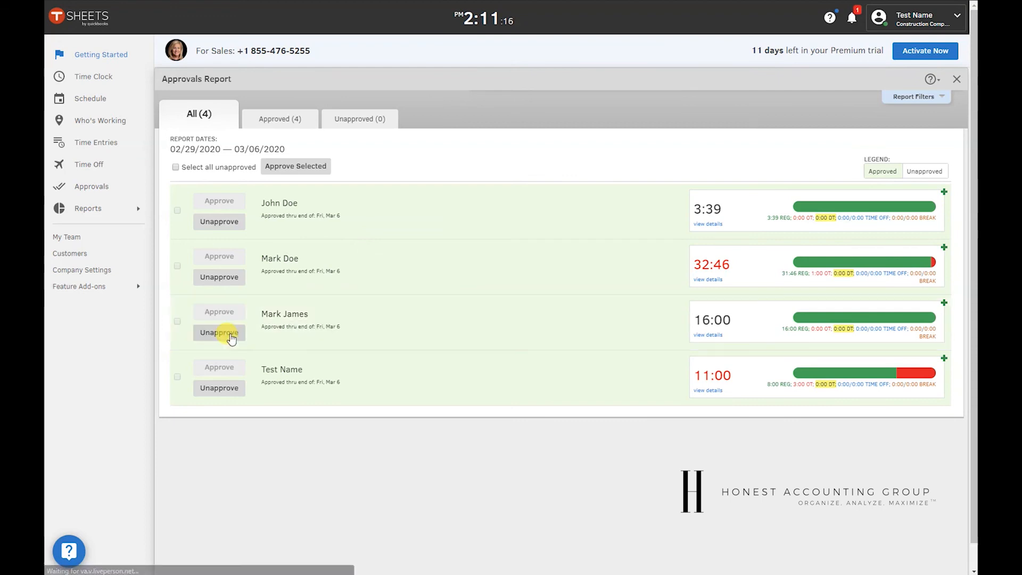
pyautogui.moveTo(429, 258)
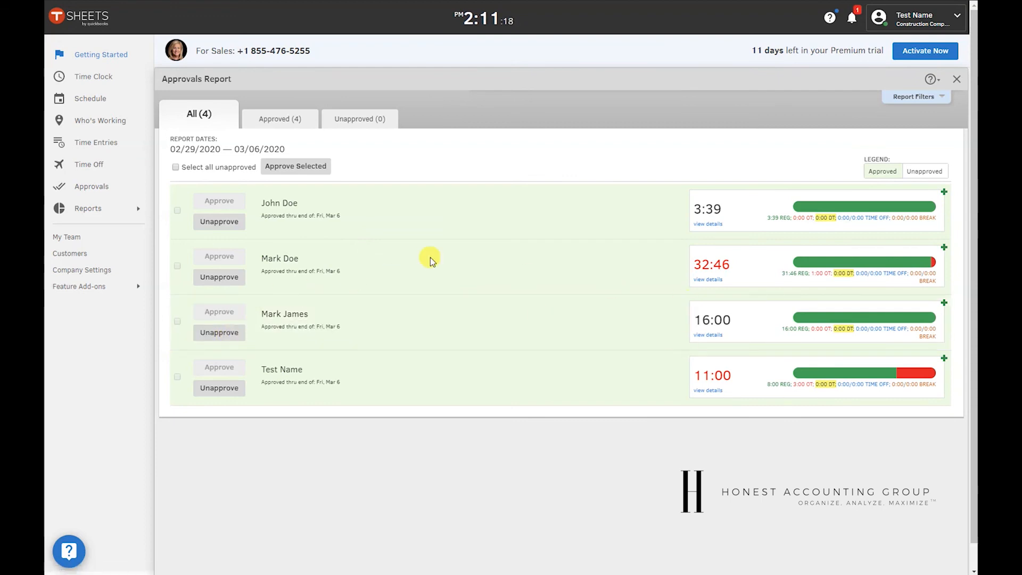
pyautogui.click(279, 118)
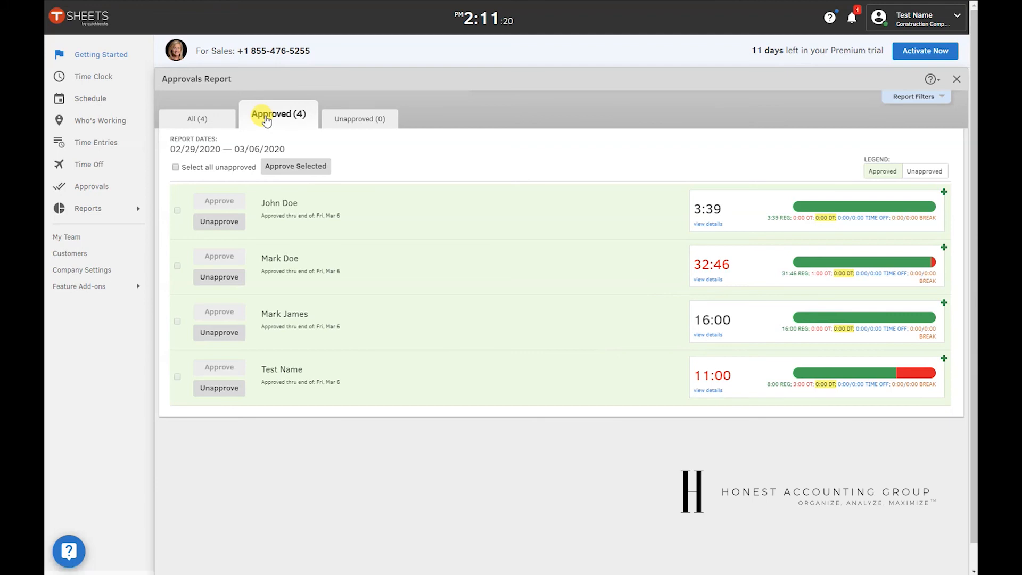
pyautogui.moveTo(401, 295)
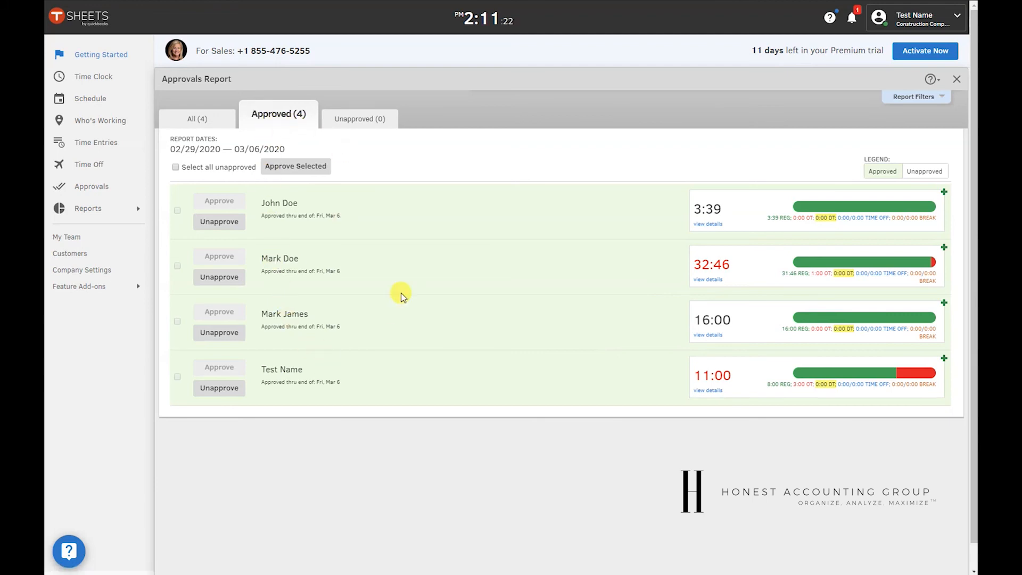
pyautogui.moveTo(297, 215)
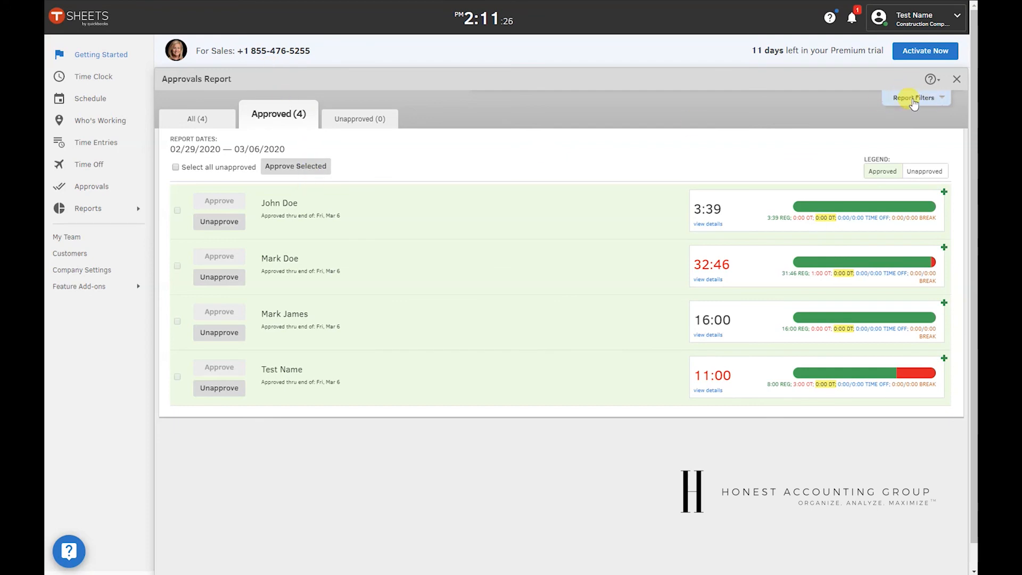
pyautogui.click(915, 97)
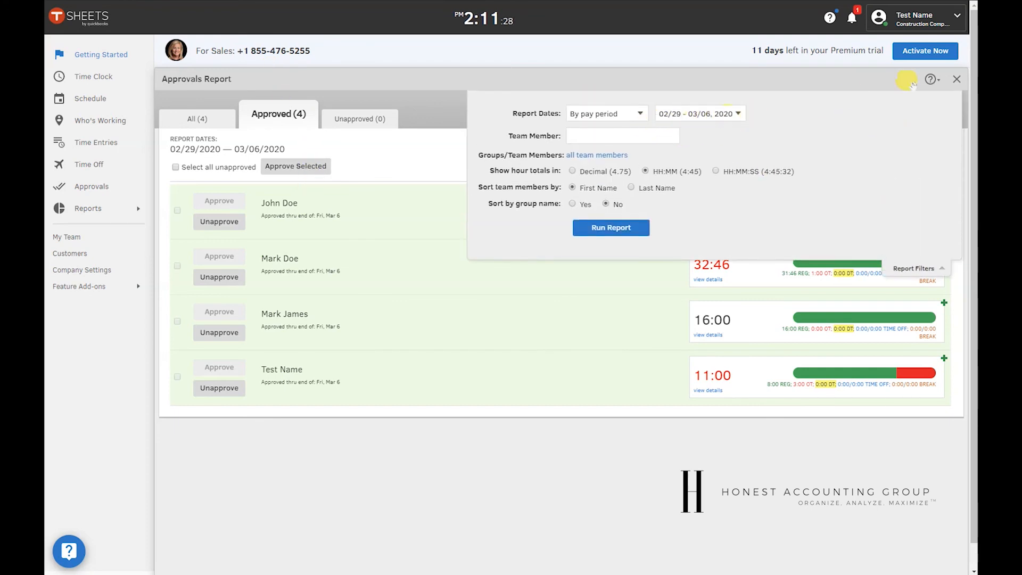
# Rerun the approvals report for the pay period and confirm Approved shows all 4 members.
pyautogui.click(956, 79)
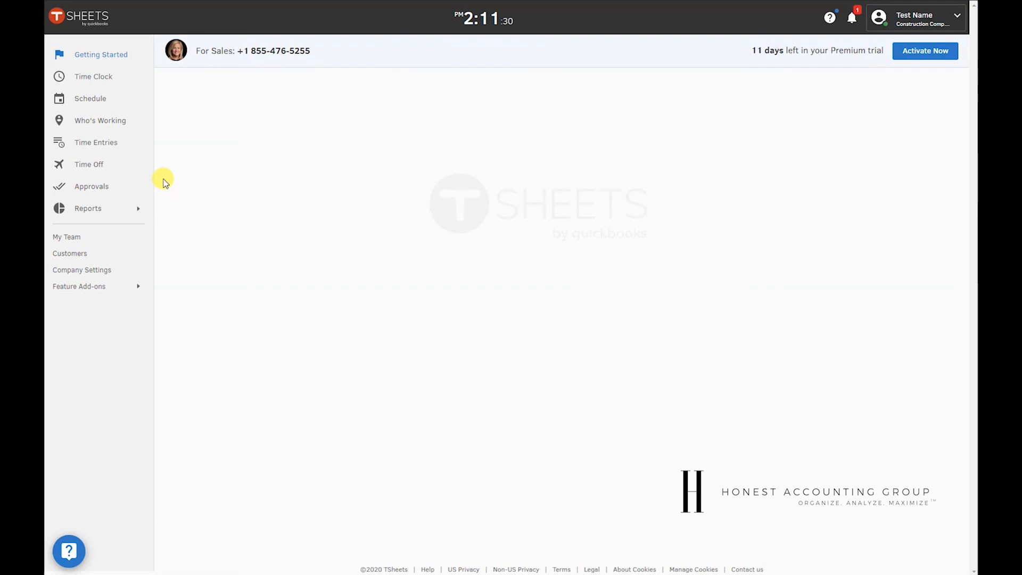
pyautogui.click(92, 185)
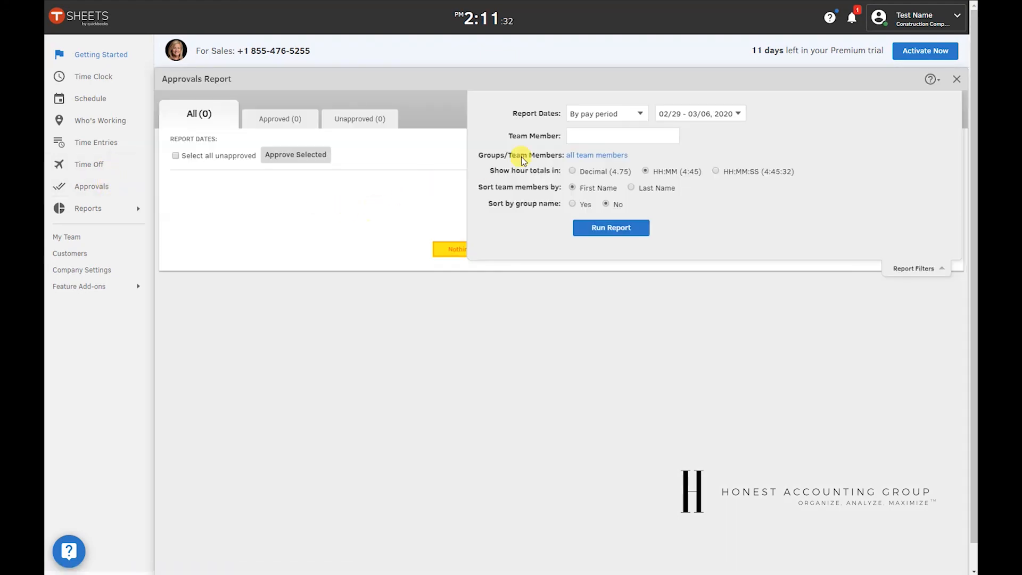
pyautogui.click(610, 228)
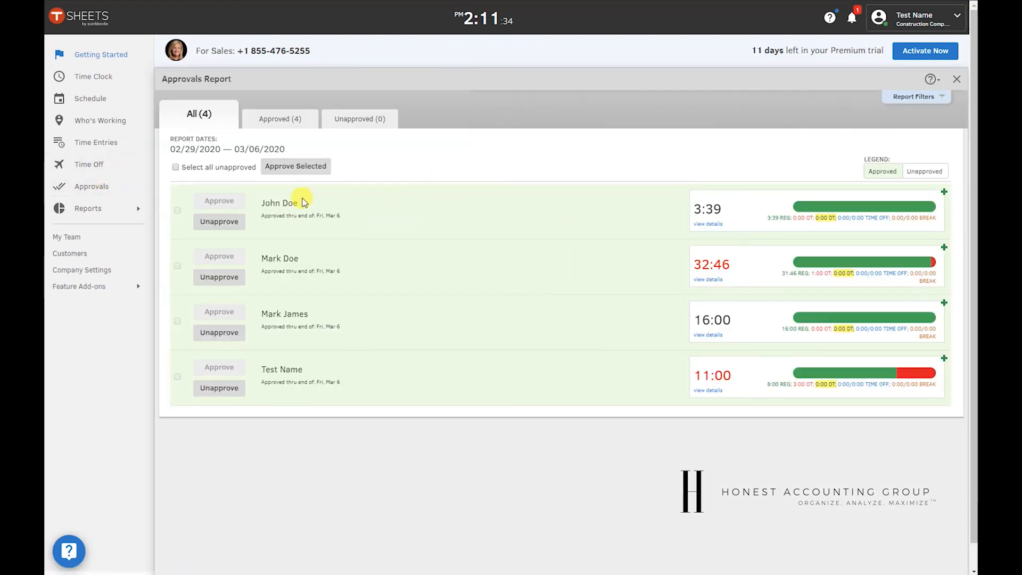
pyautogui.click(278, 119)
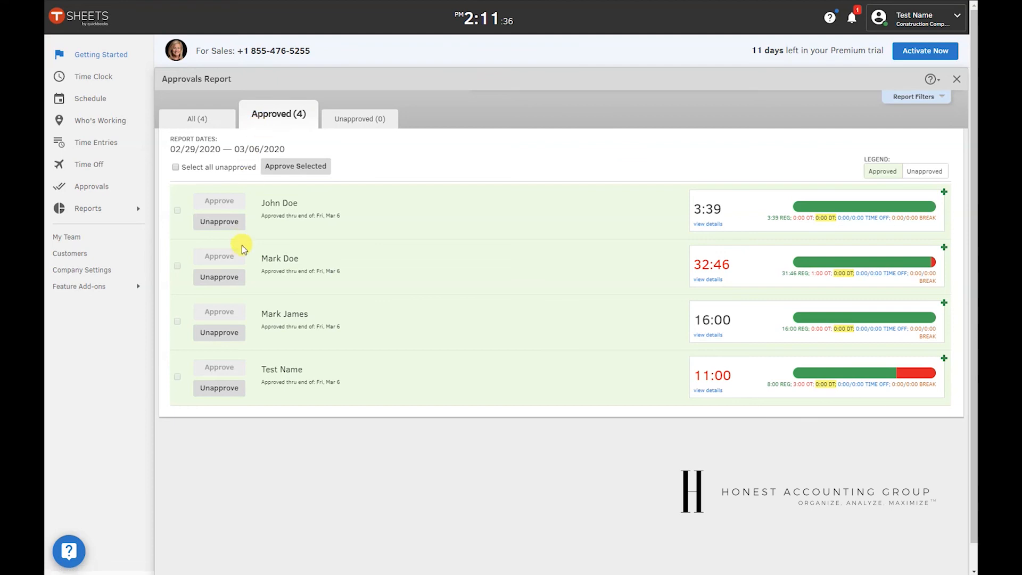
pyautogui.moveTo(672, 367)
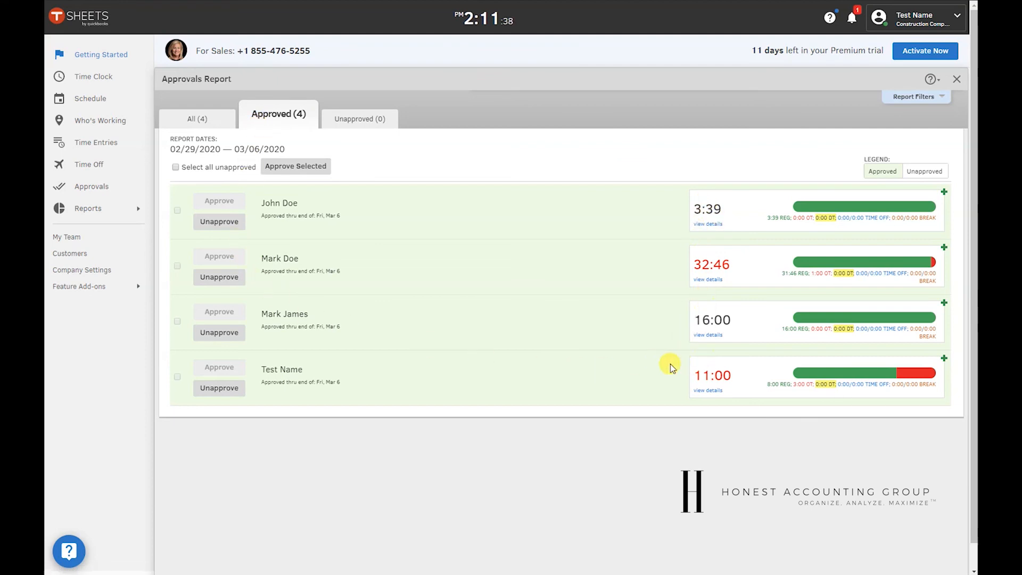
# Return to the All tab and view John Doe's timesheet details.
pyautogui.click(198, 118)
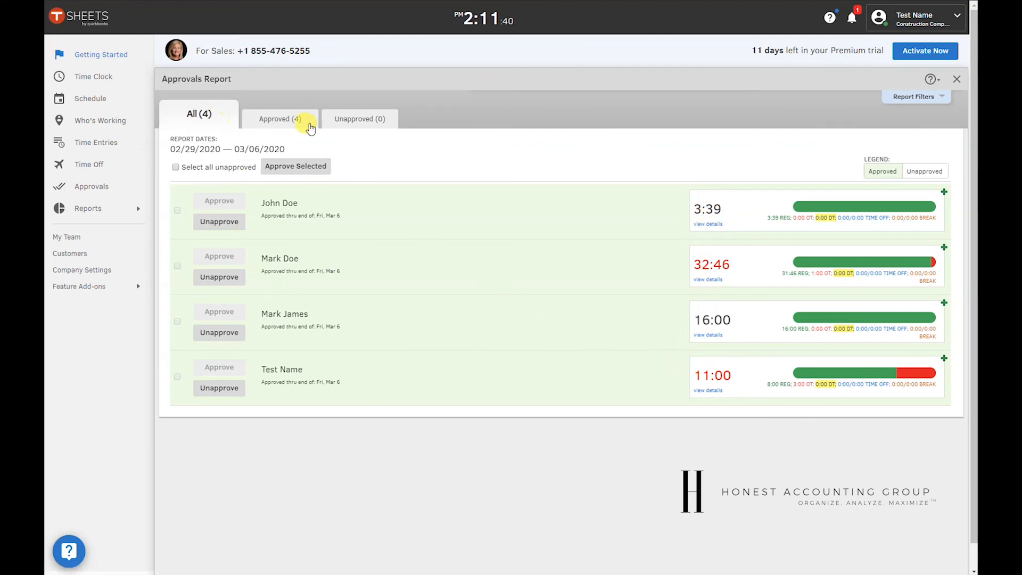
pyautogui.moveTo(458, 158)
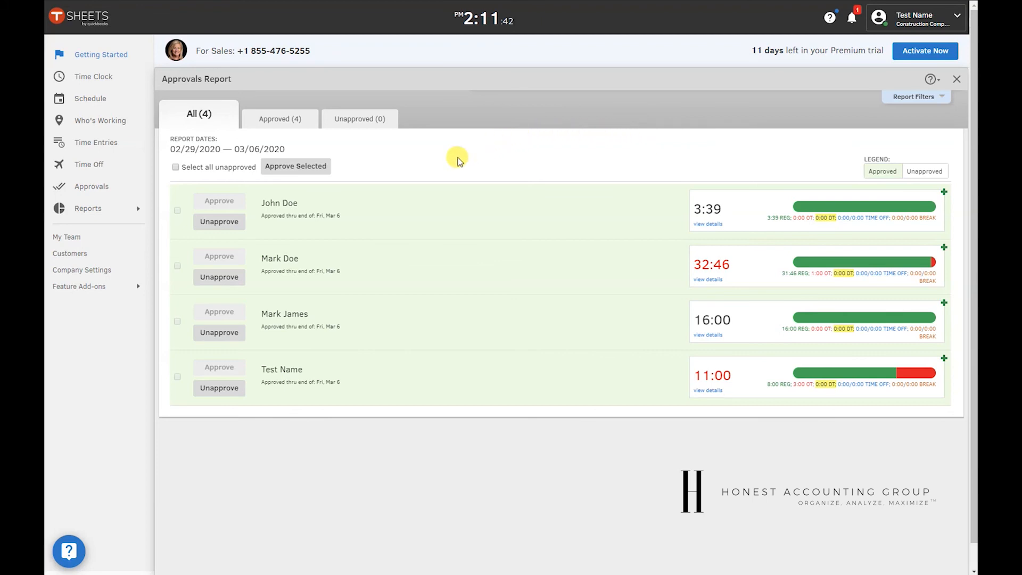
pyautogui.click(707, 223)
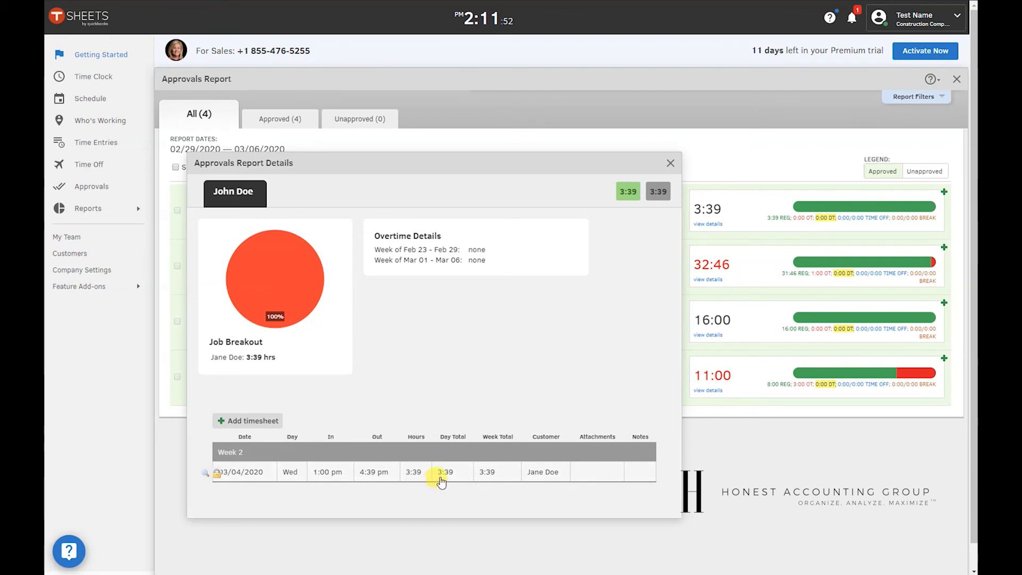
pyautogui.moveTo(489, 477)
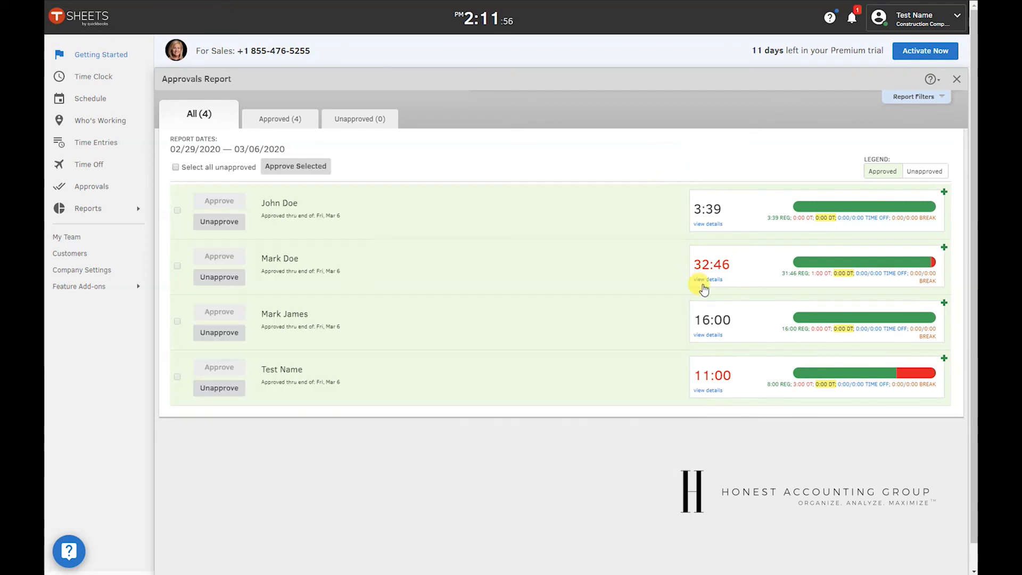
# Review Mark Doe's 32:46 approval details, then close the details and the approvals report.
pyautogui.click(707, 279)
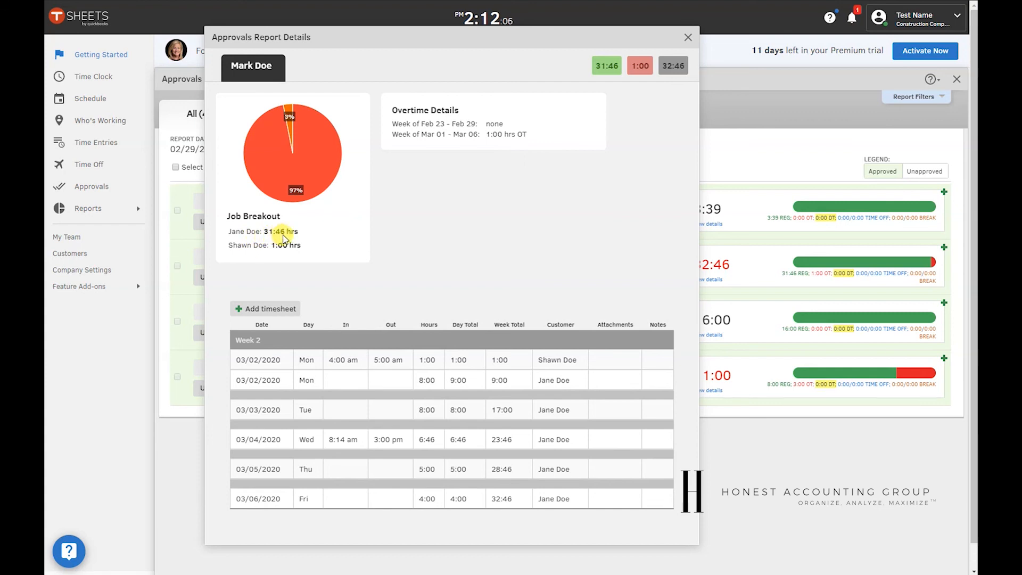
pyautogui.moveTo(257, 249)
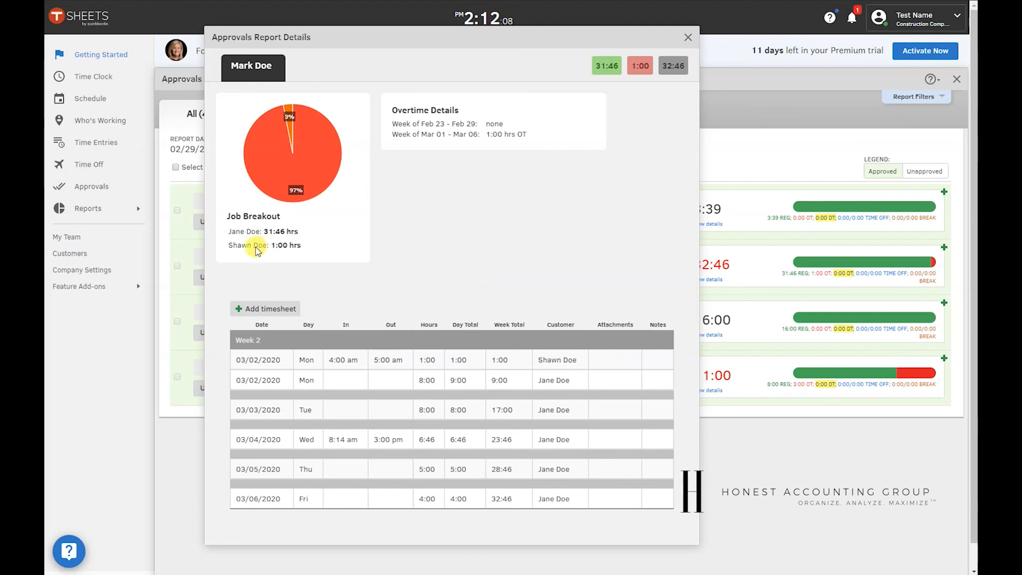
pyautogui.click(687, 37)
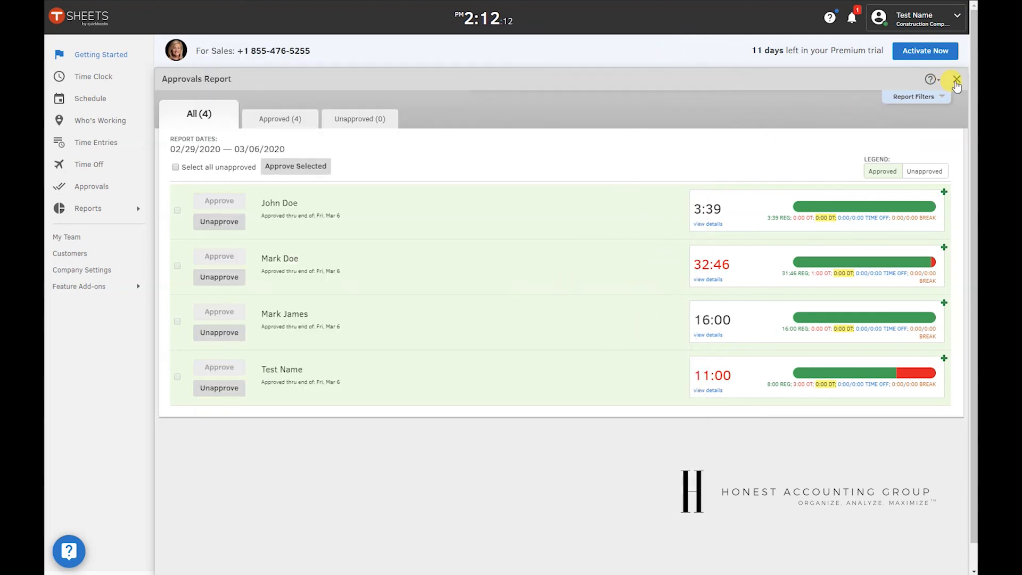
pyautogui.click(957, 80)
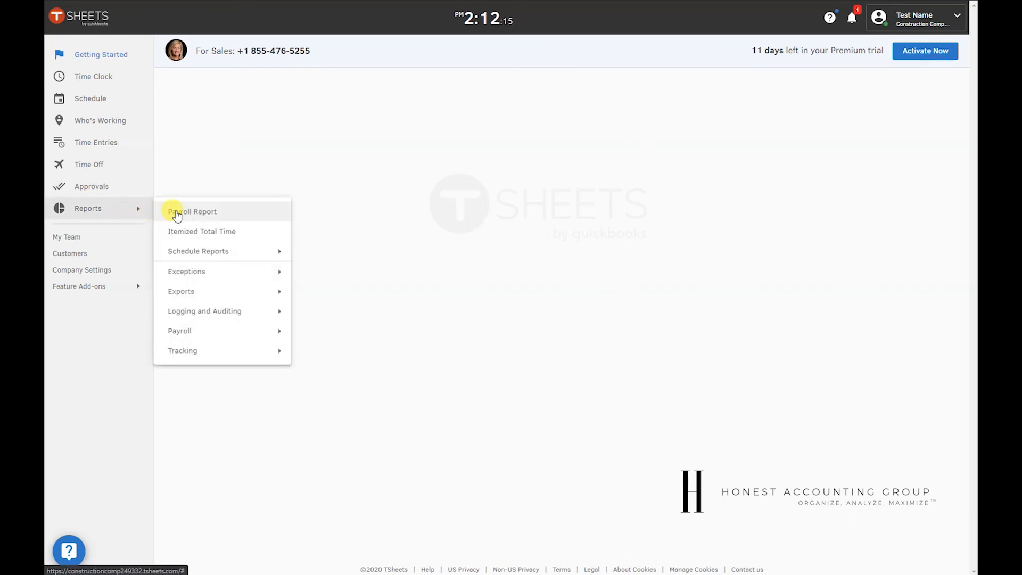
# Run the Payroll Report for Feb 29–Mar 6, 2020, totalling 63.42 paid hours.
pyautogui.click(191, 211)
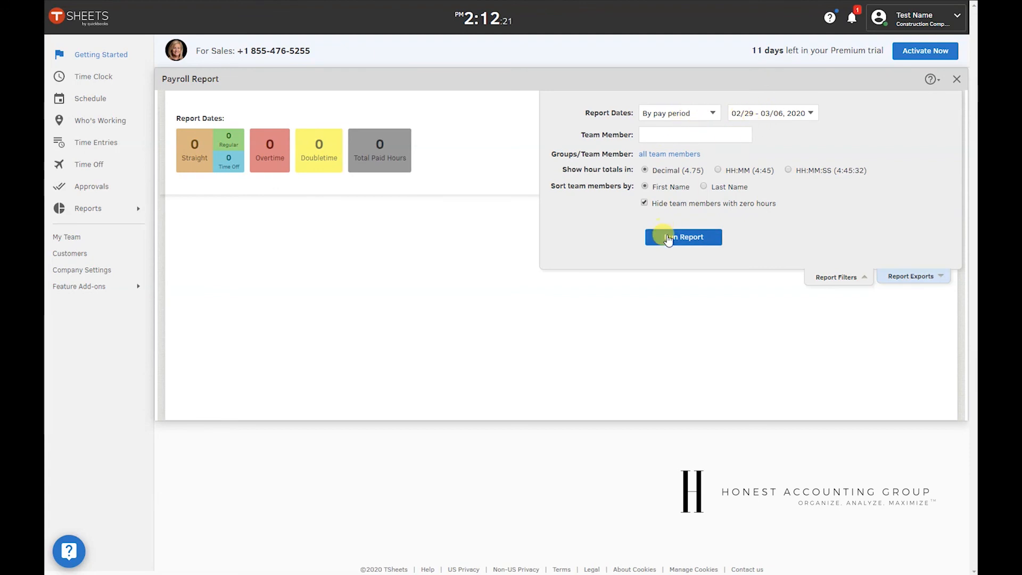
pyautogui.click(683, 237)
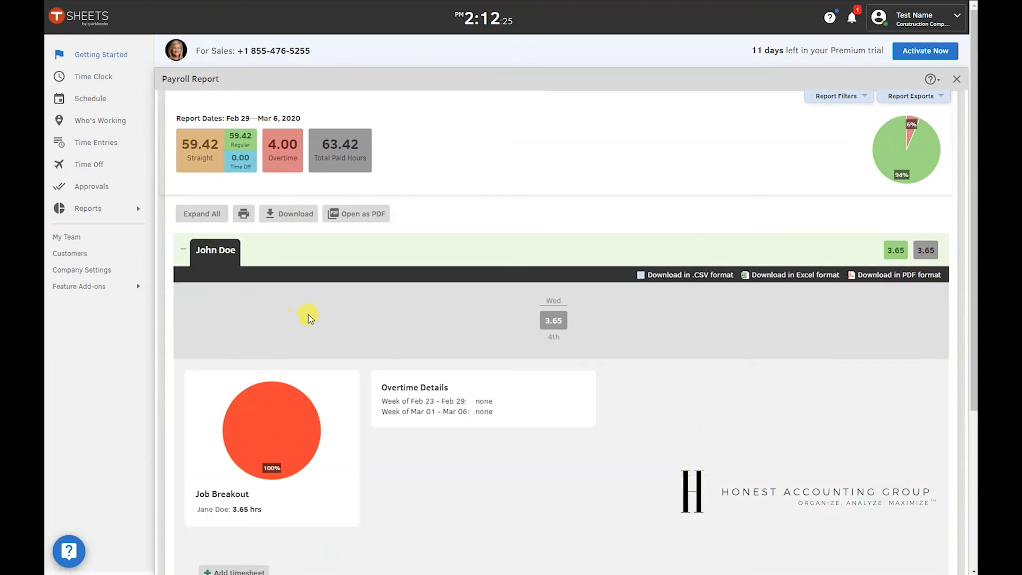
pyautogui.scroll(-3)
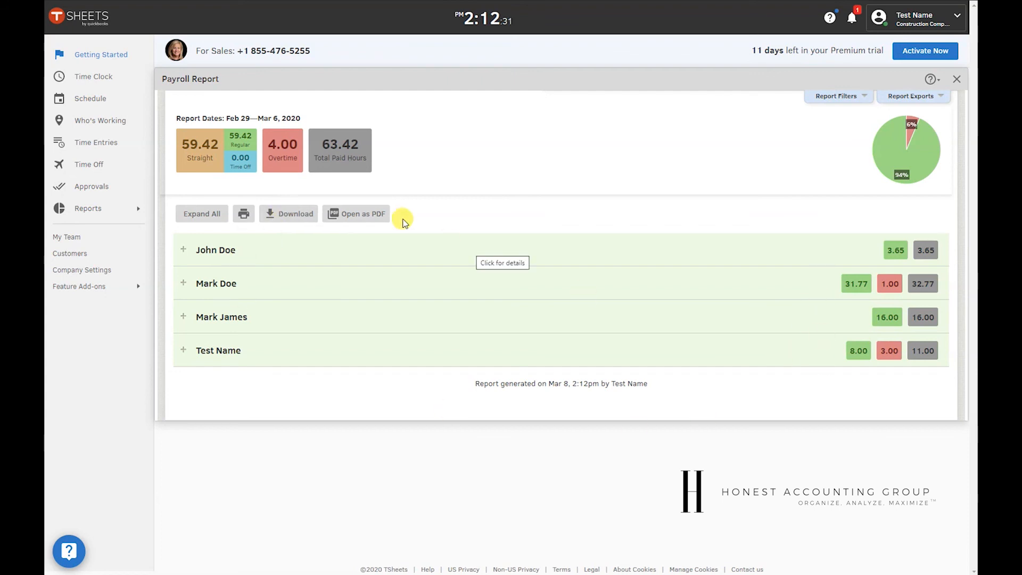
pyautogui.moveTo(840, 369)
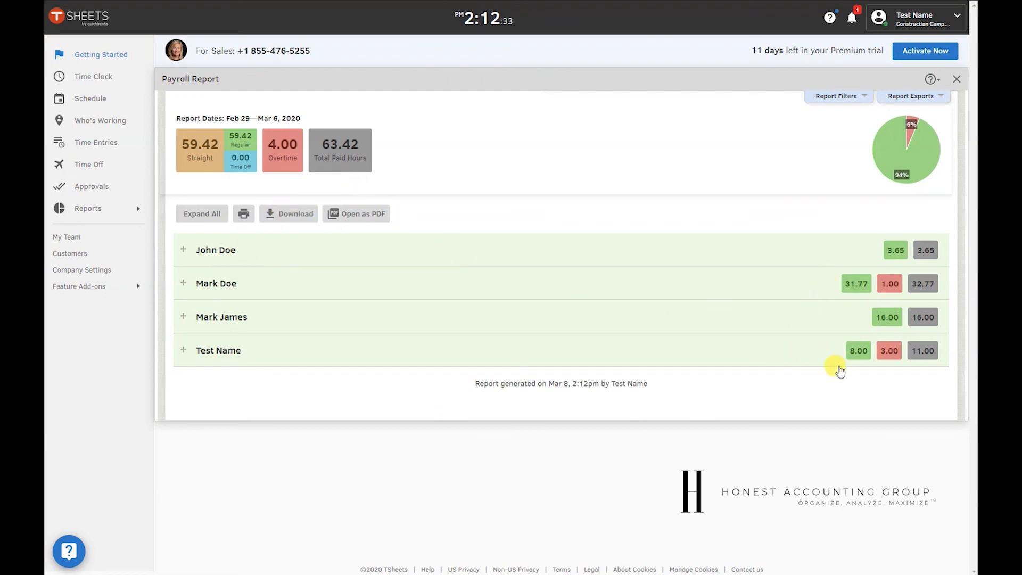
pyautogui.moveTo(294, 218)
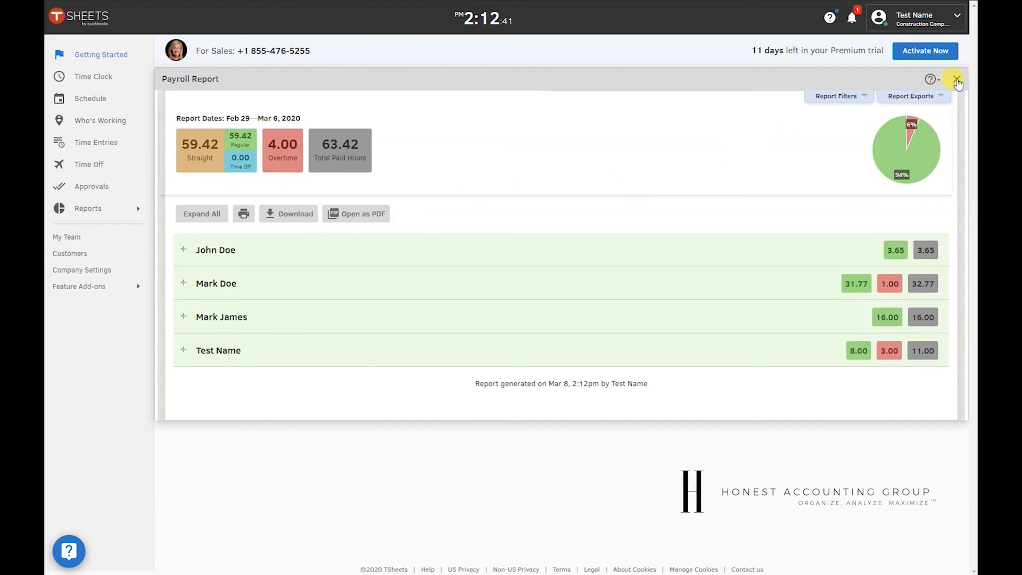
# Close the Payroll Report and show then hide the Reports list.
pyautogui.click(957, 79)
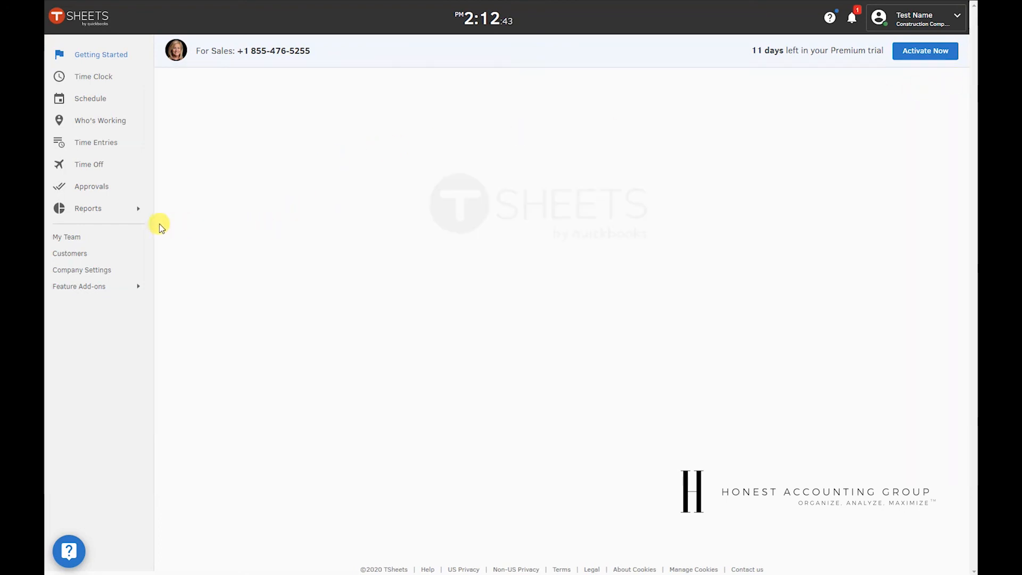
pyautogui.click(87, 208)
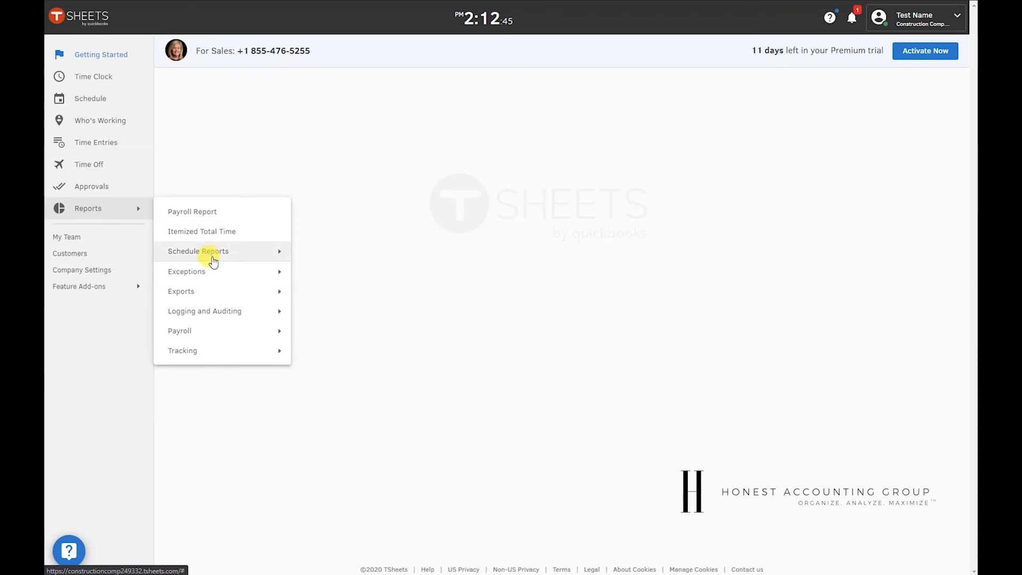
pyautogui.moveTo(222, 273)
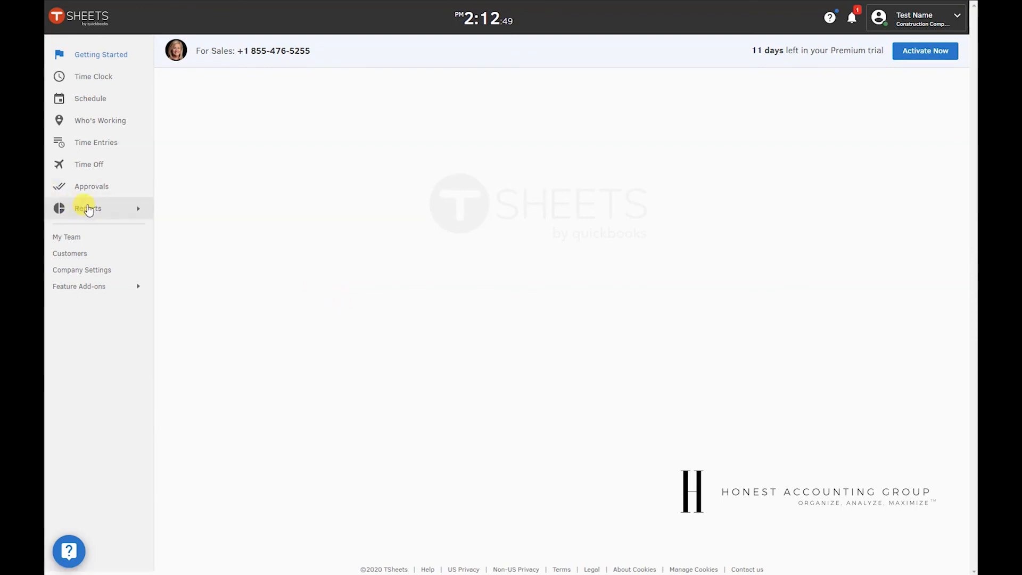
pyautogui.click(87, 207)
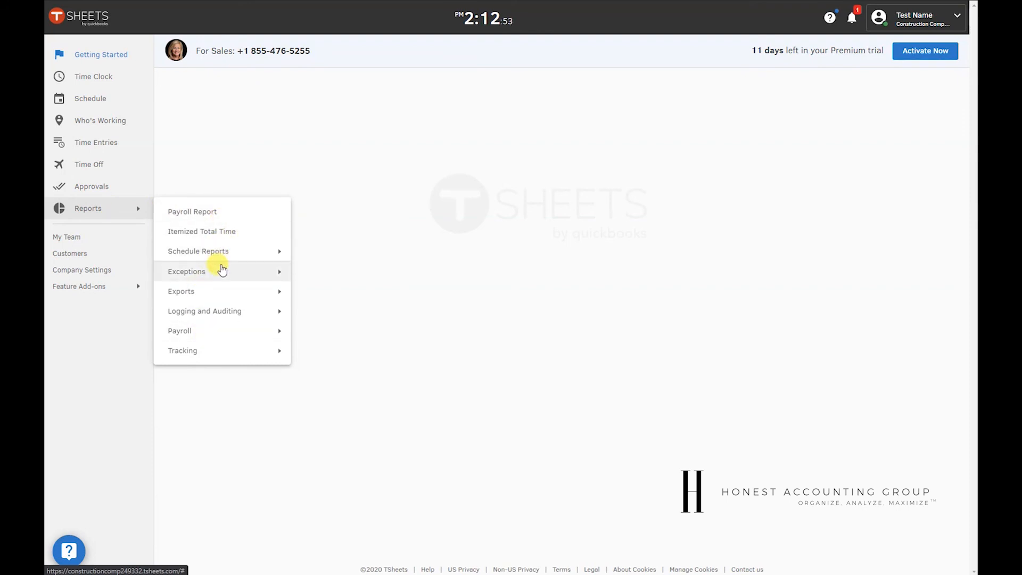
pyautogui.moveTo(316, 209)
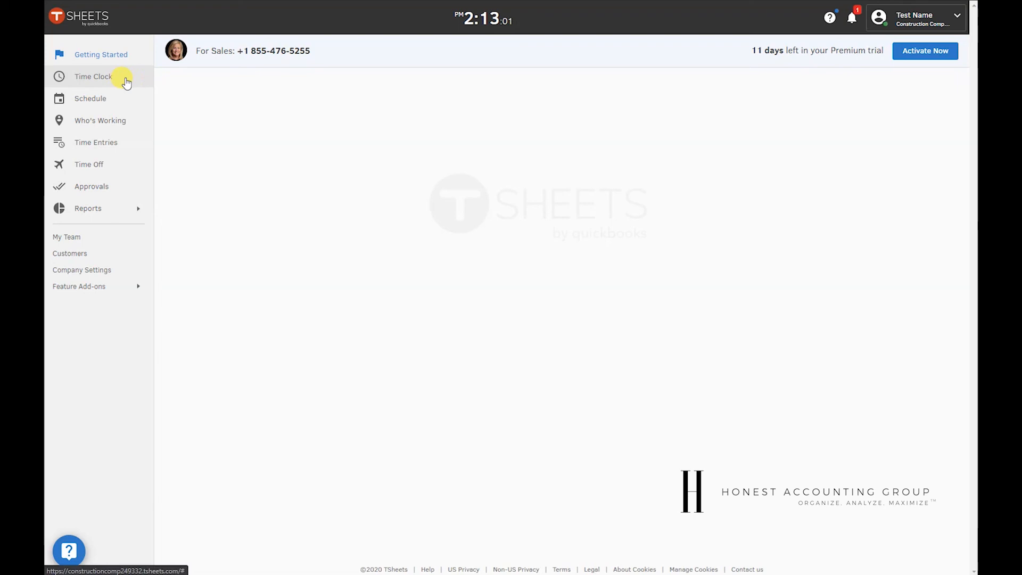
pyautogui.moveTo(120, 103)
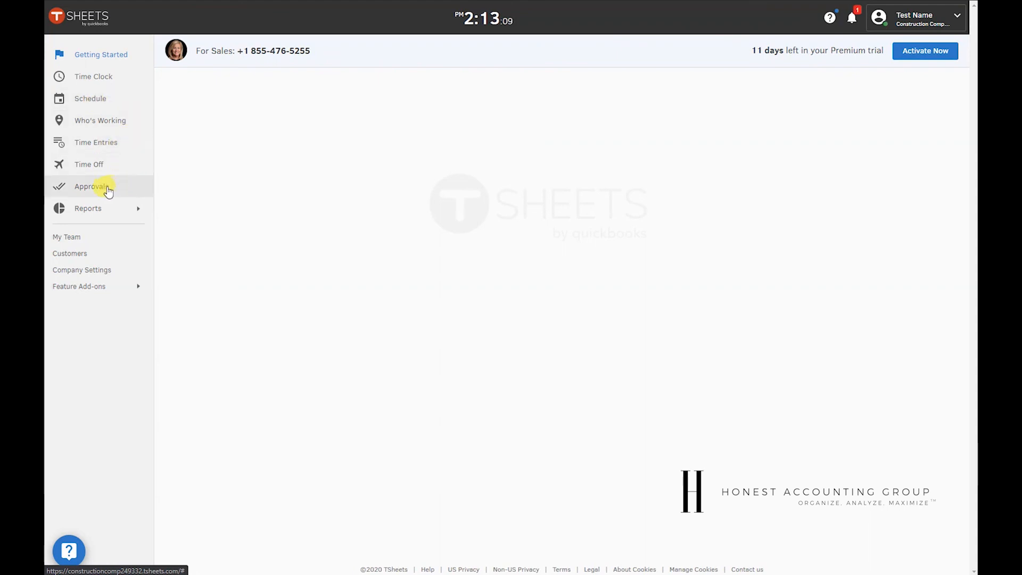
pyautogui.moveTo(89, 98)
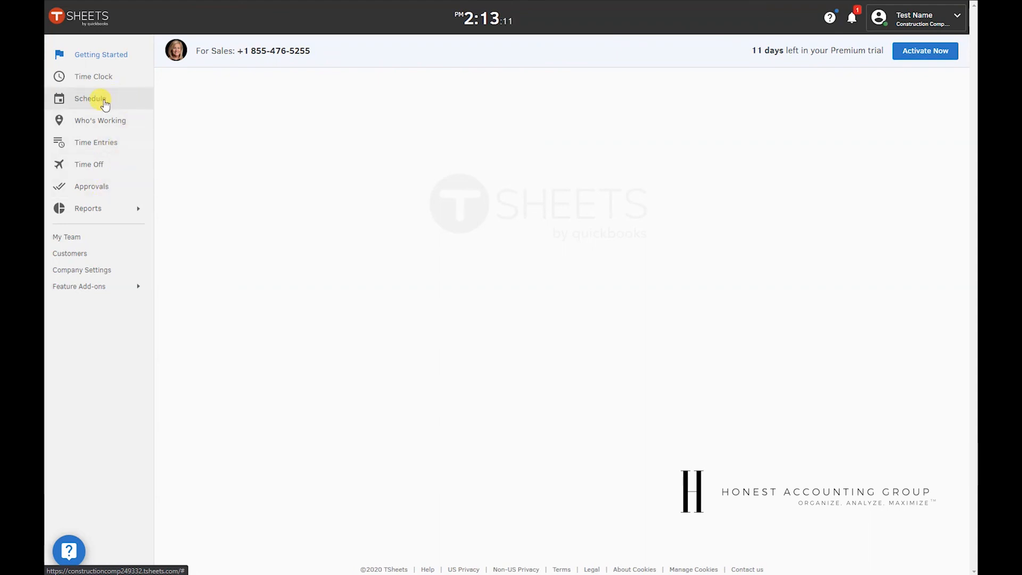
pyautogui.moveTo(100, 120)
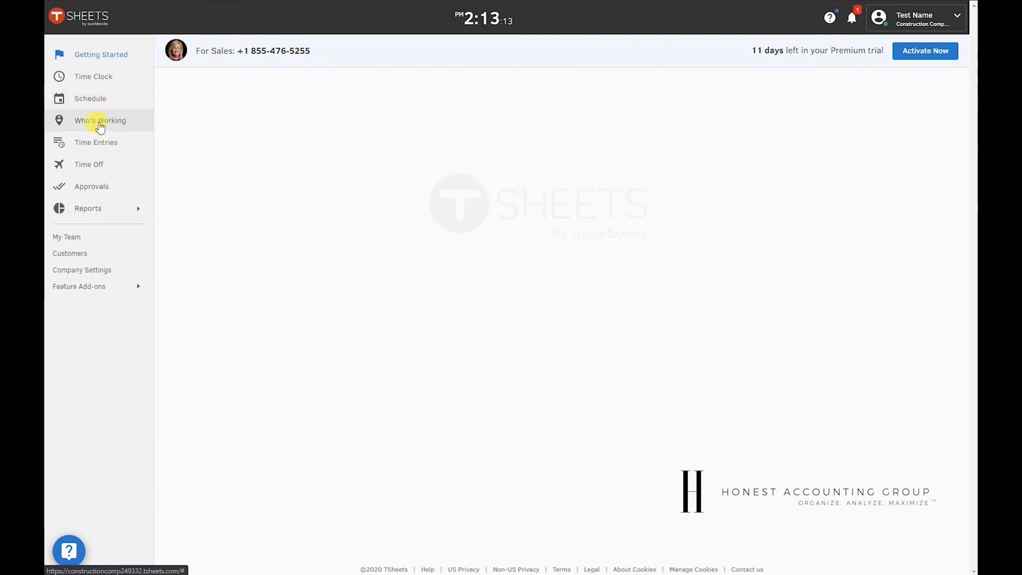
pyautogui.moveTo(111, 125)
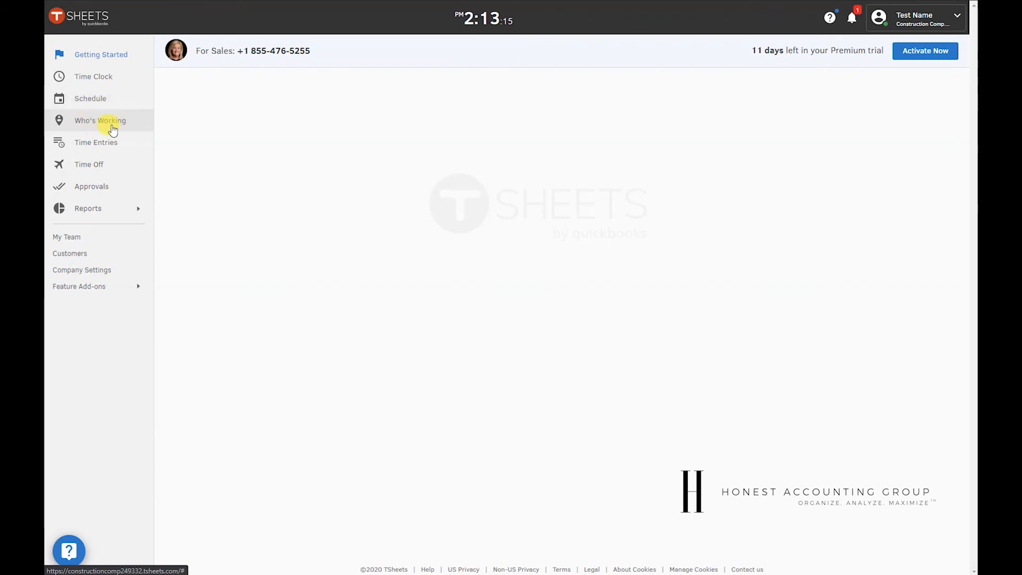
pyautogui.click(100, 121)
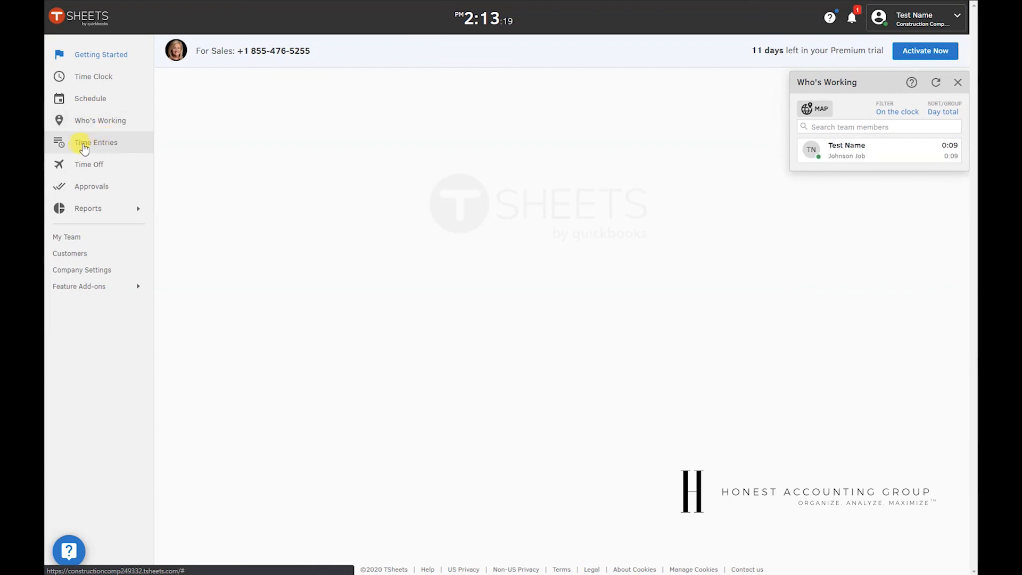
pyautogui.click(96, 141)
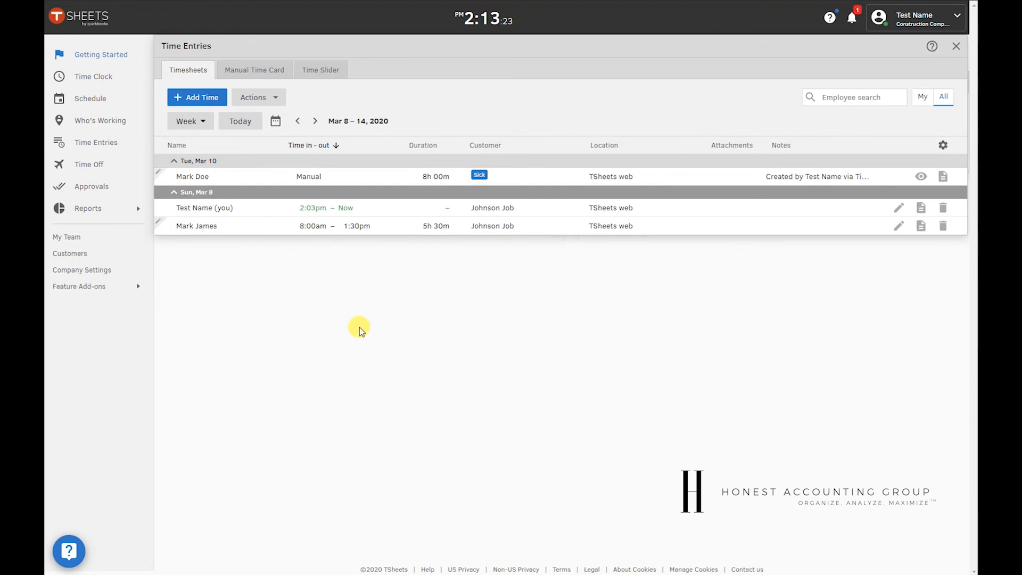
pyautogui.moveTo(118, 192)
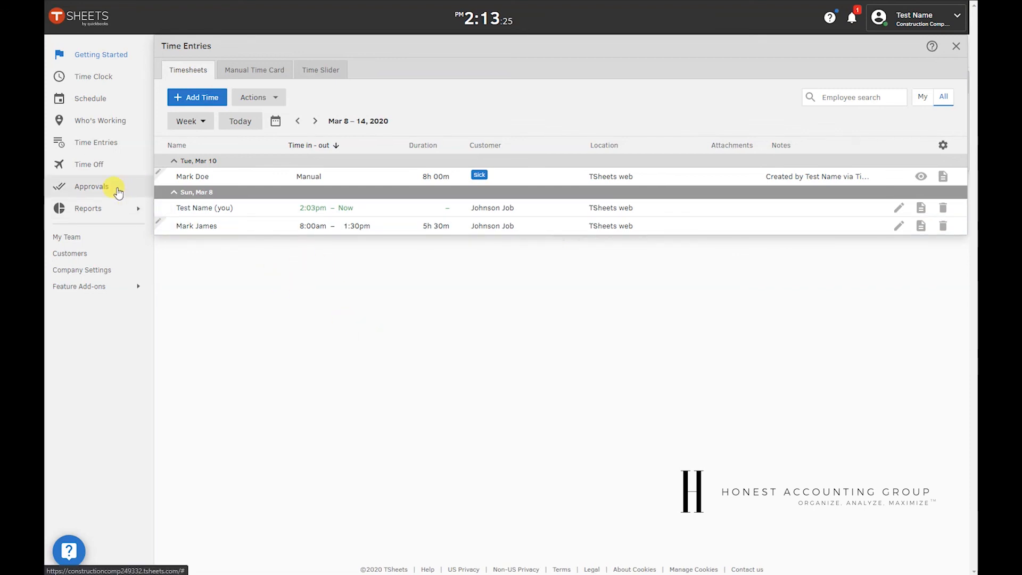
pyautogui.click(91, 187)
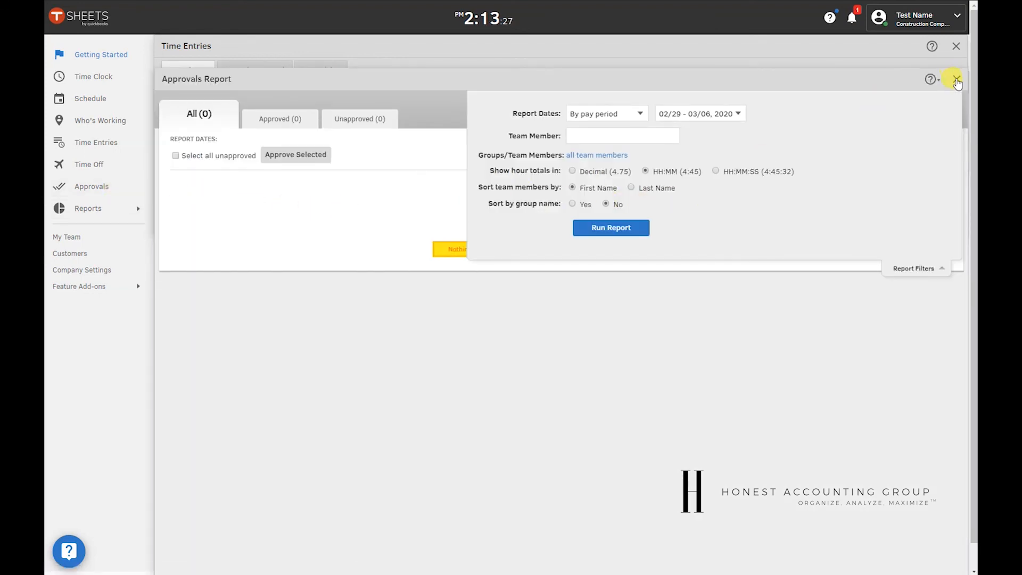
pyautogui.click(957, 79)
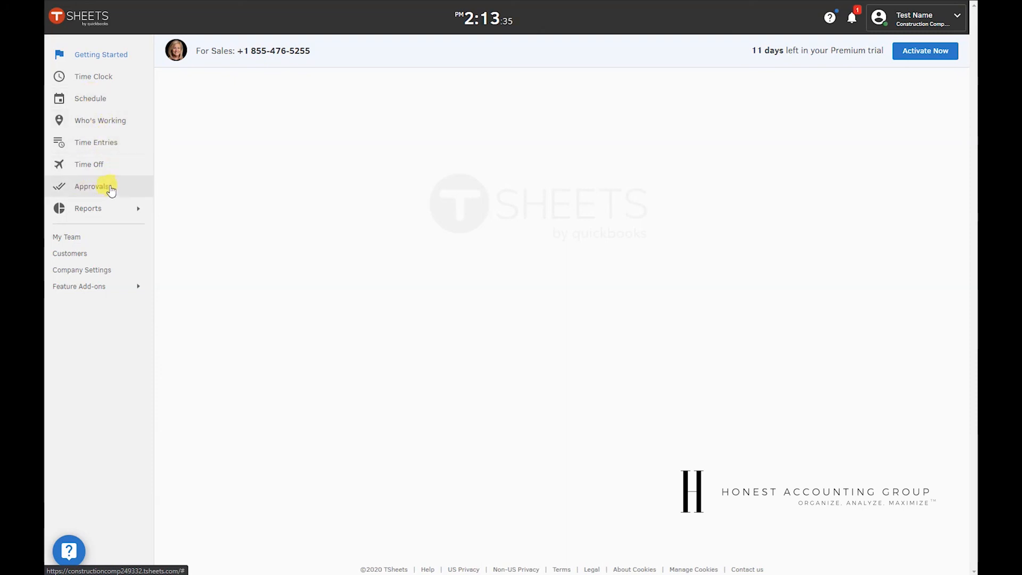
pyautogui.moveTo(129, 213)
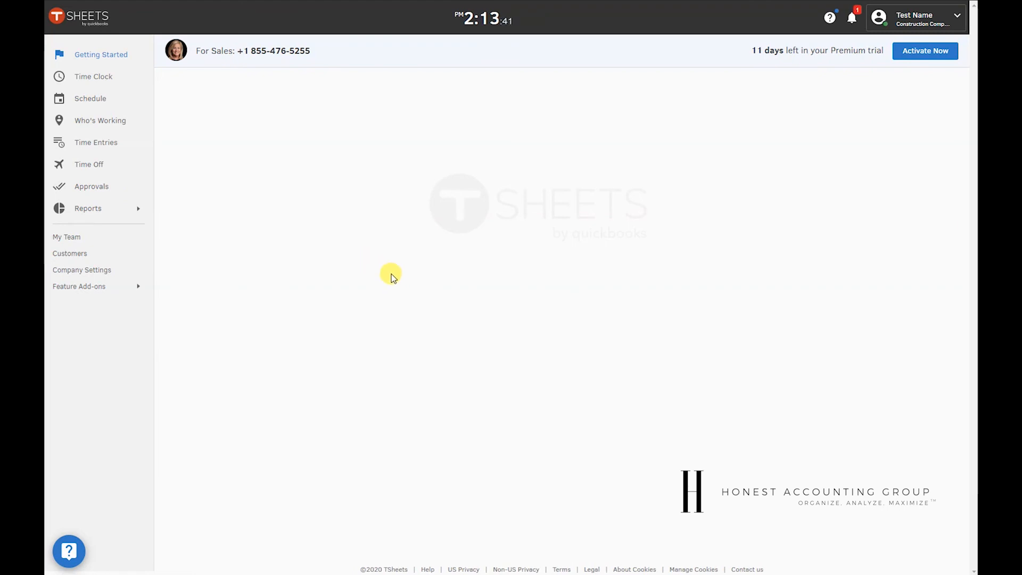
pyautogui.moveTo(418, 283)
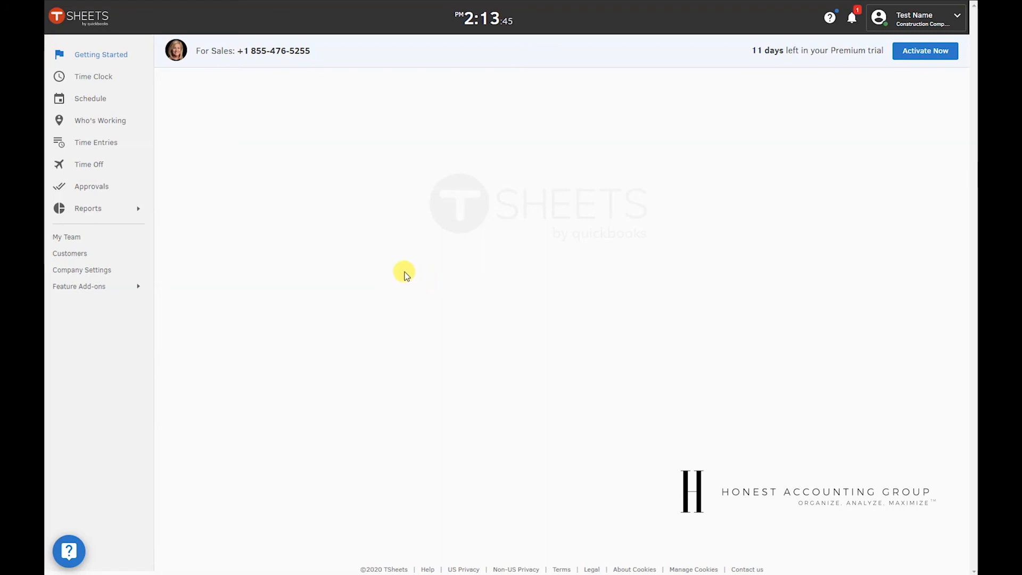
pyautogui.moveTo(476, 310)
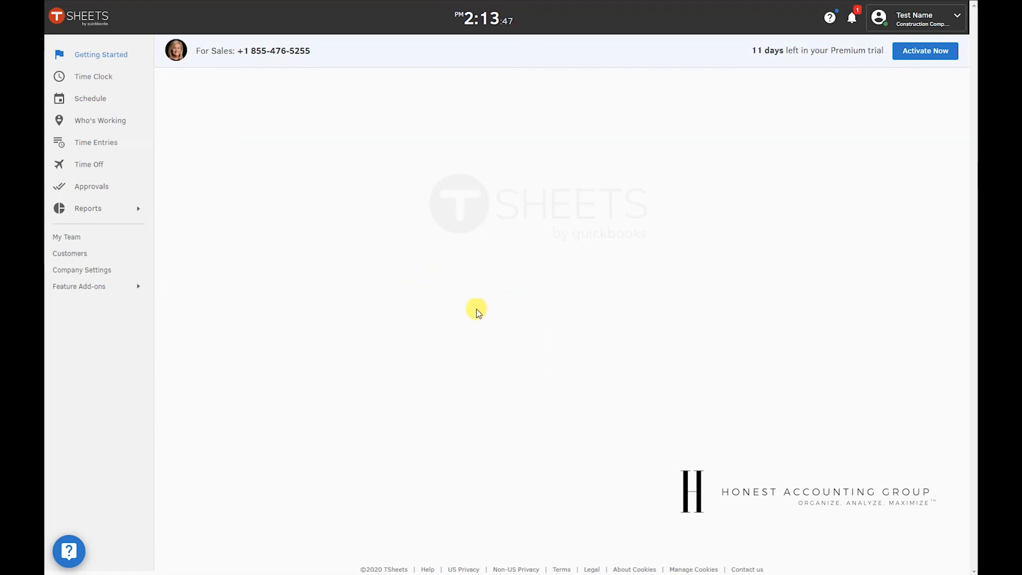
pyautogui.moveTo(458, 367)
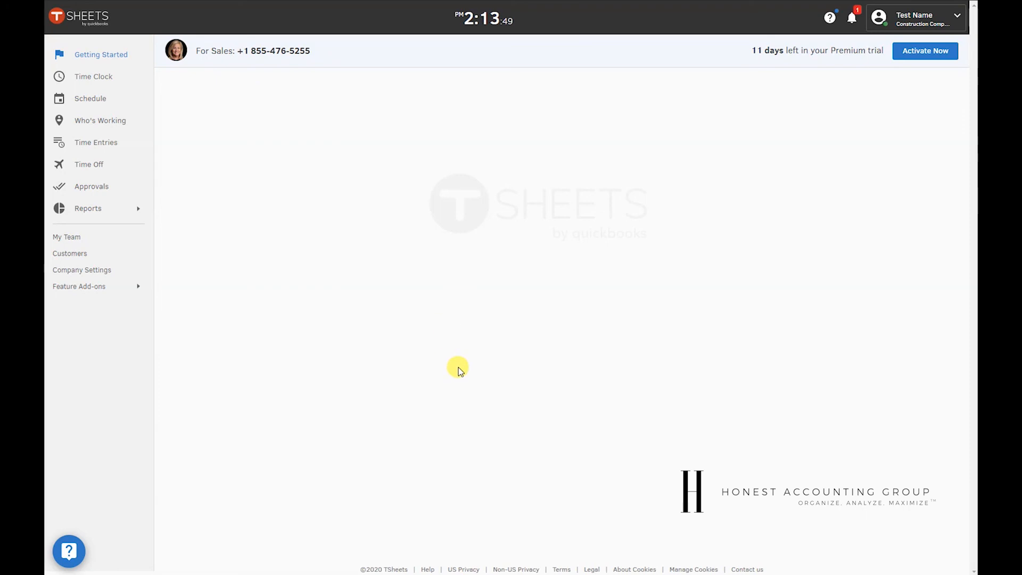
pyautogui.moveTo(312, 229)
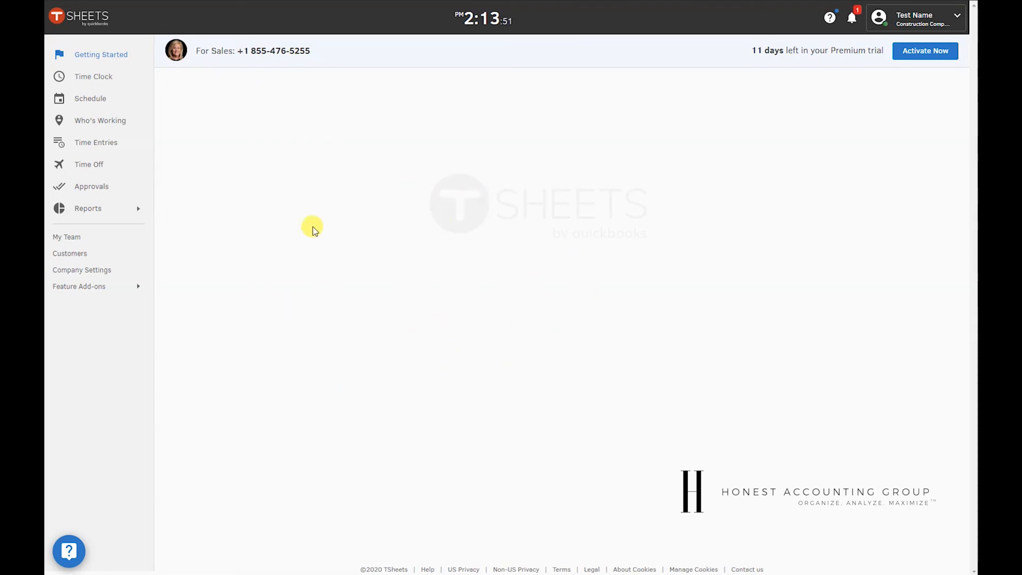